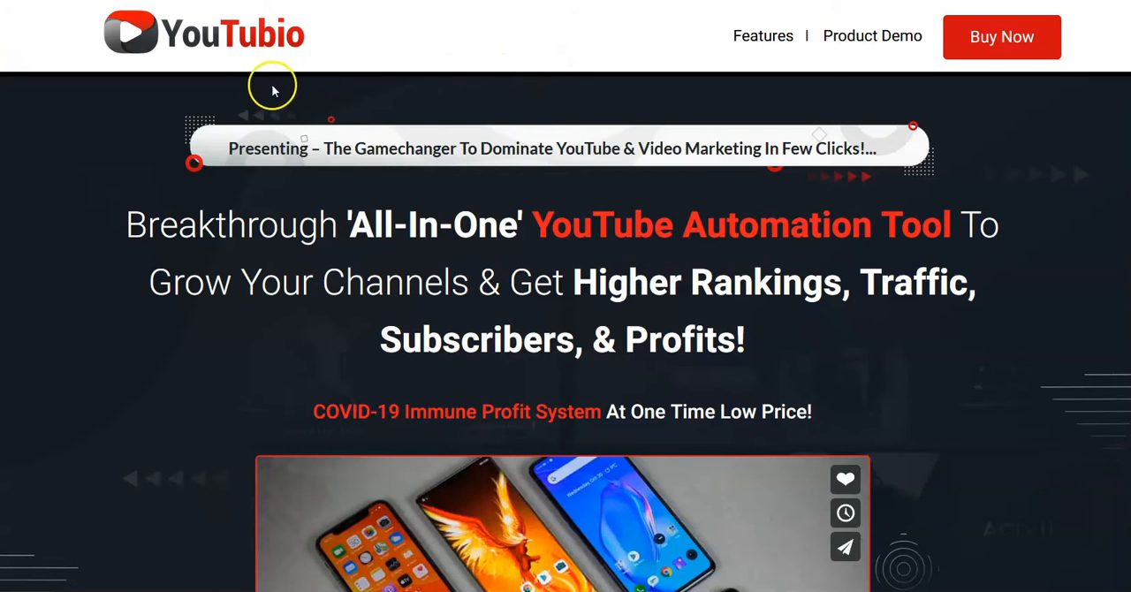
mouse_move(219, 83)
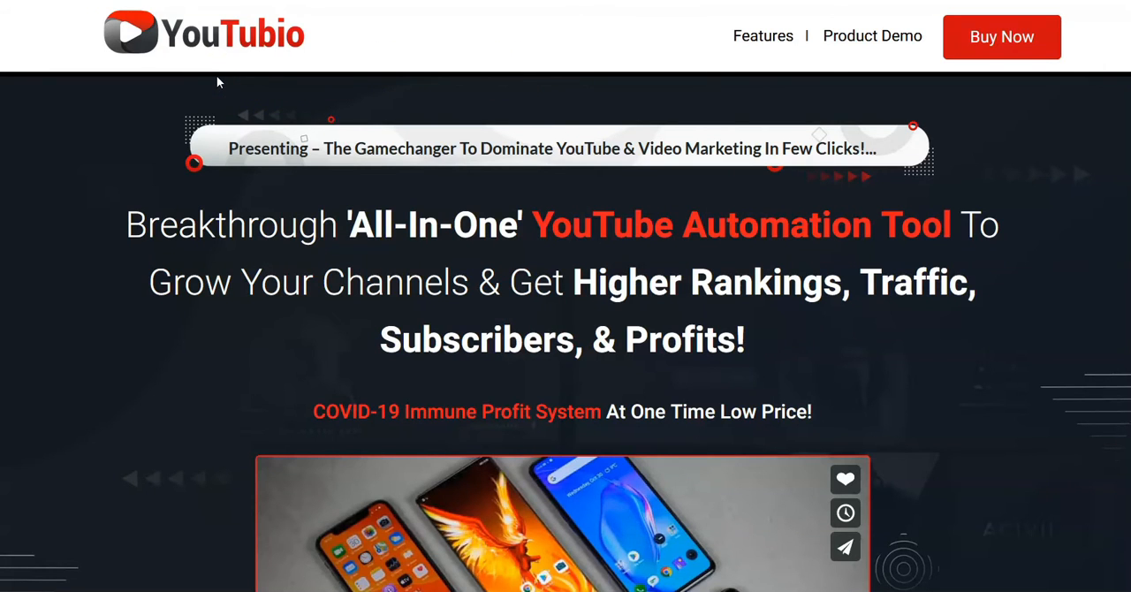
mouse_move(500, 80)
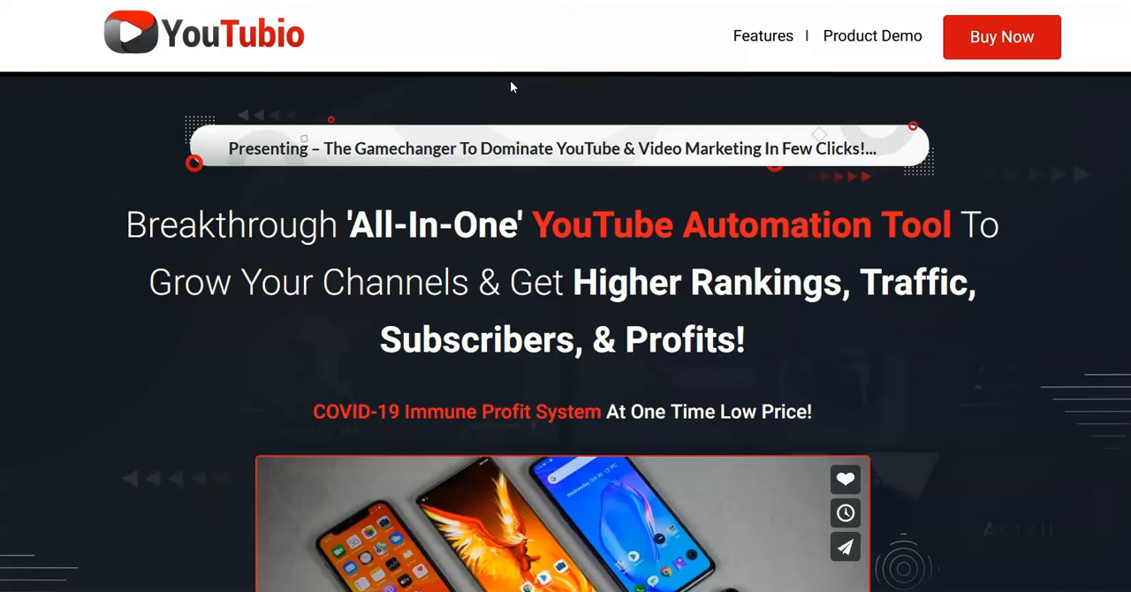
mouse_move(334, 55)
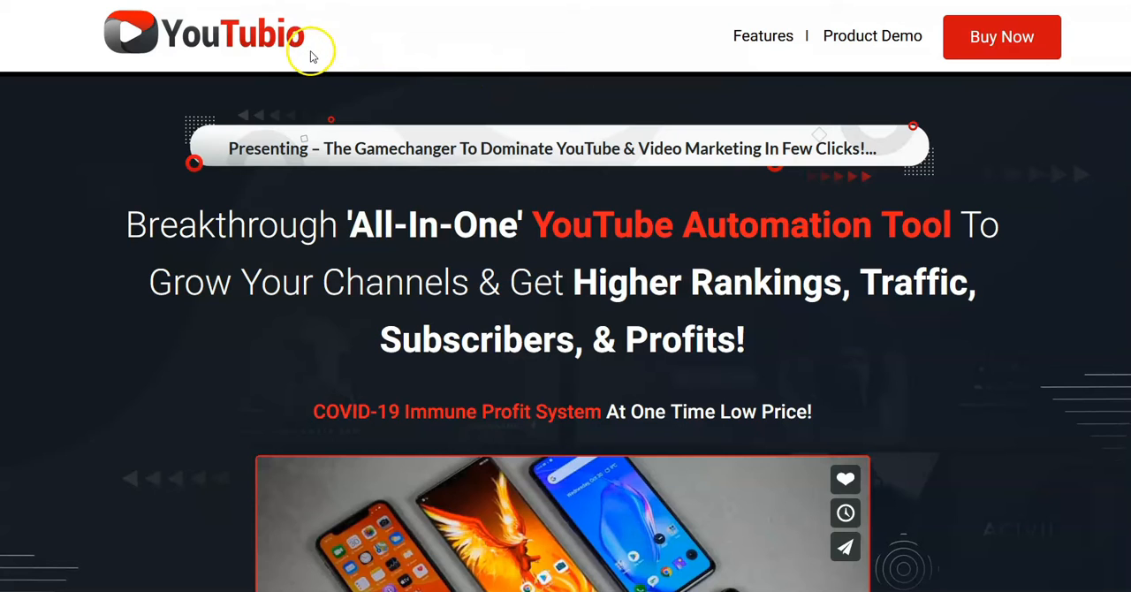
mouse_move(423, 253)
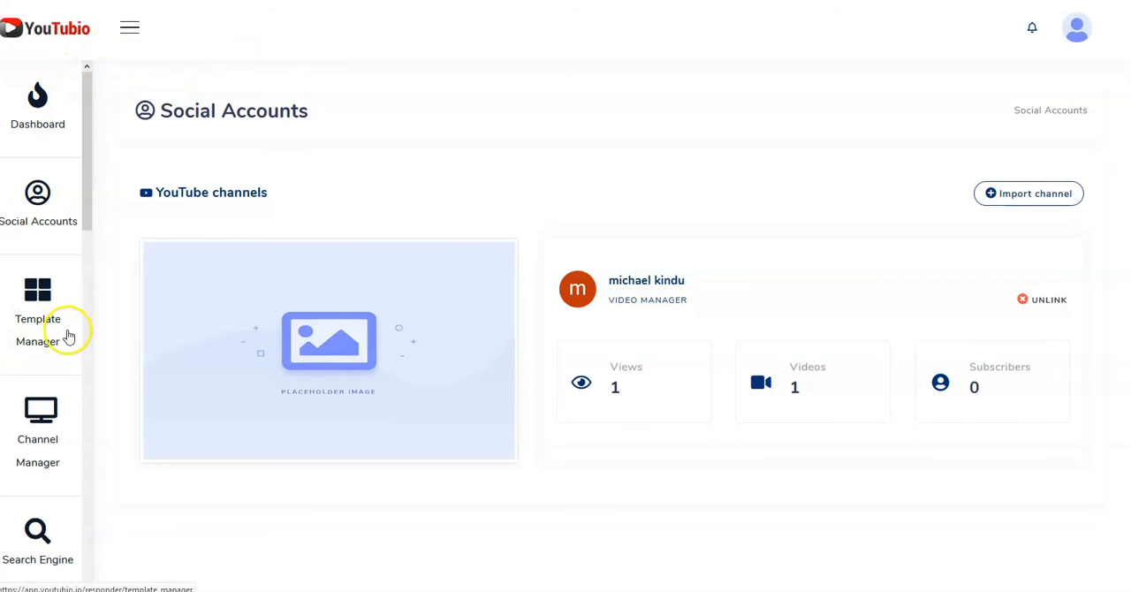
mouse_move(92, 298)
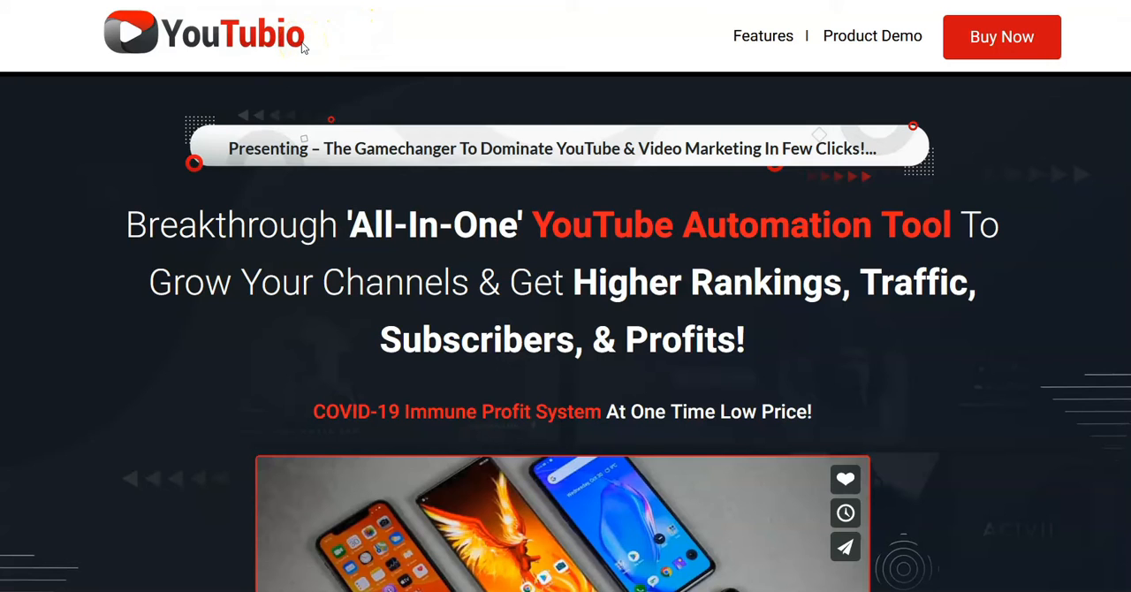
mouse_move(322, 61)
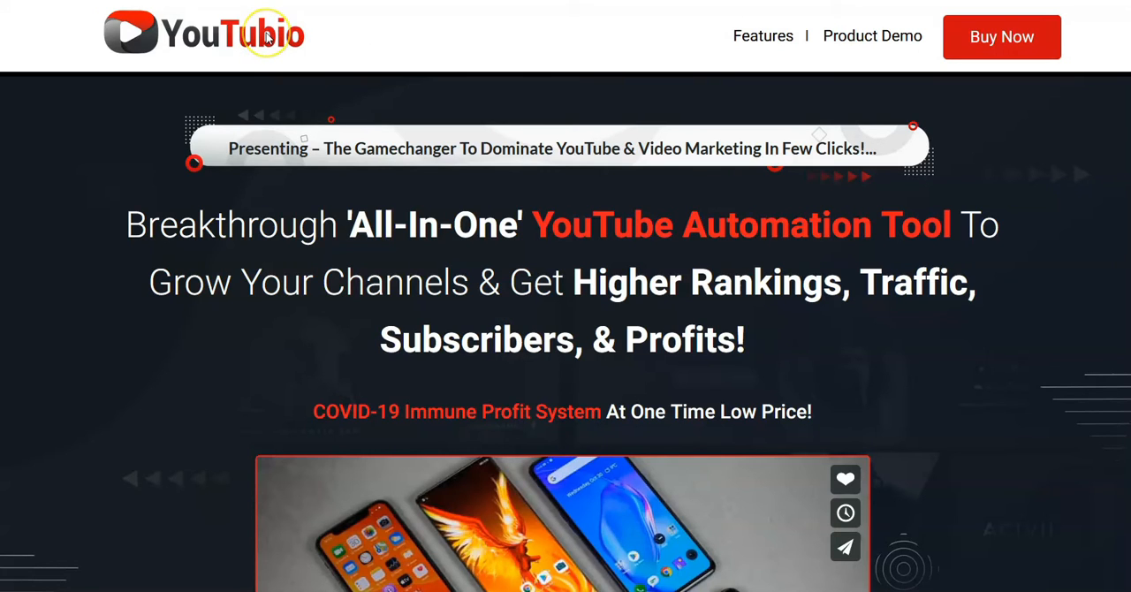
mouse_move(283, 48)
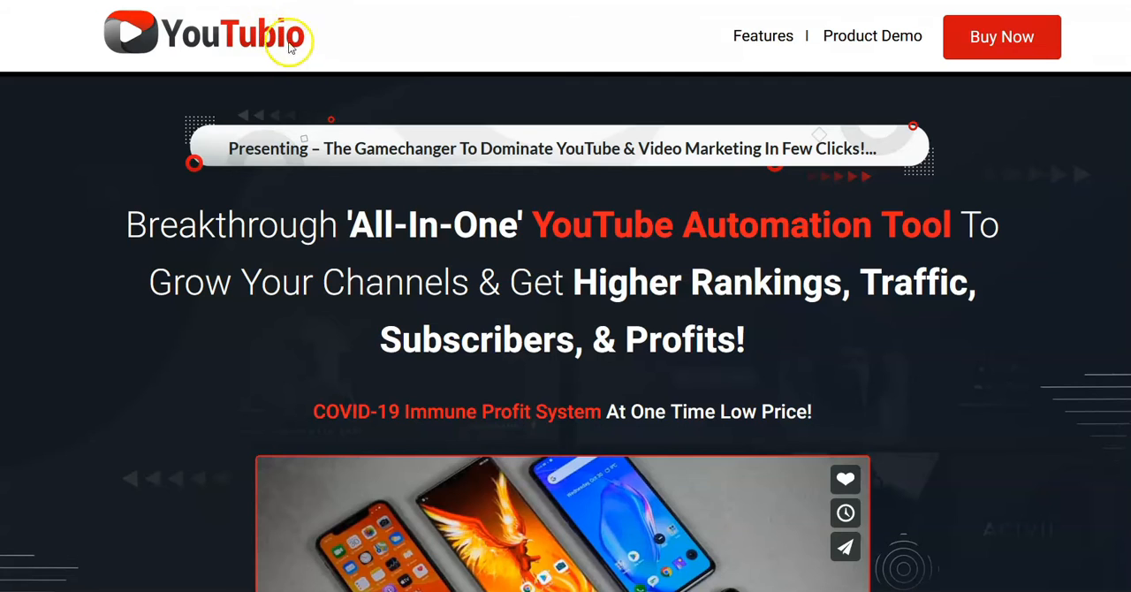
mouse_move(444, 38)
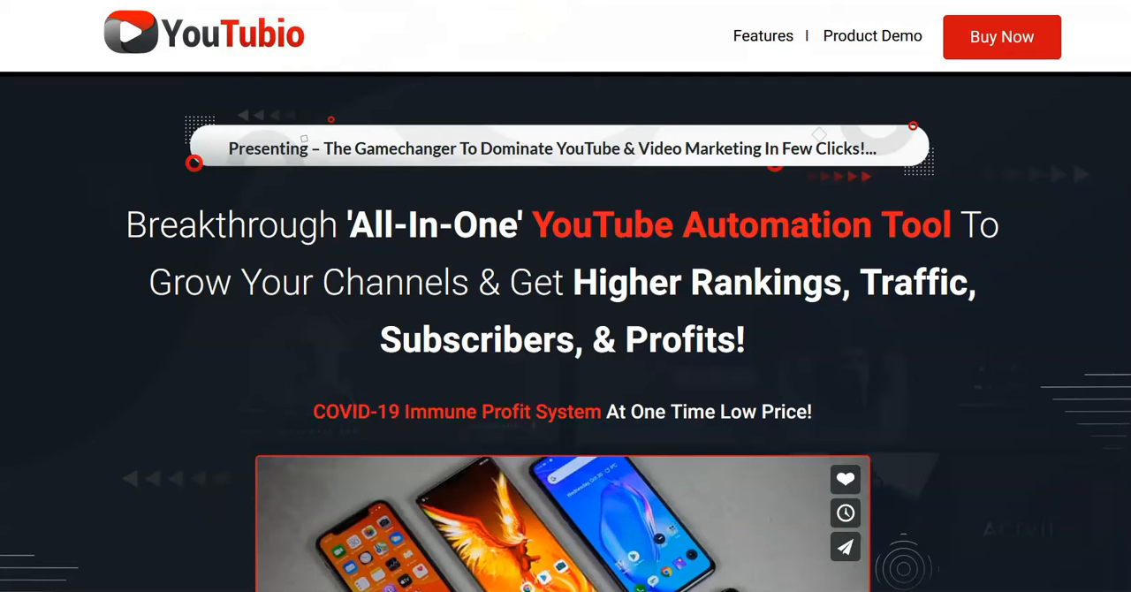
mouse_move(432, 42)
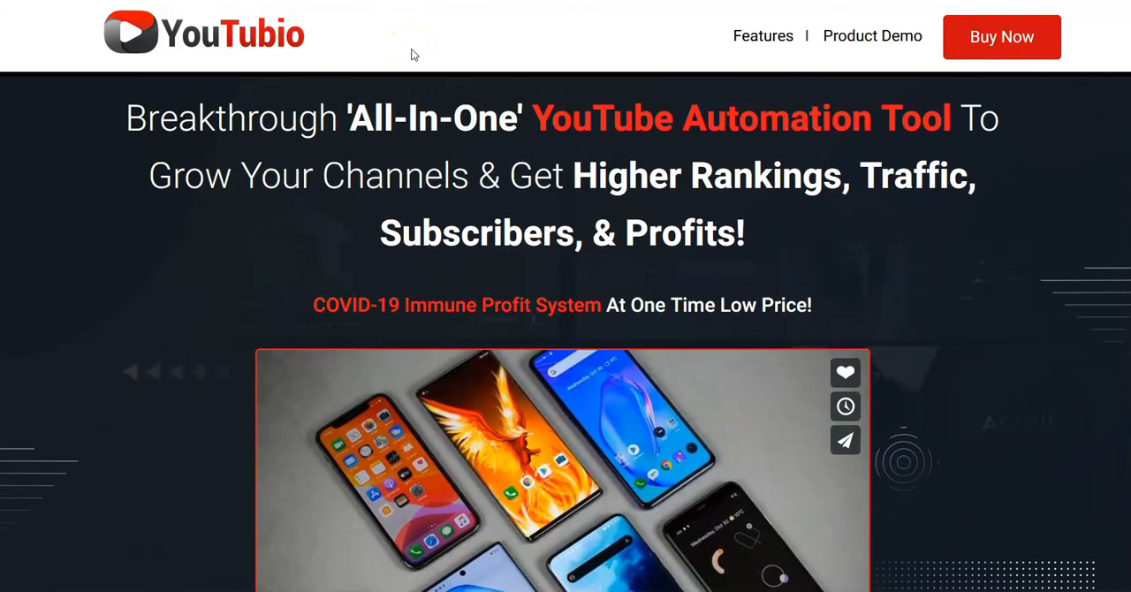
Step: Scroll past the feature checklist, countdown and testimonial video to the automation, rankings and cloud-hosting benefits
scroll(down, 3)
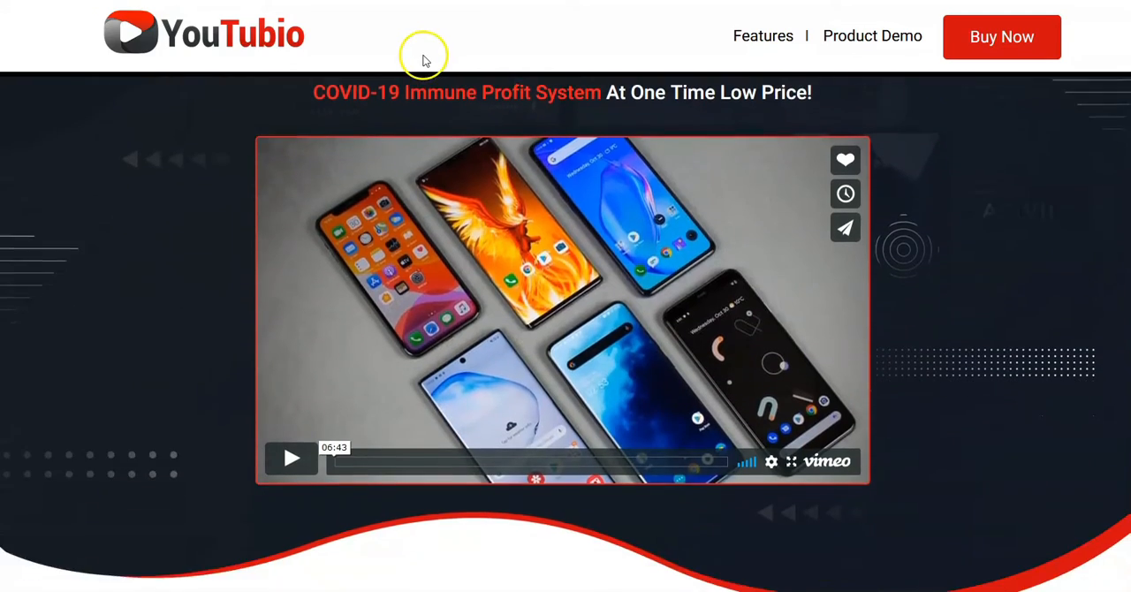
scroll(down, 3)
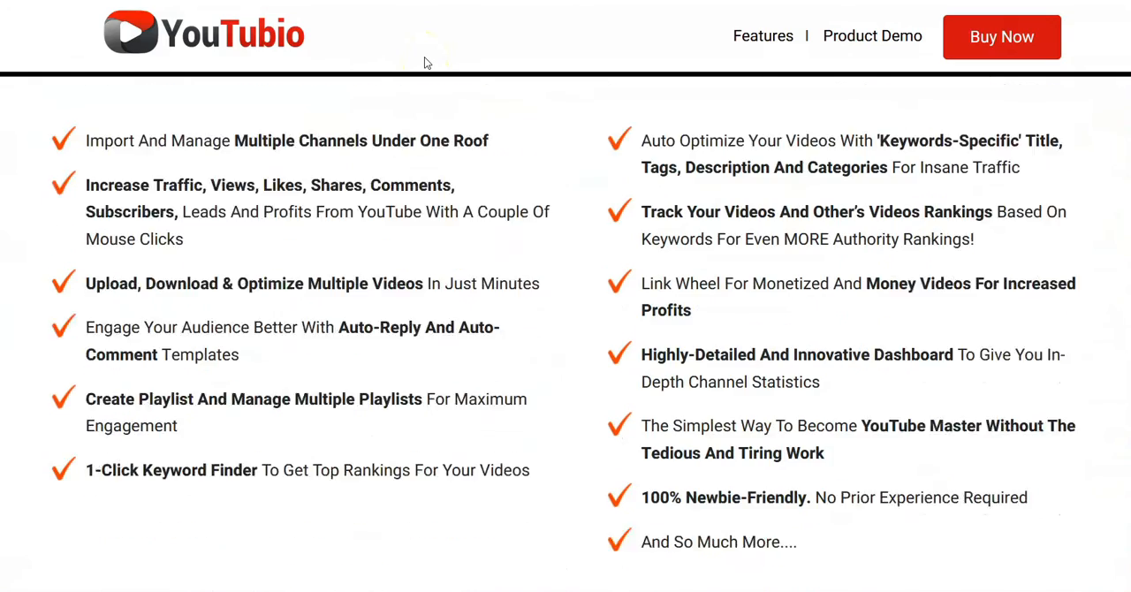
scroll(down, 3)
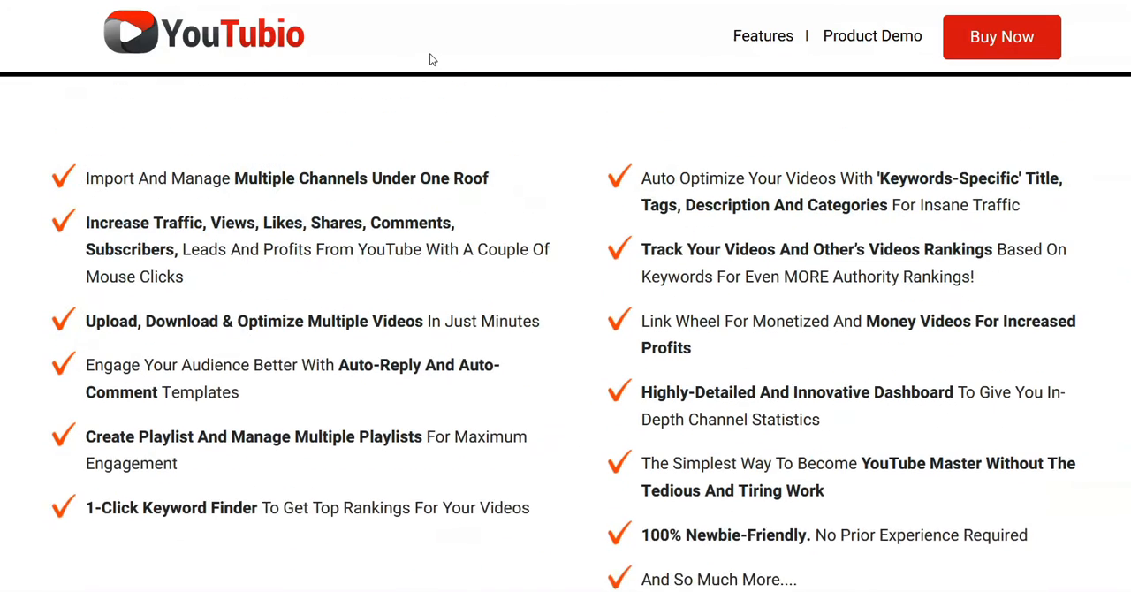
scroll(down, 3)
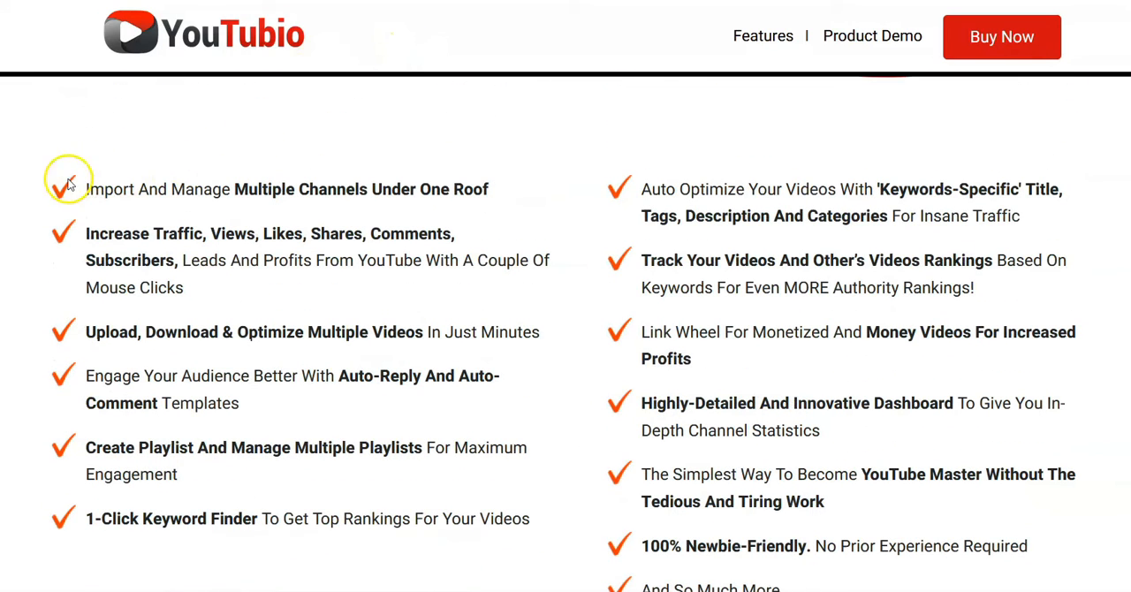
mouse_move(89, 164)
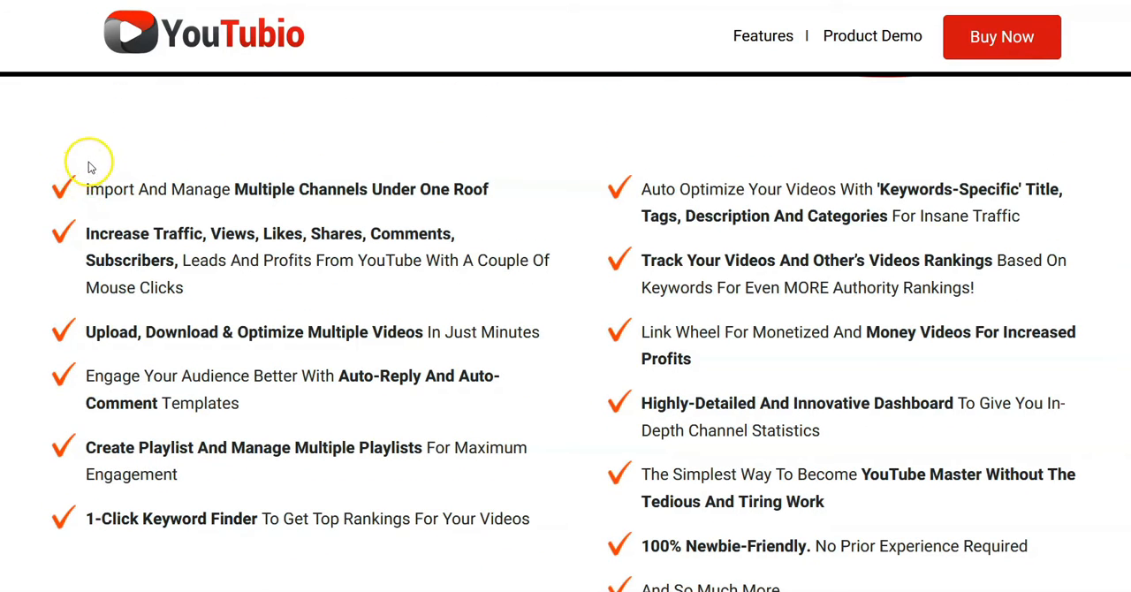
scroll(down, 3)
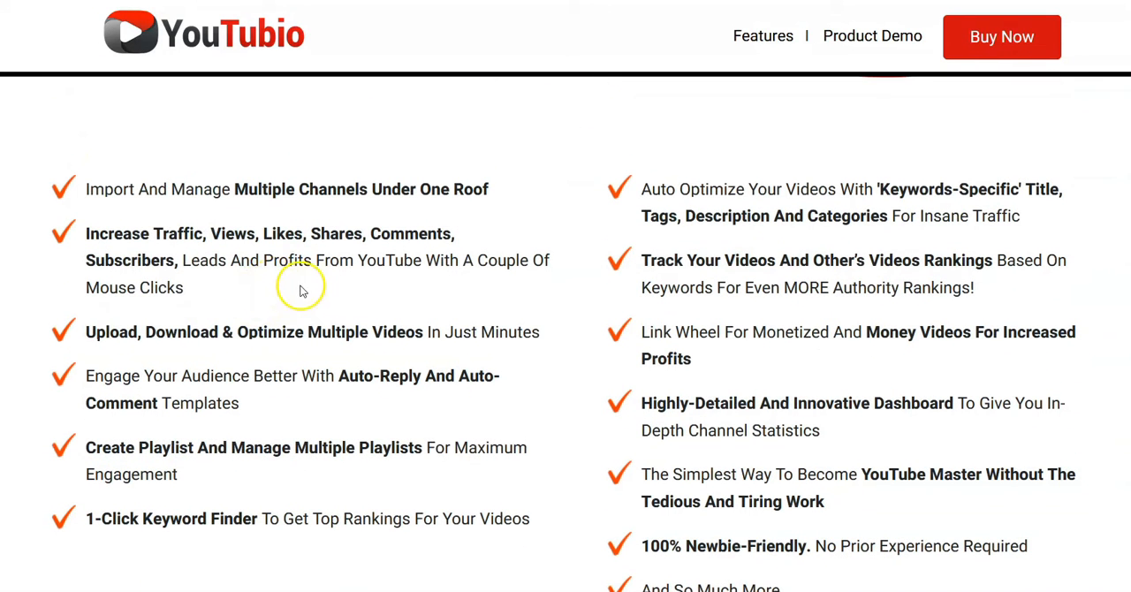
mouse_move(539, 473)
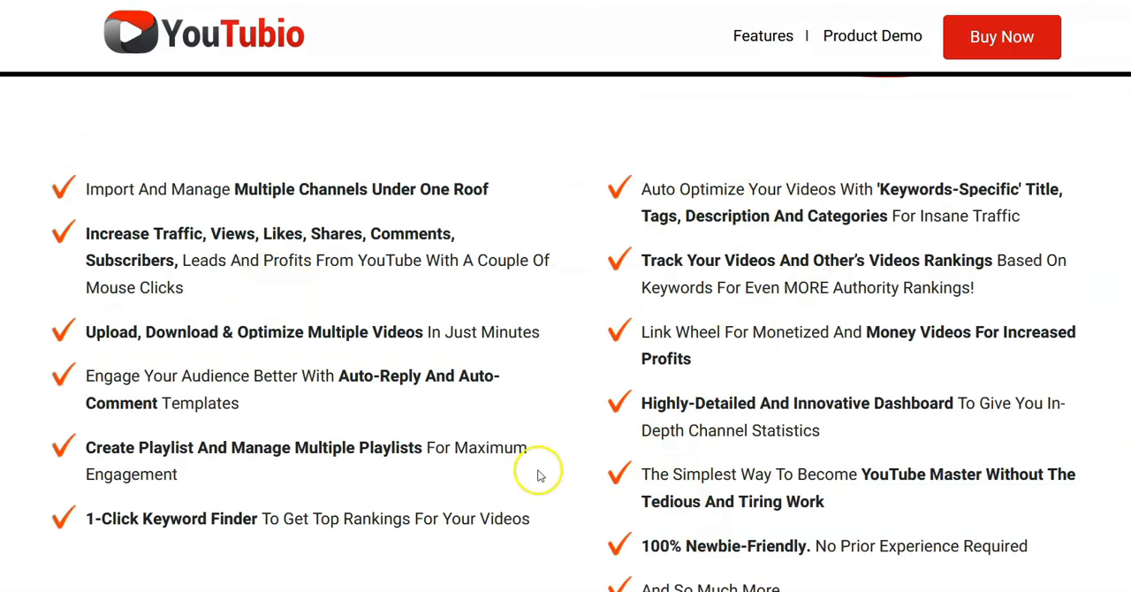
scroll(down, 3)
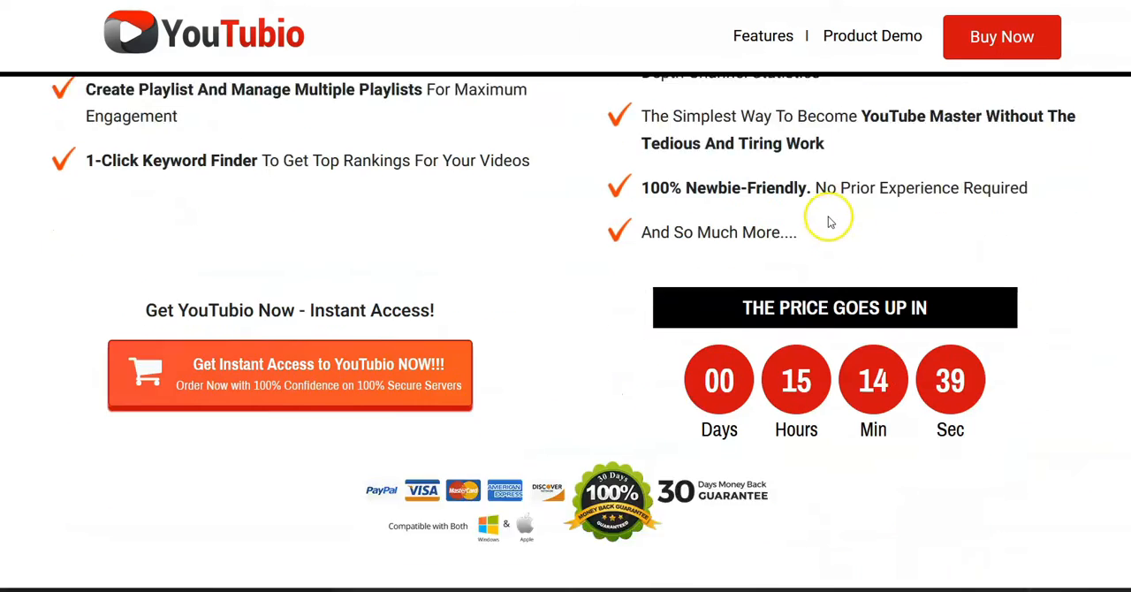
scroll(down, 3)
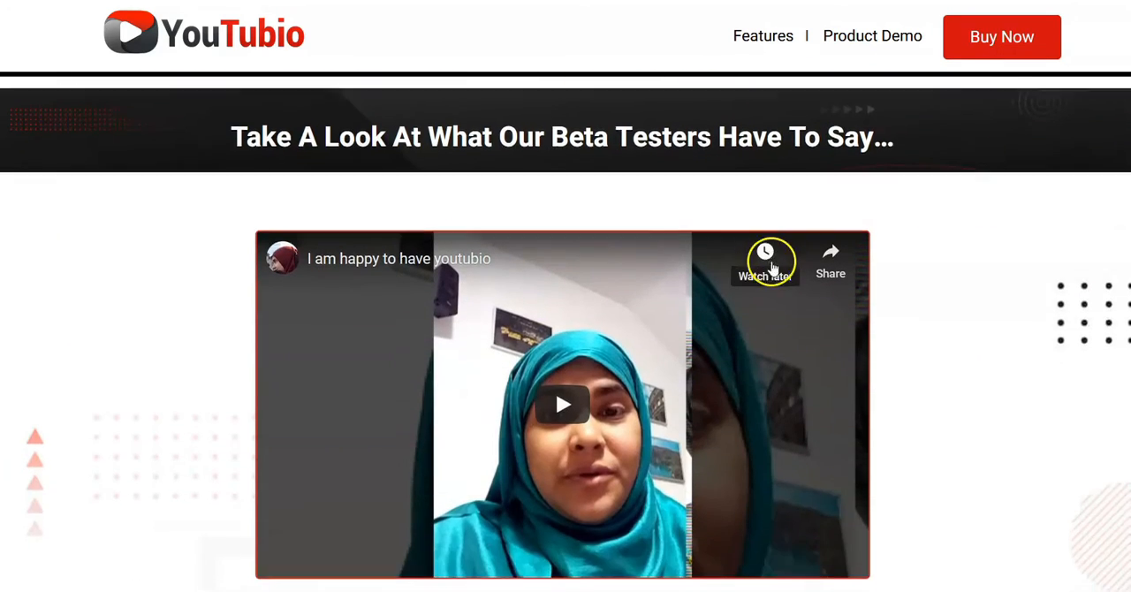
scroll(down, 3)
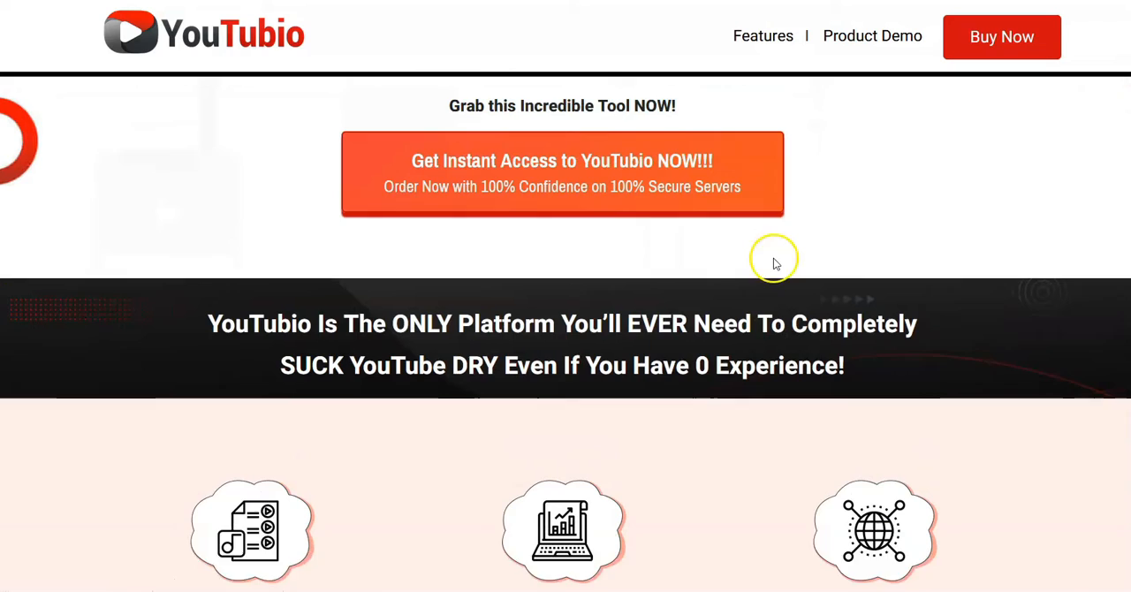
scroll(down, 3)
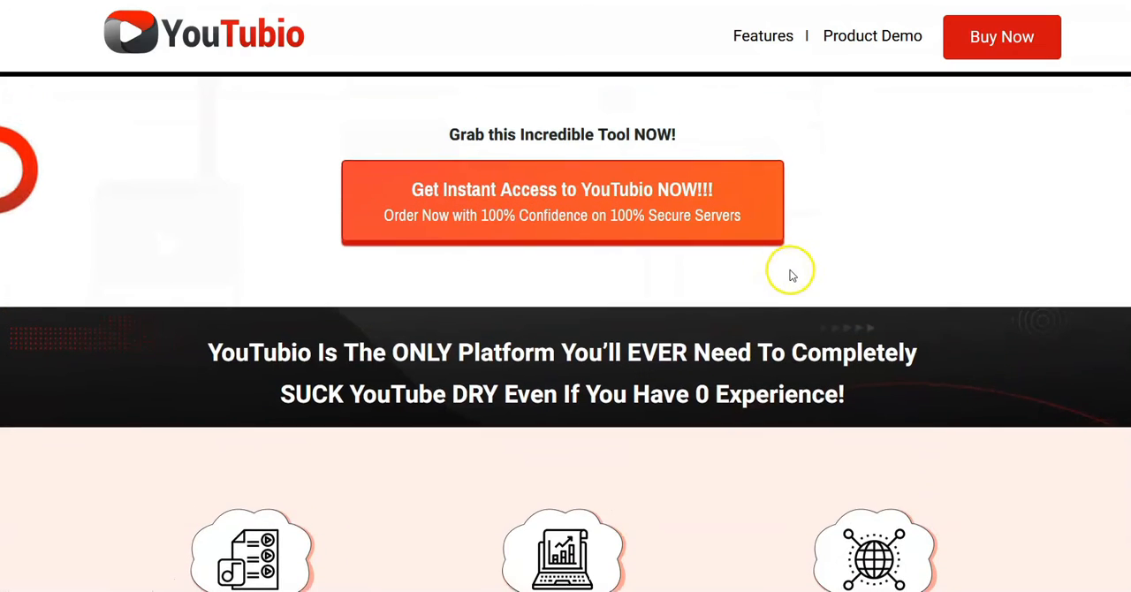
scroll(down, 3)
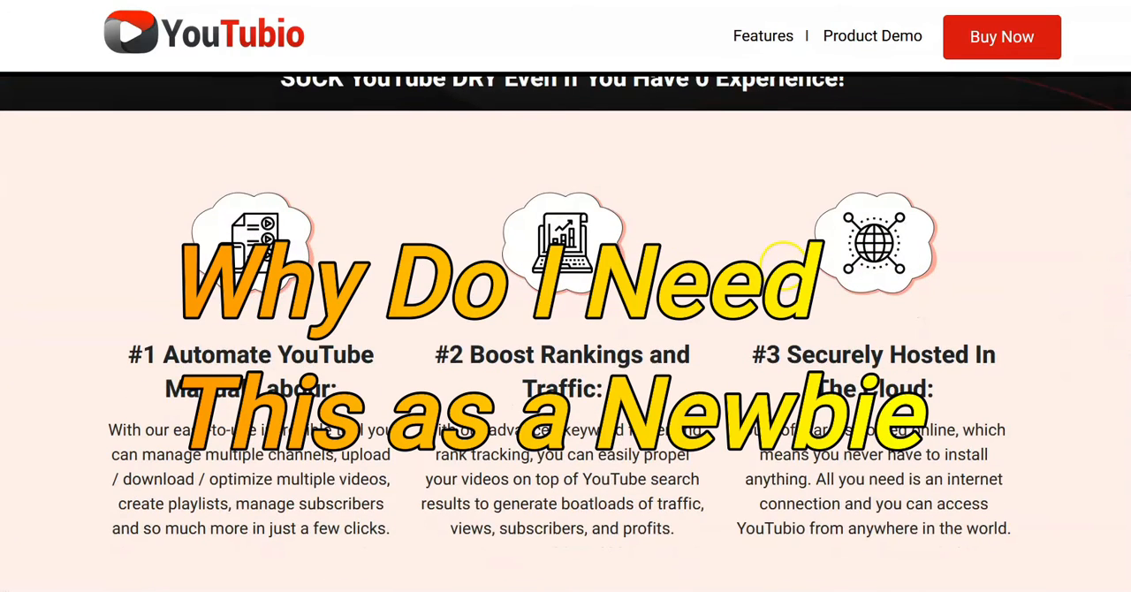
scroll(down, 3)
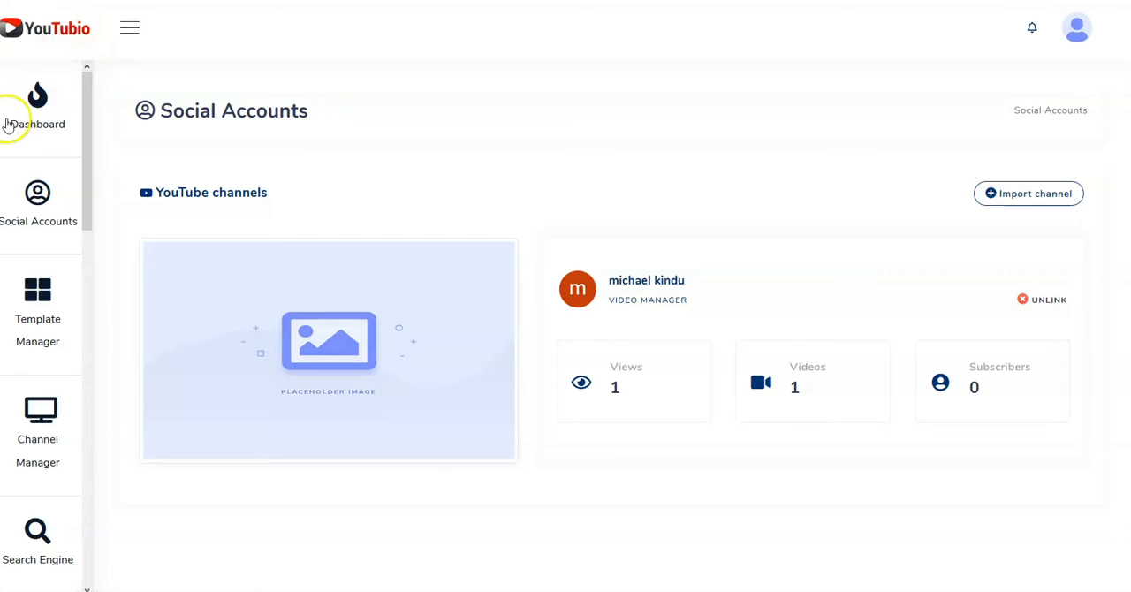
Step: Open Dashboard from the sidebar and scroll down to view channel statistics and keyword ranks
click(37, 106)
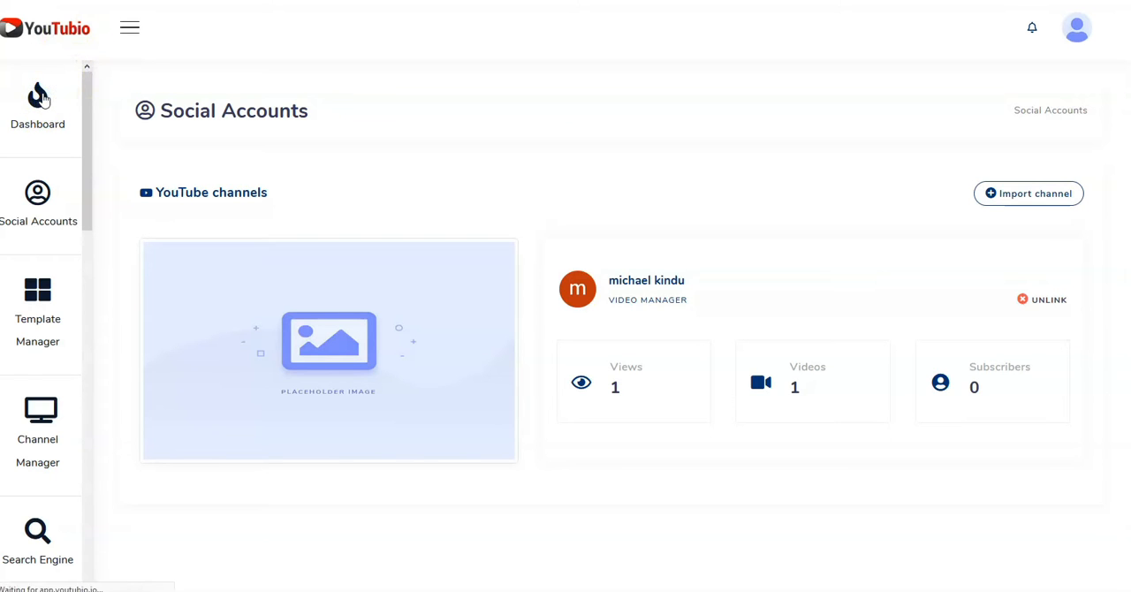
click(37, 102)
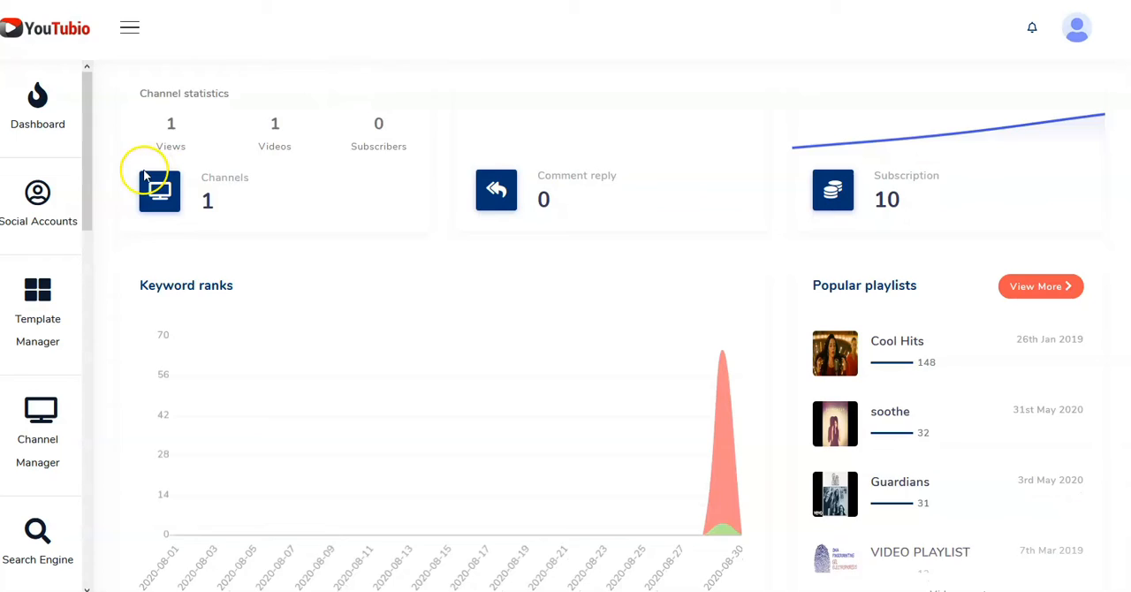
scroll(down, 3)
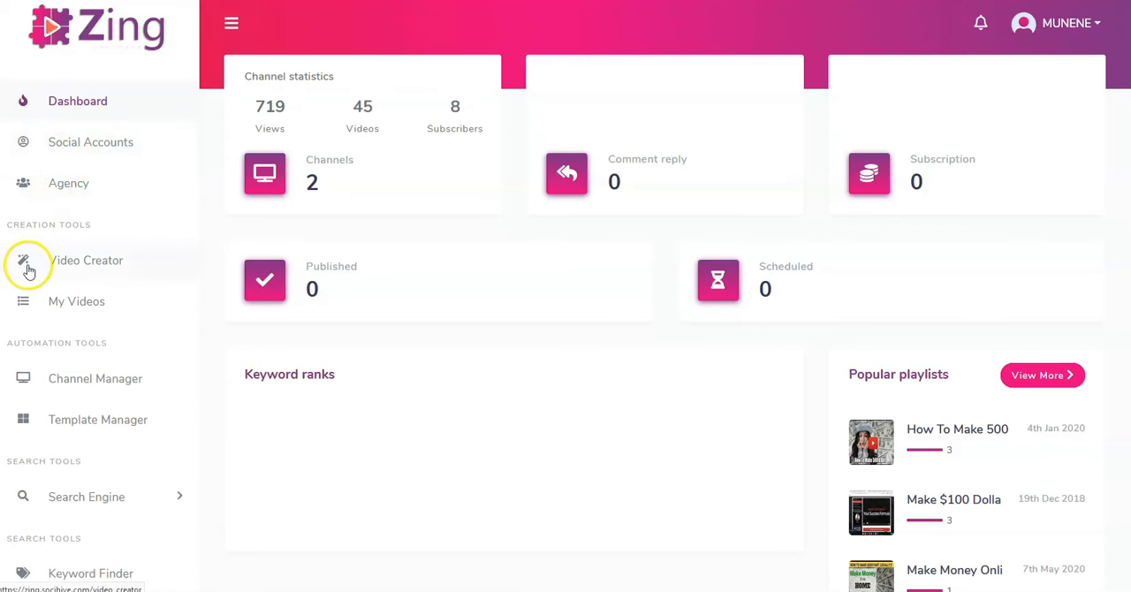
mouse_move(69, 301)
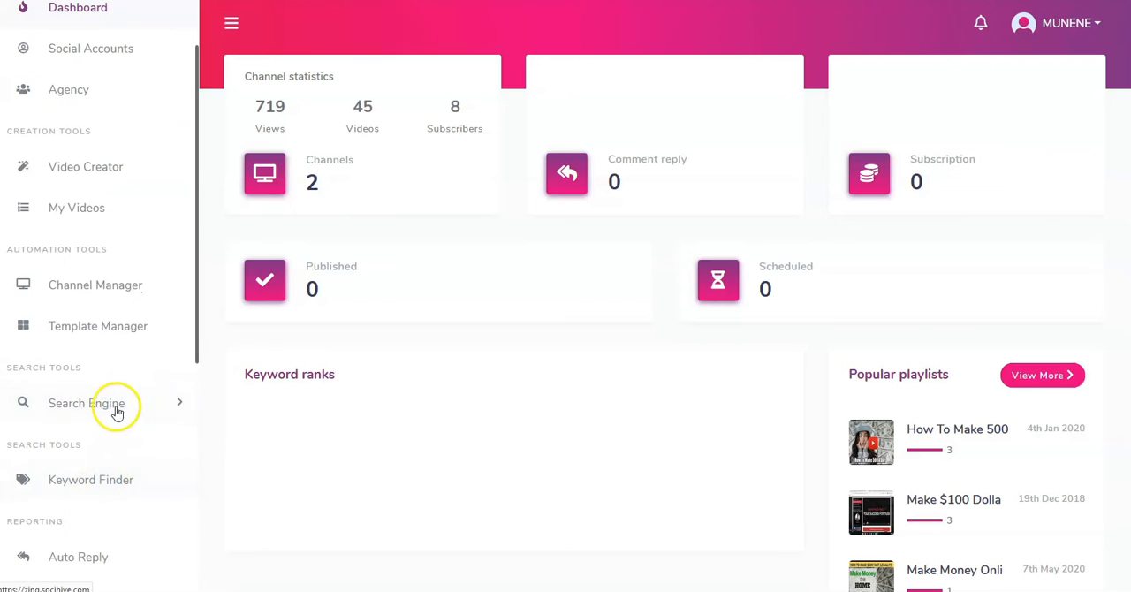
Step: Scroll the Zing sidebar to review its creation, automation and search tools
scroll(down, 3)
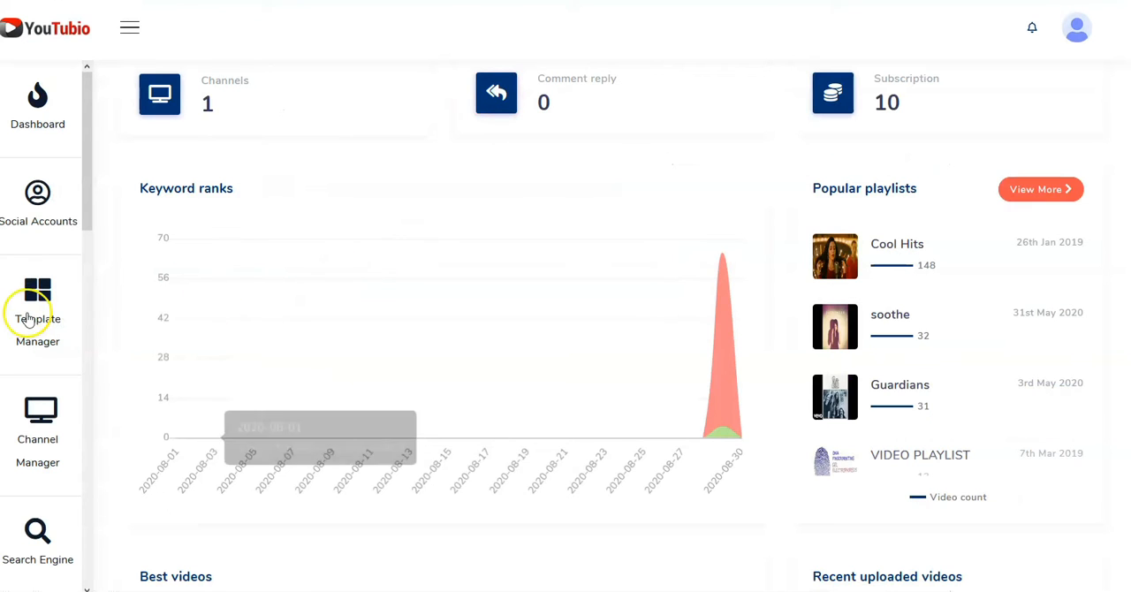
Step: Scroll the YouTubio dashboard through the Channels, Keyword ranks and Popular playlists panels
scroll(down, 3)
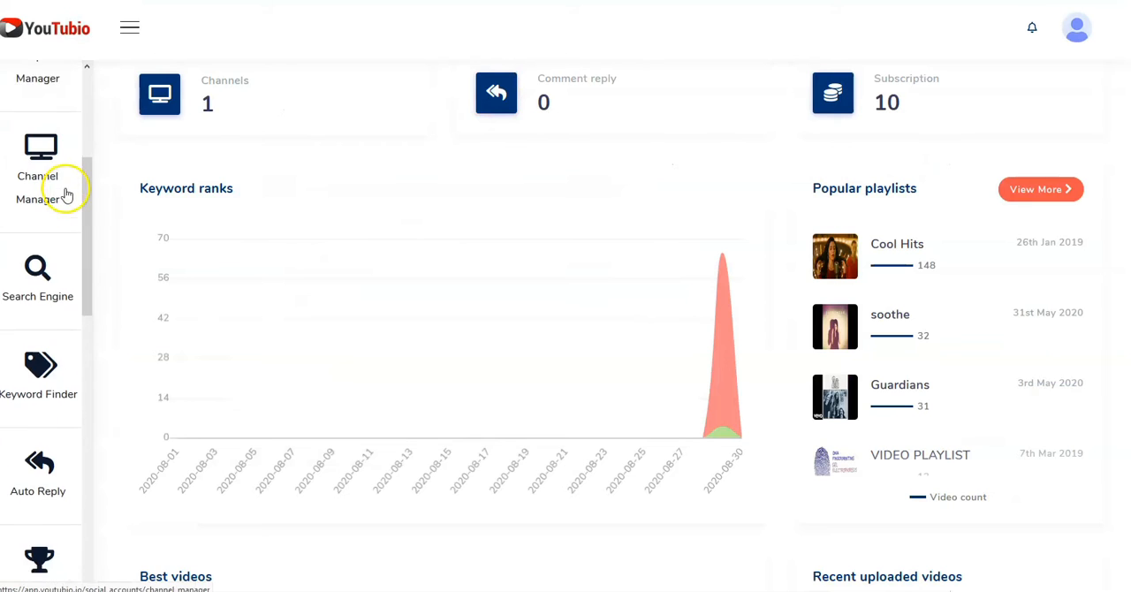
scroll(down, 3)
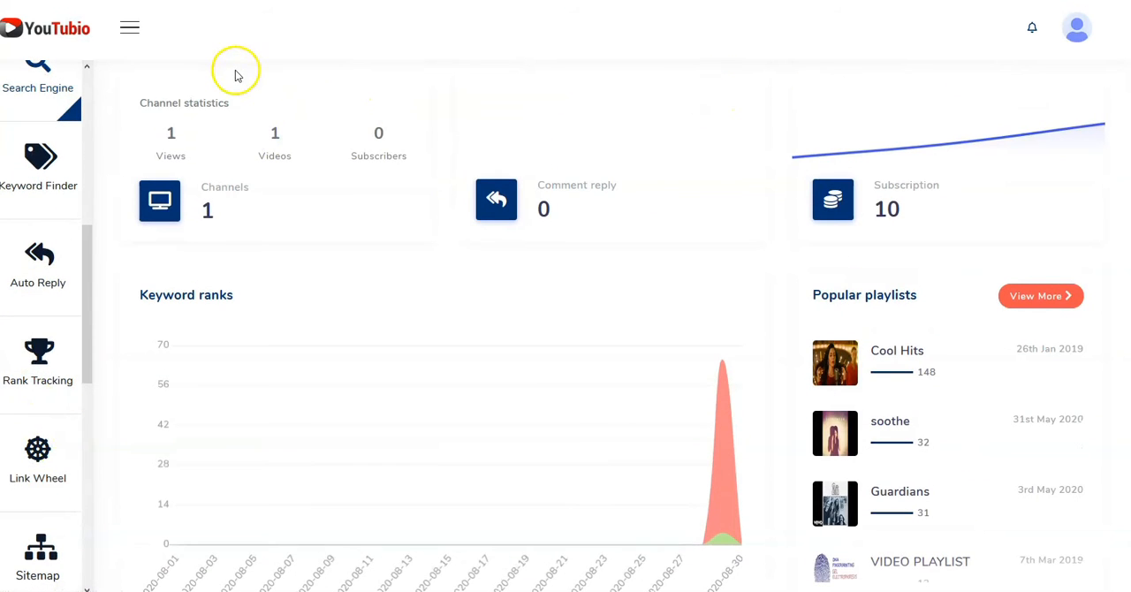
mouse_move(234, 79)
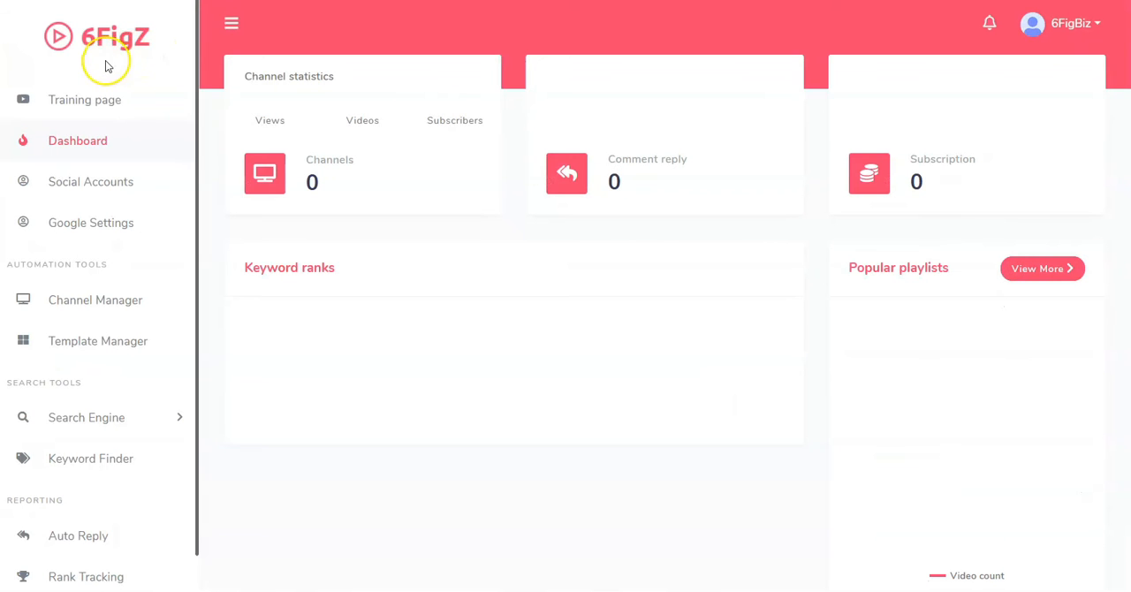
mouse_move(151, 88)
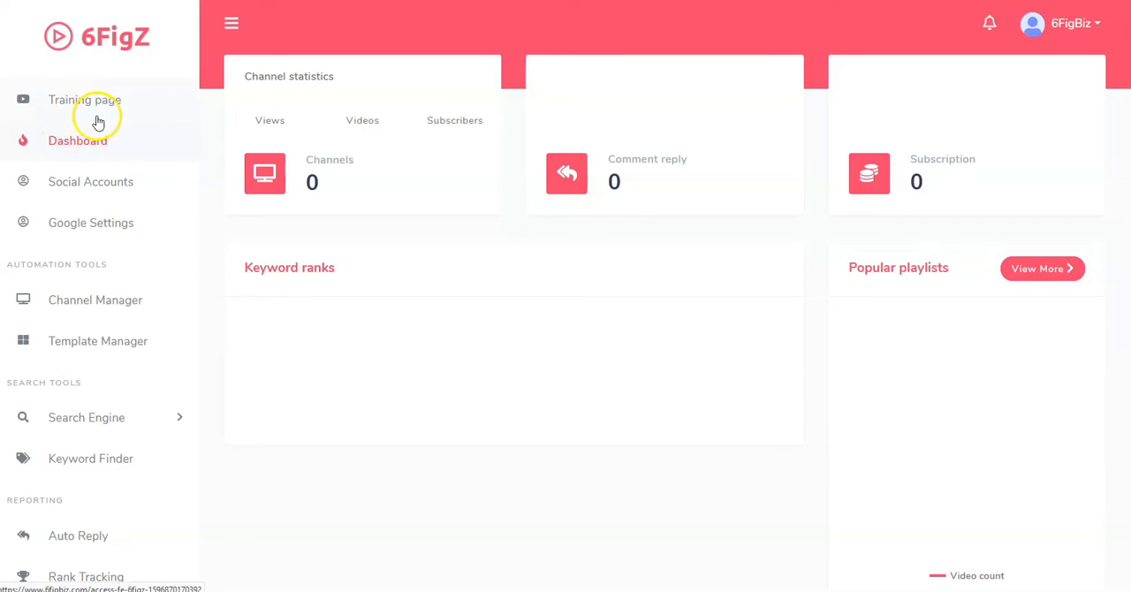
Step: Scroll the 6FigZ dashboard past empty Keyword ranks to Best videos and Latest comment reply
scroll(down, 3)
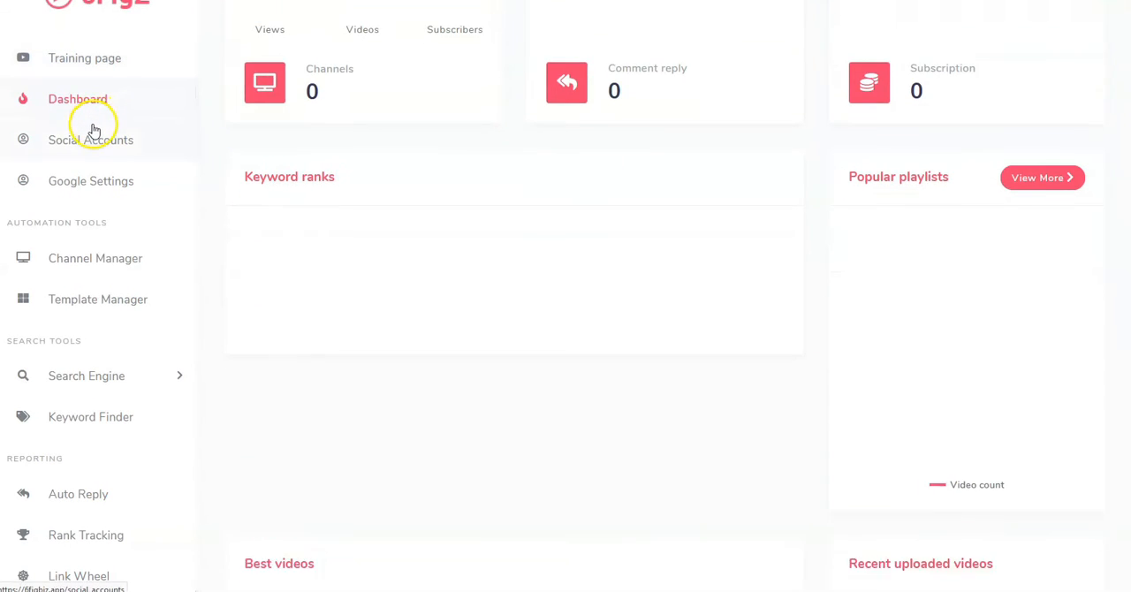
scroll(down, 3)
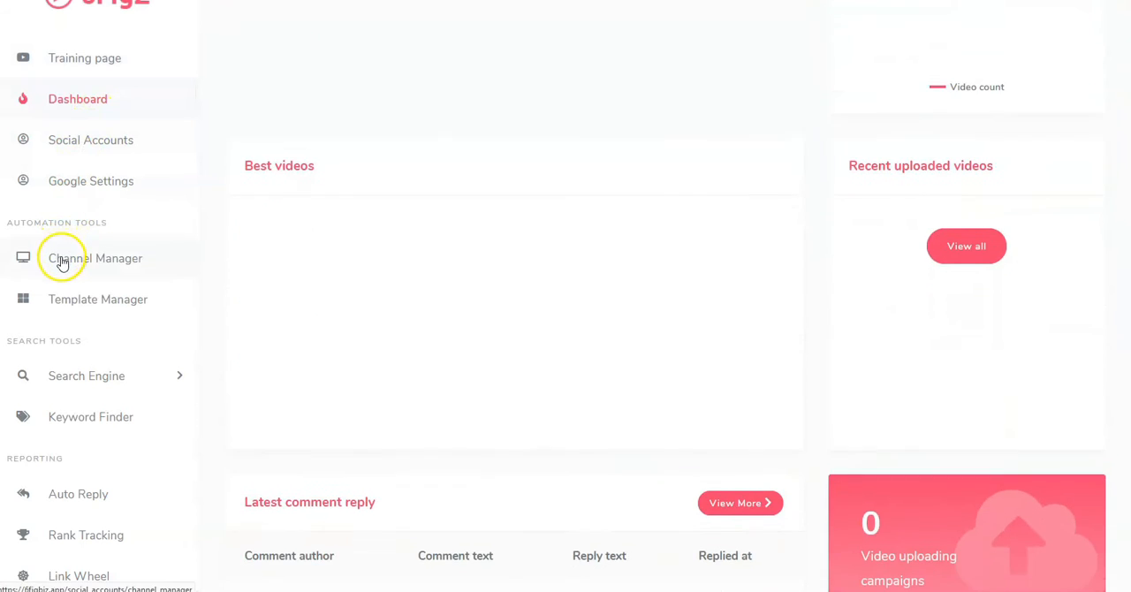
scroll(down, 3)
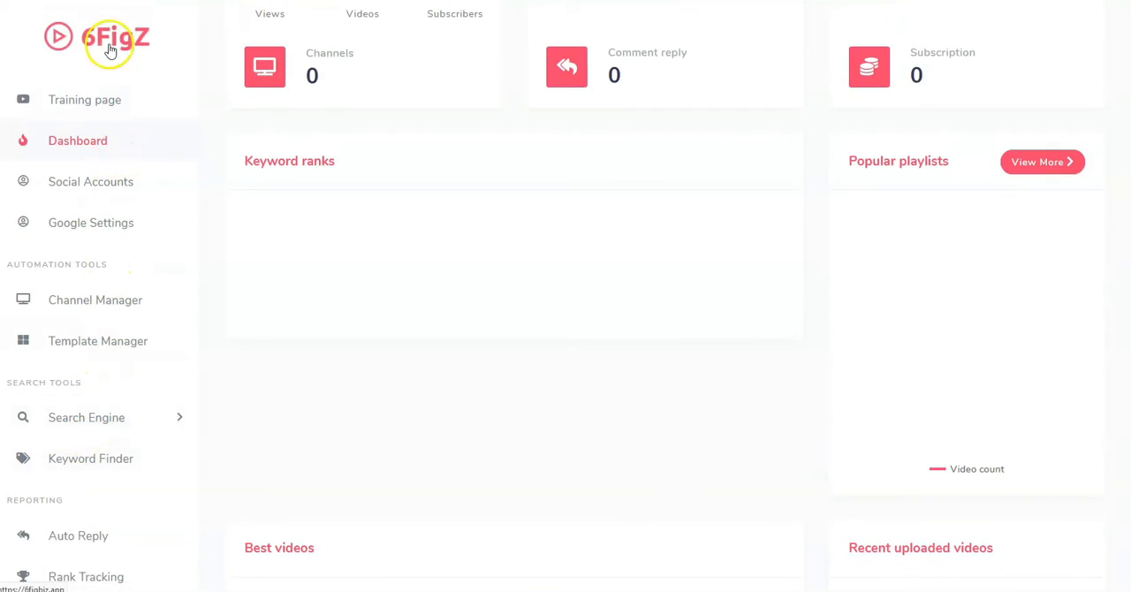
mouse_move(140, 50)
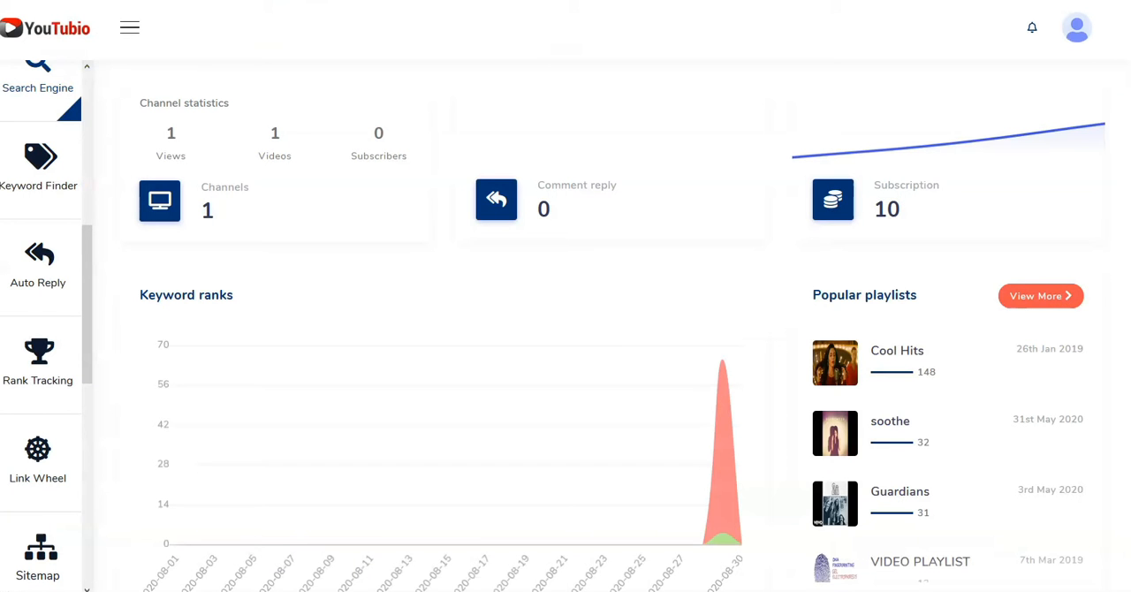
mouse_move(292, 146)
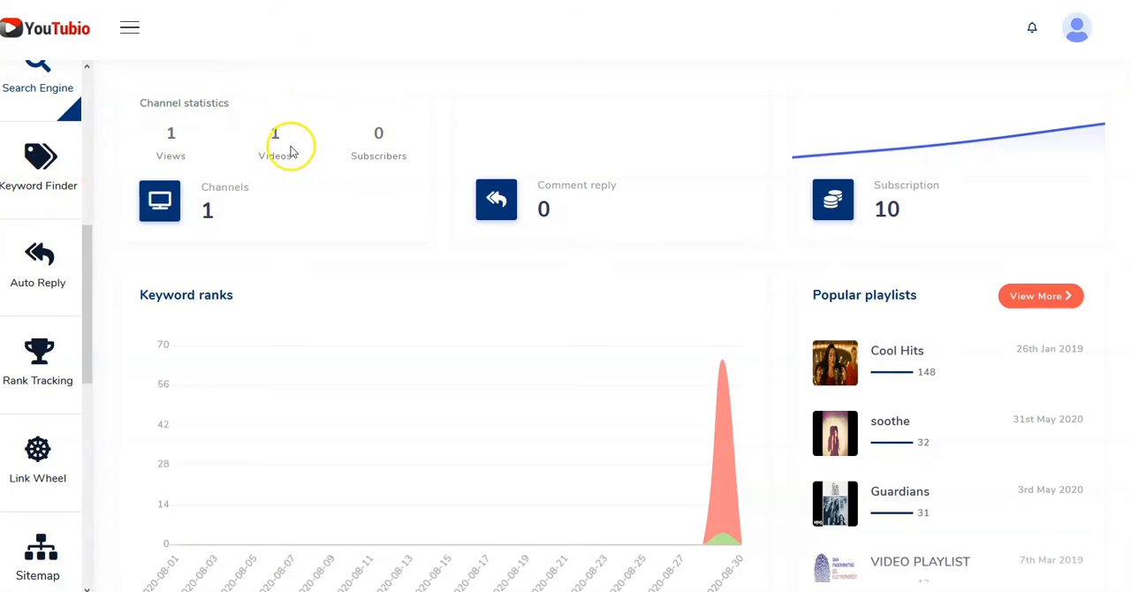
Step: Scroll the YouTubio dashboard down to the Keyword ranks chart and Best videos
scroll(down, 3)
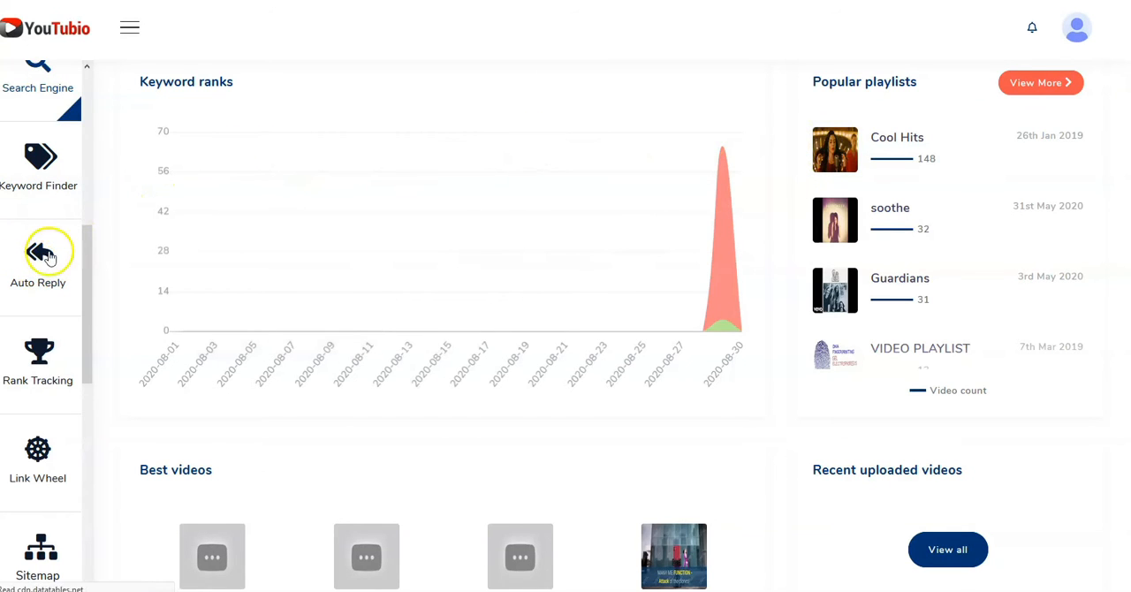
Step: Open the empty Auto Reply Campaign page, then switch over to the YouTubio sales page
click(37, 252)
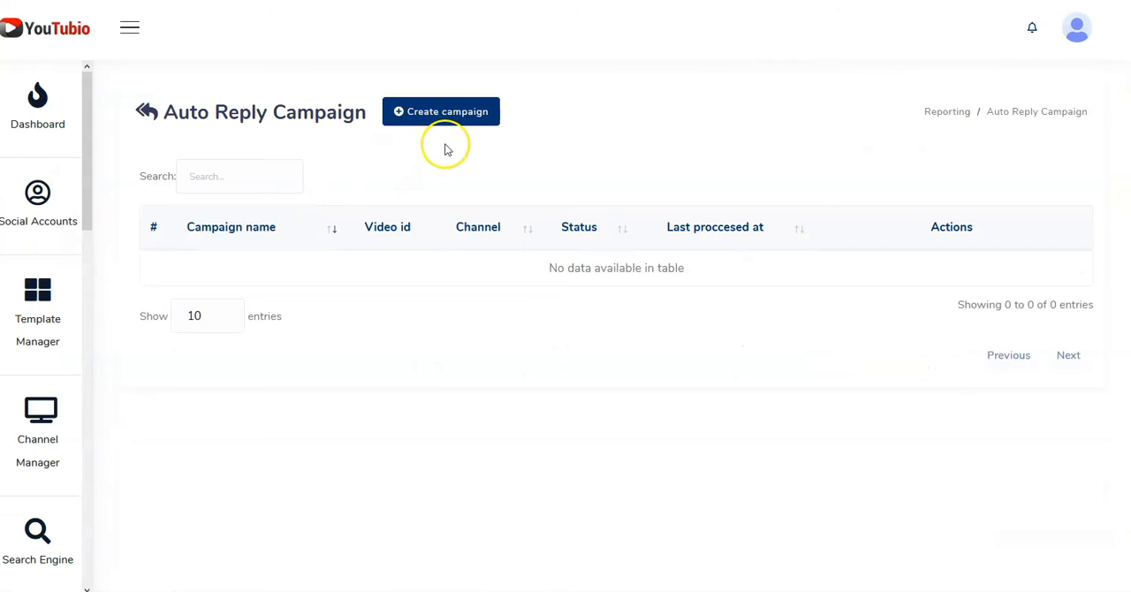
mouse_move(421, 182)
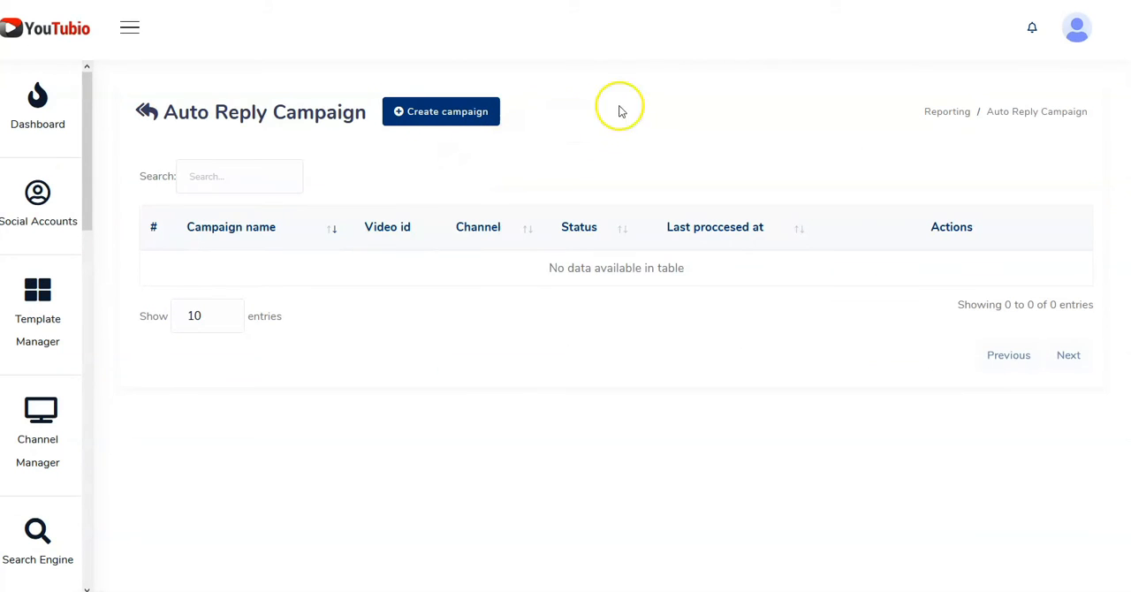
mouse_move(765, 42)
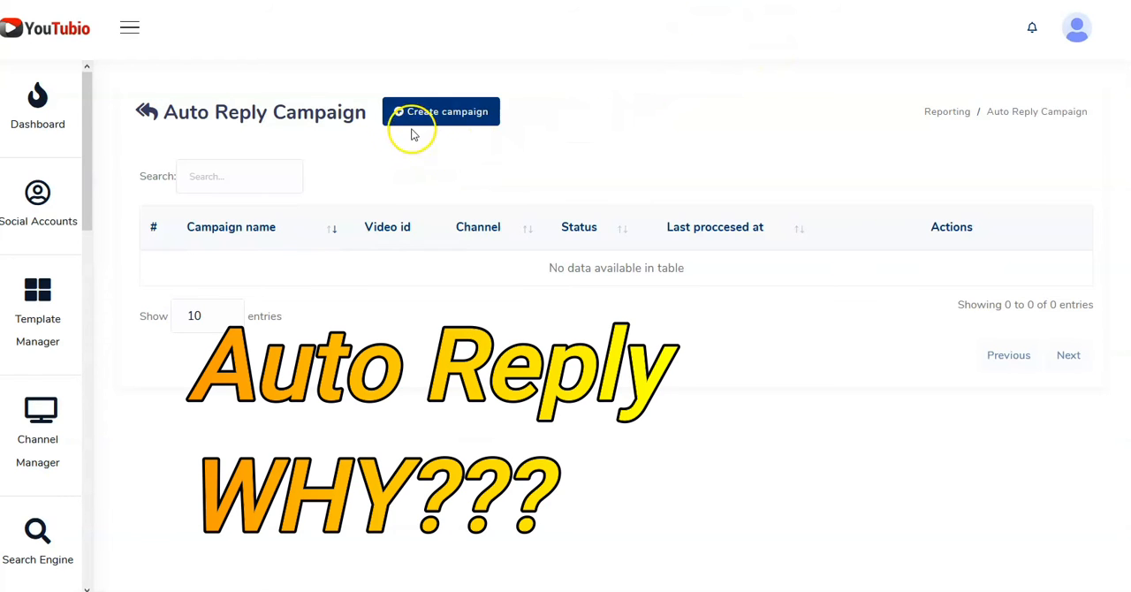
mouse_move(367, 147)
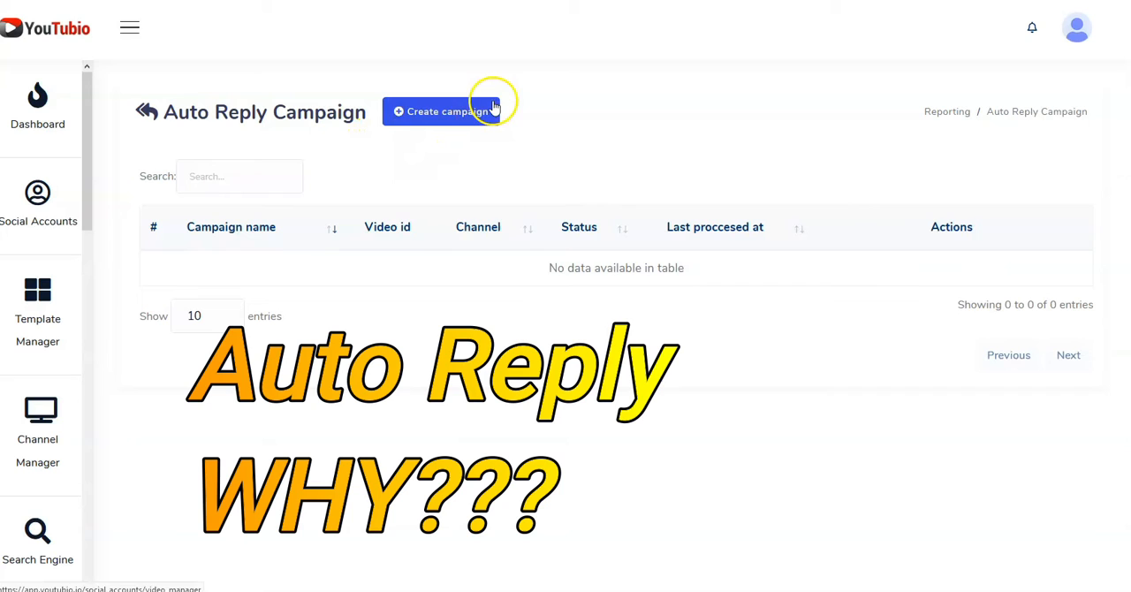
mouse_move(563, 85)
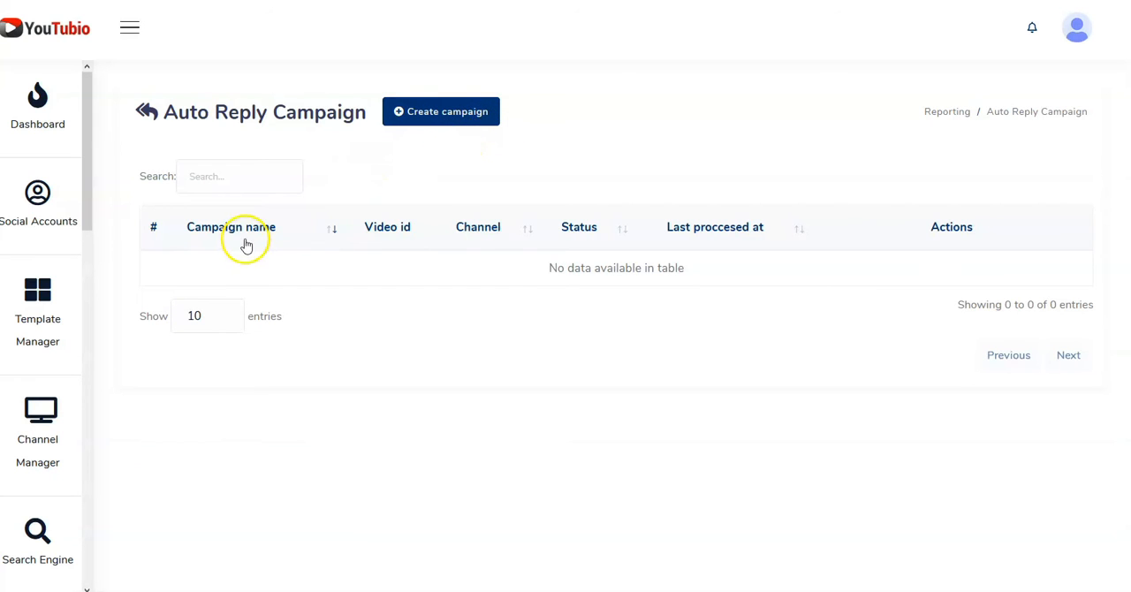
mouse_move(592, 257)
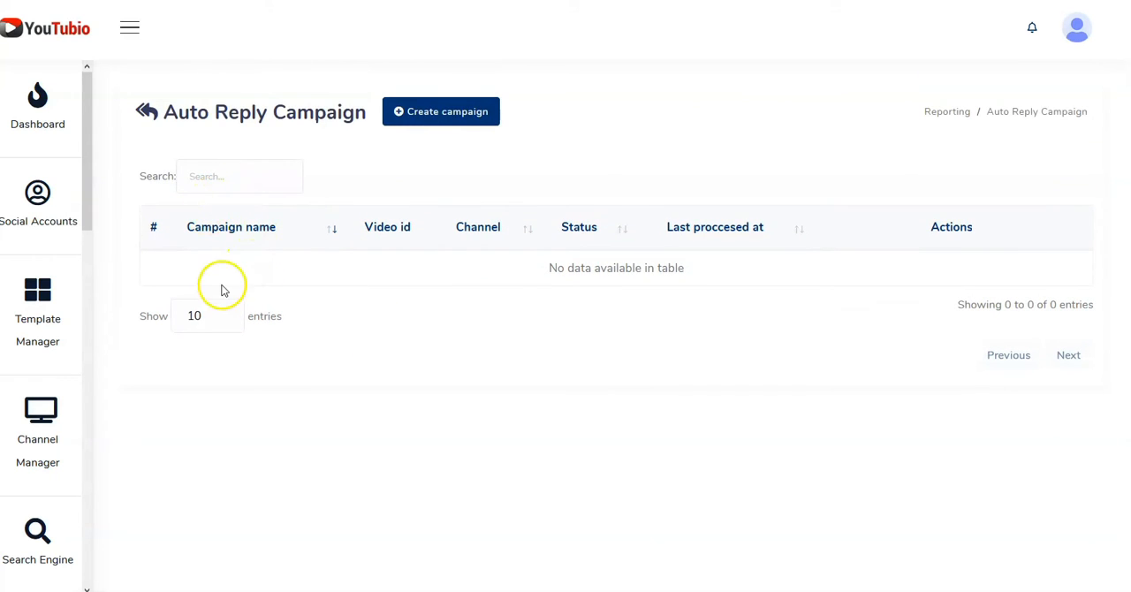
mouse_move(511, 48)
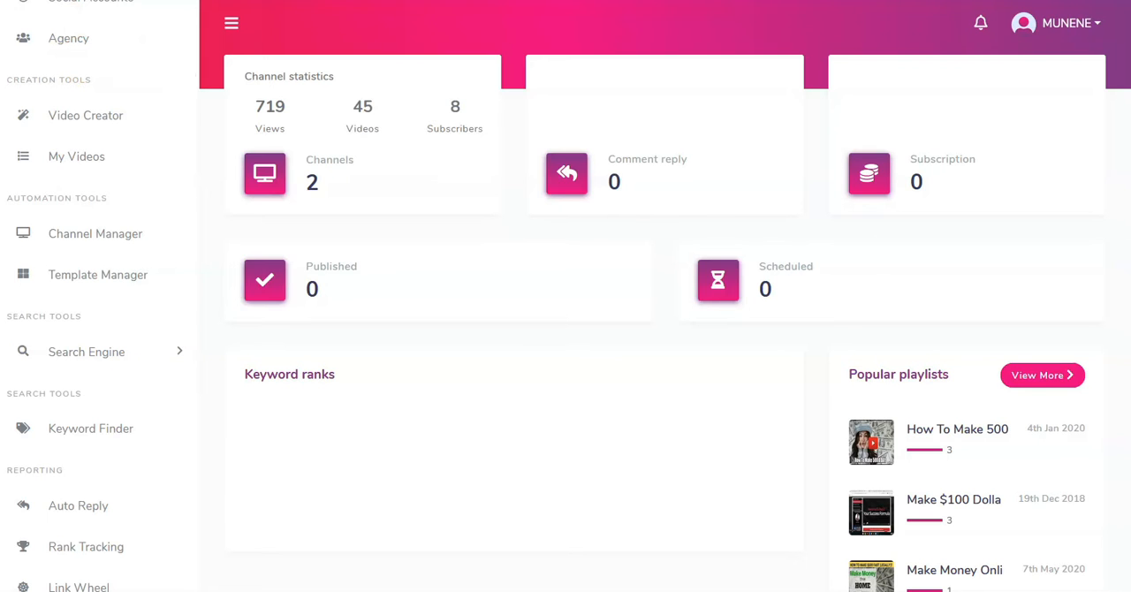
click(78, 506)
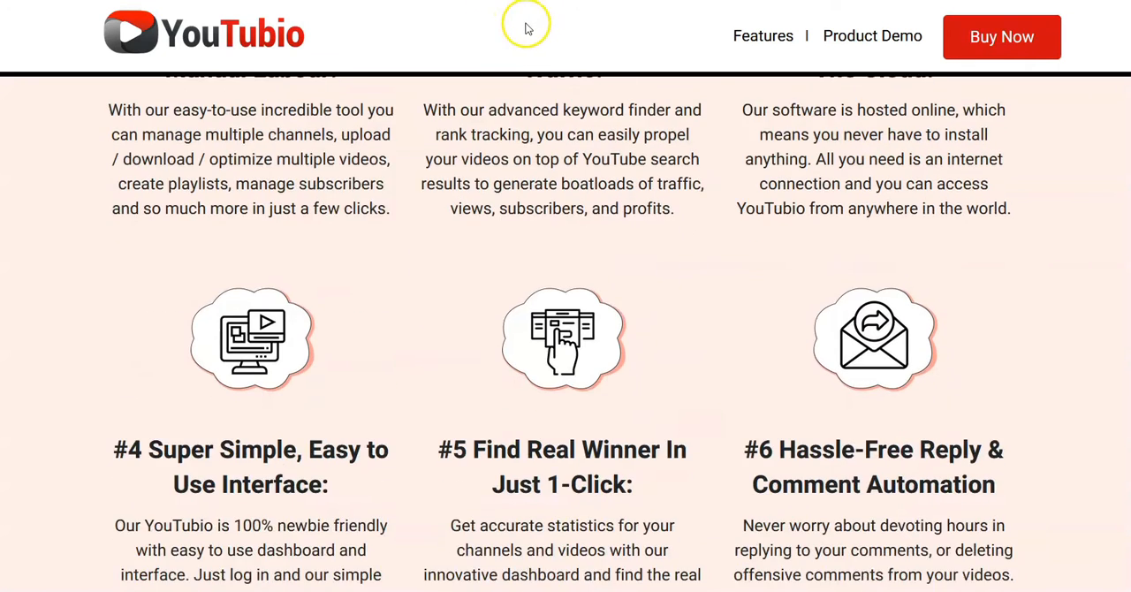
Step: Scroll the sales page through the feature list and the TRAFFIC video marketing section
scroll(down, 3)
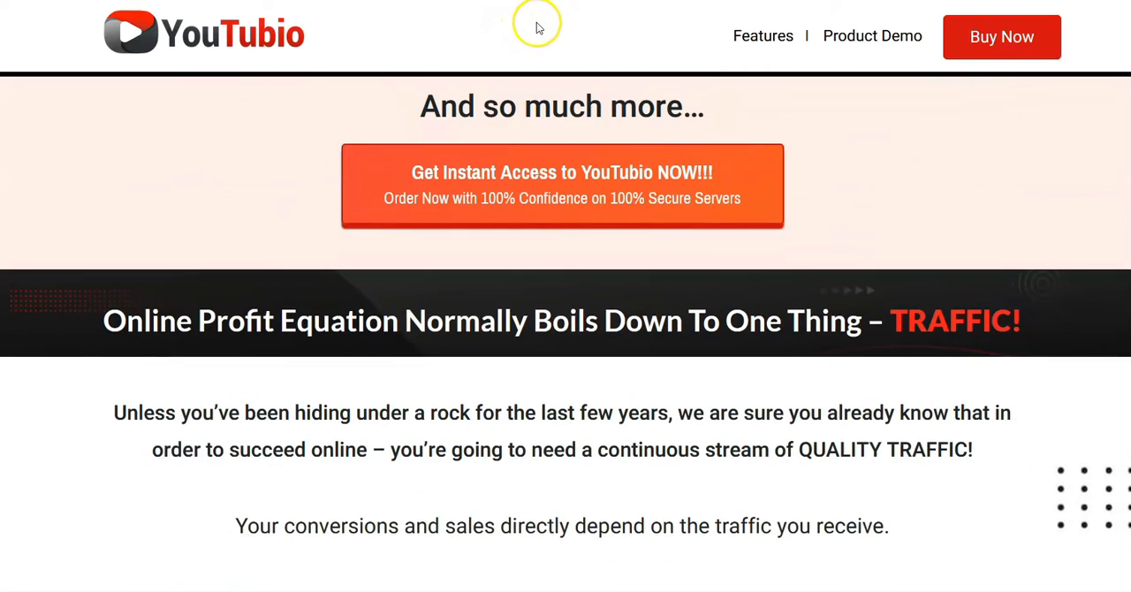
scroll(down, 3)
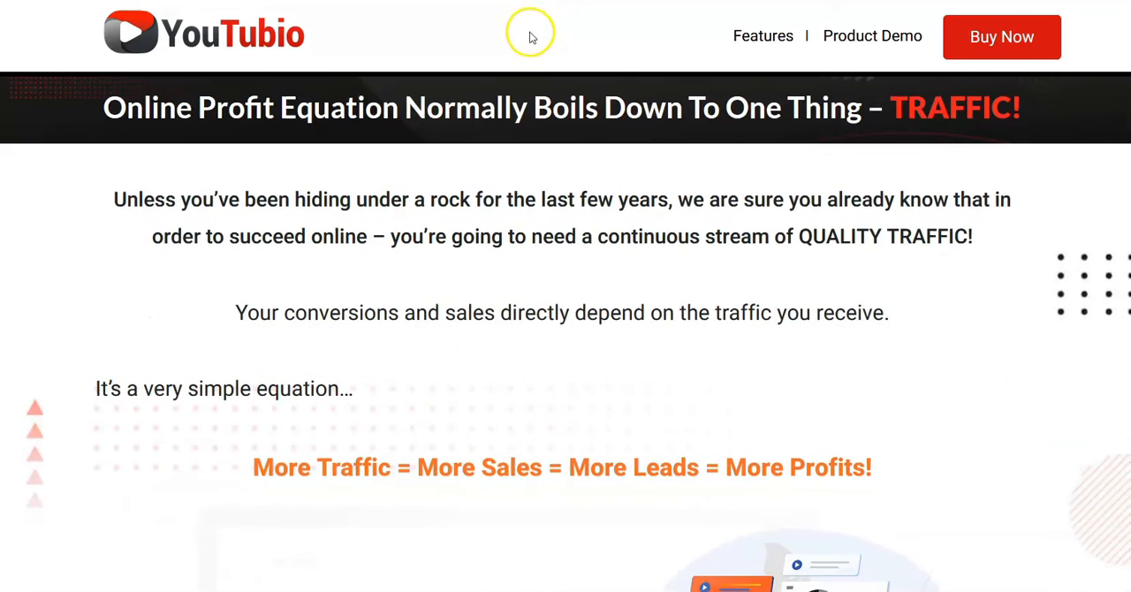
scroll(down, 3)
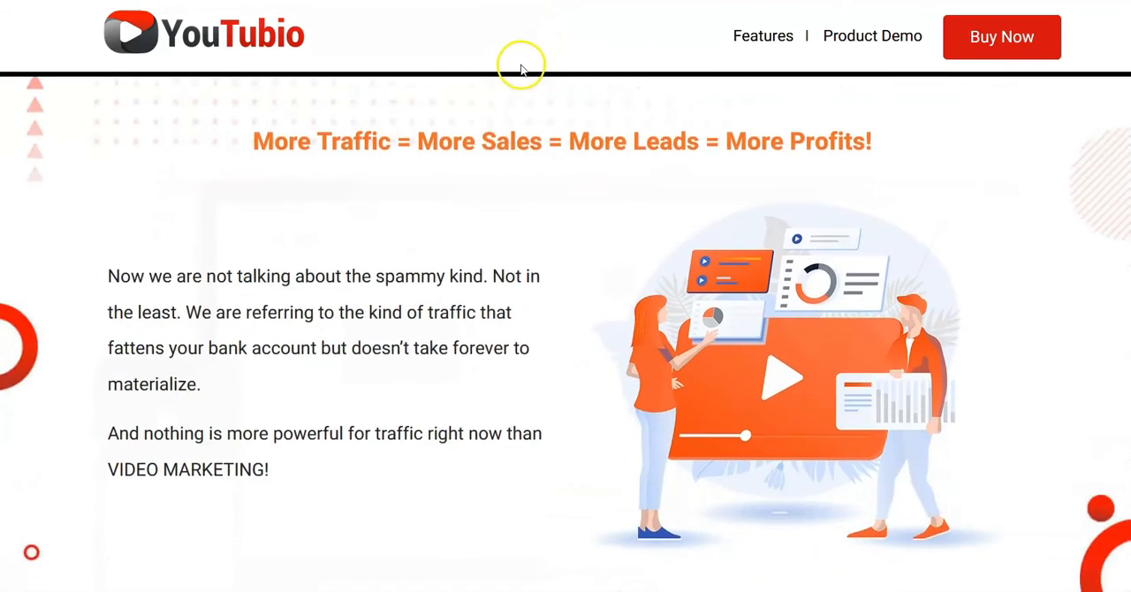
scroll(down, 3)
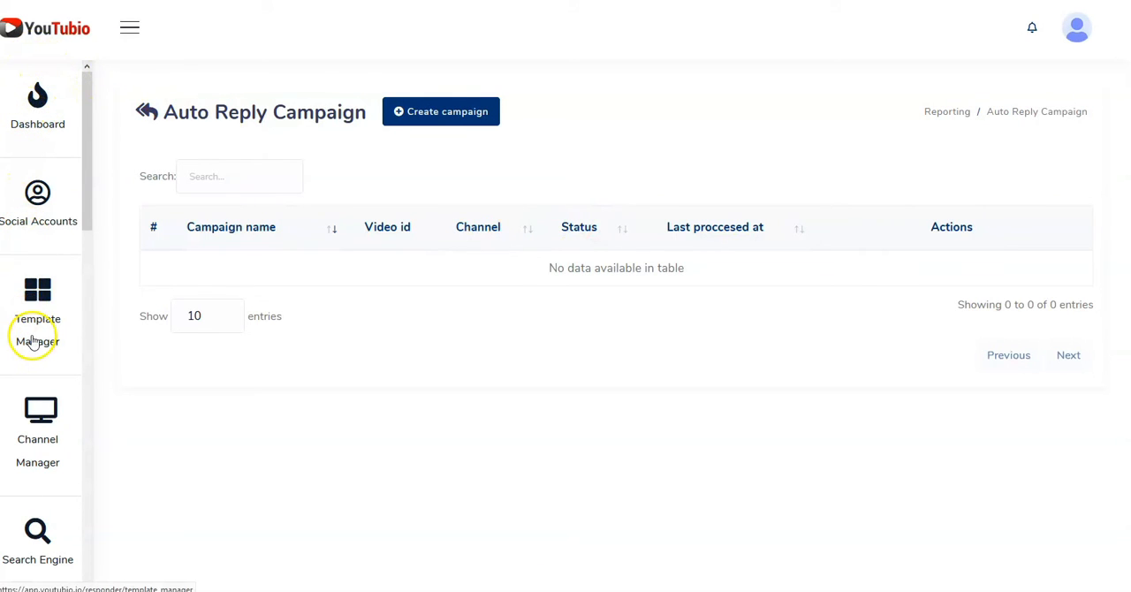
Step: Scroll the YouTubio app sidebar down to Auto Reply on the empty campaign page
scroll(down, 3)
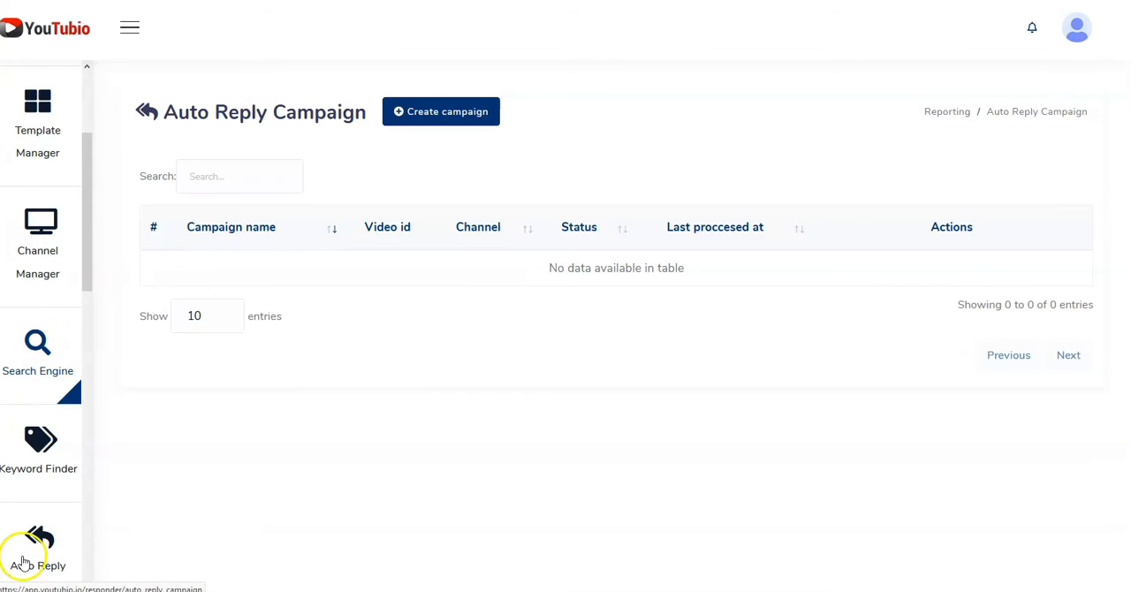
scroll(down, 3)
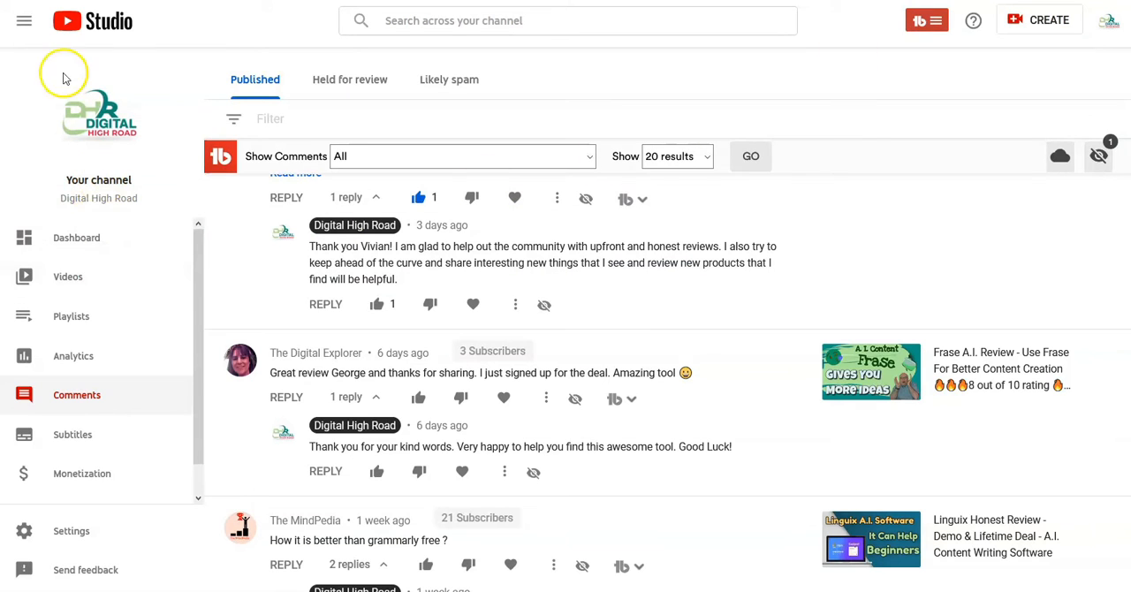
mouse_move(707, 70)
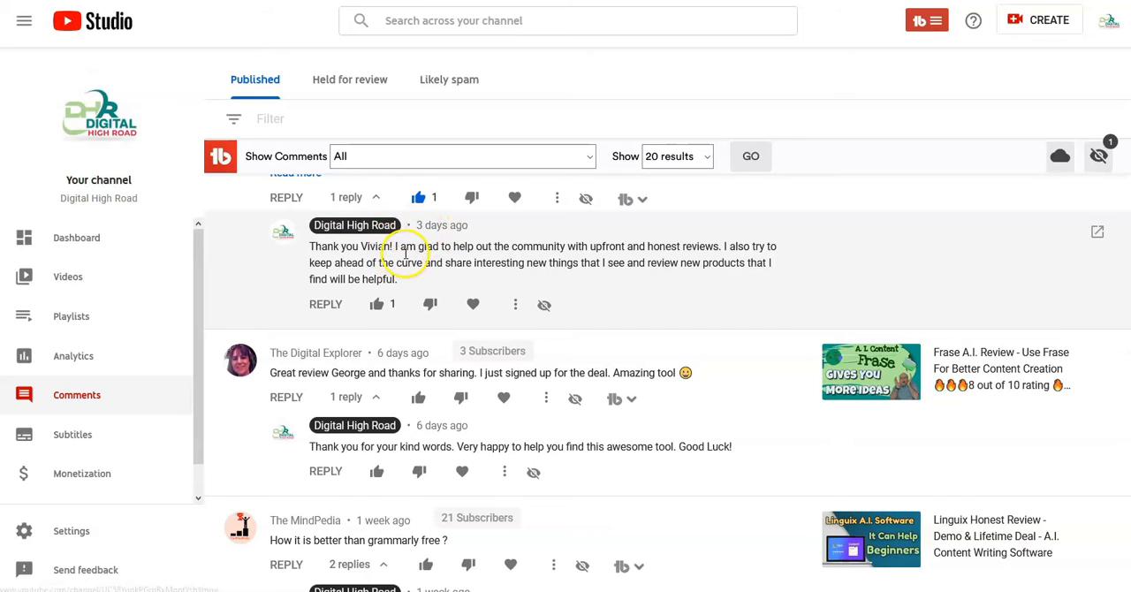
Step: Scroll through YouTube Studio's Published comments list with the channel's replies
scroll(down, 3)
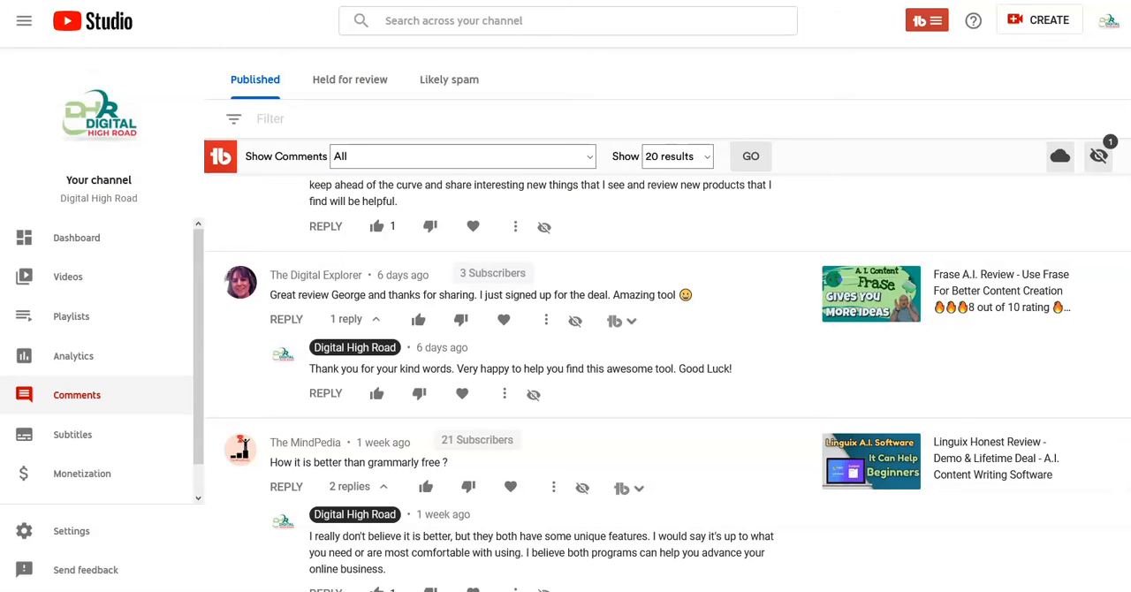
scroll(down, 3)
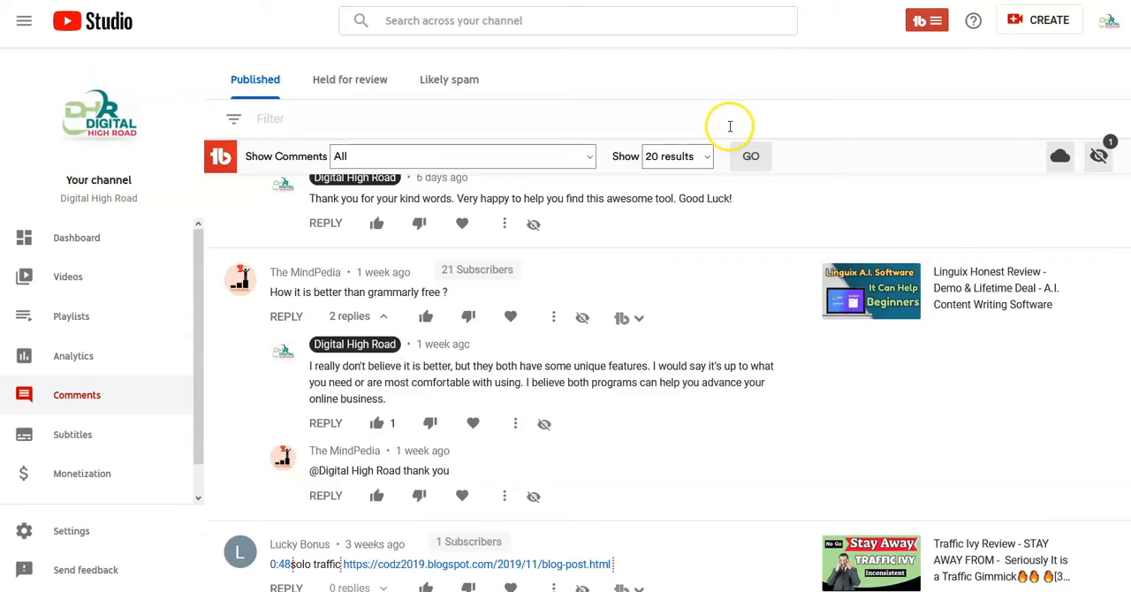
scroll(down, 3)
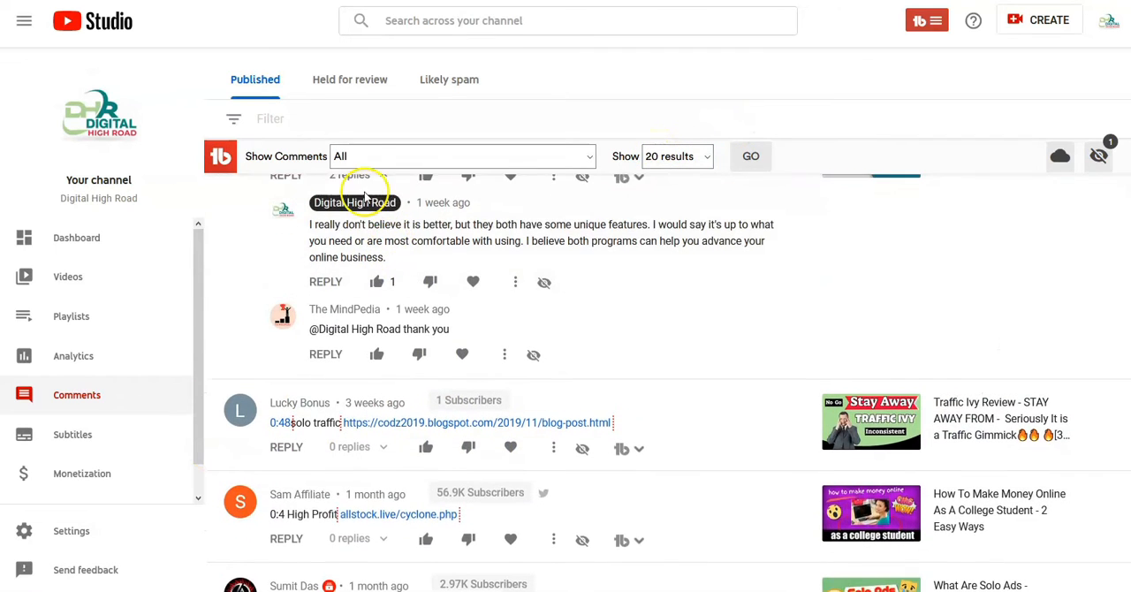
scroll(down, 3)
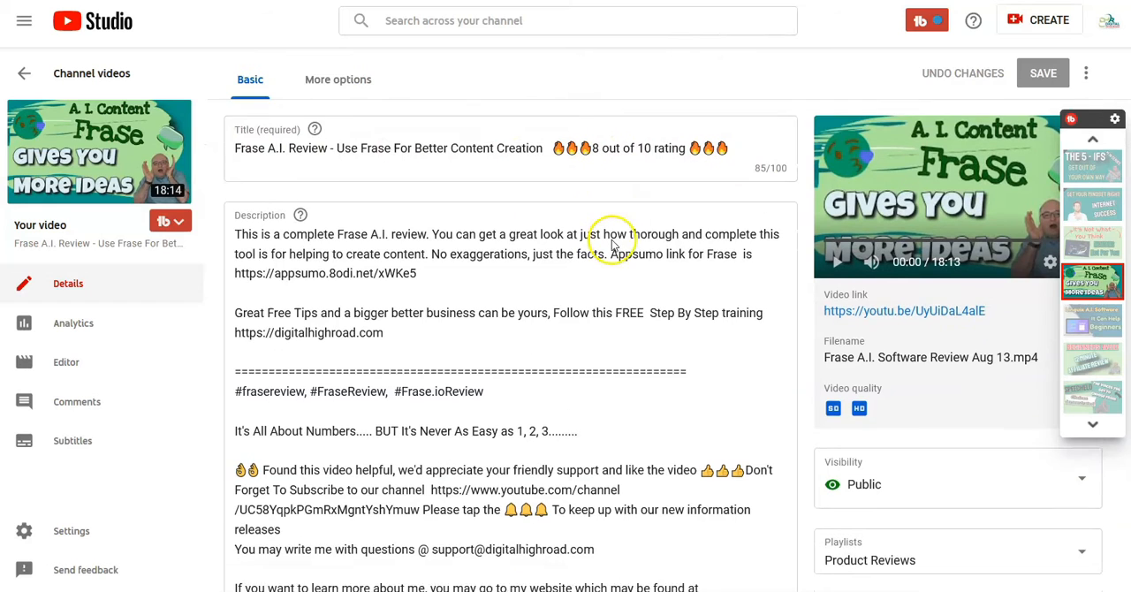
scroll(down, 3)
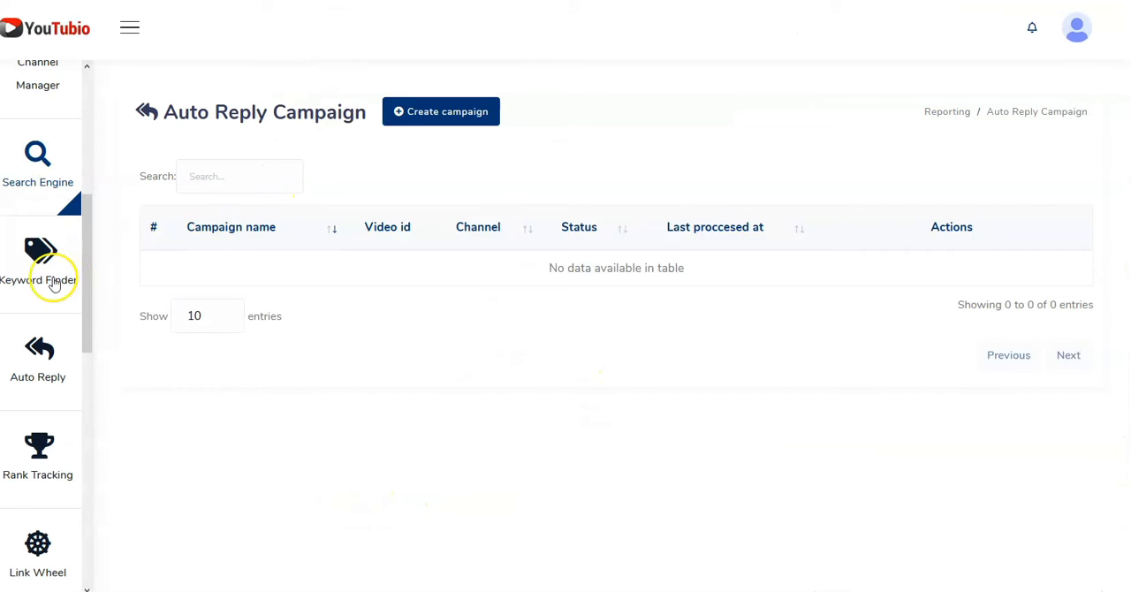
mouse_move(448, 135)
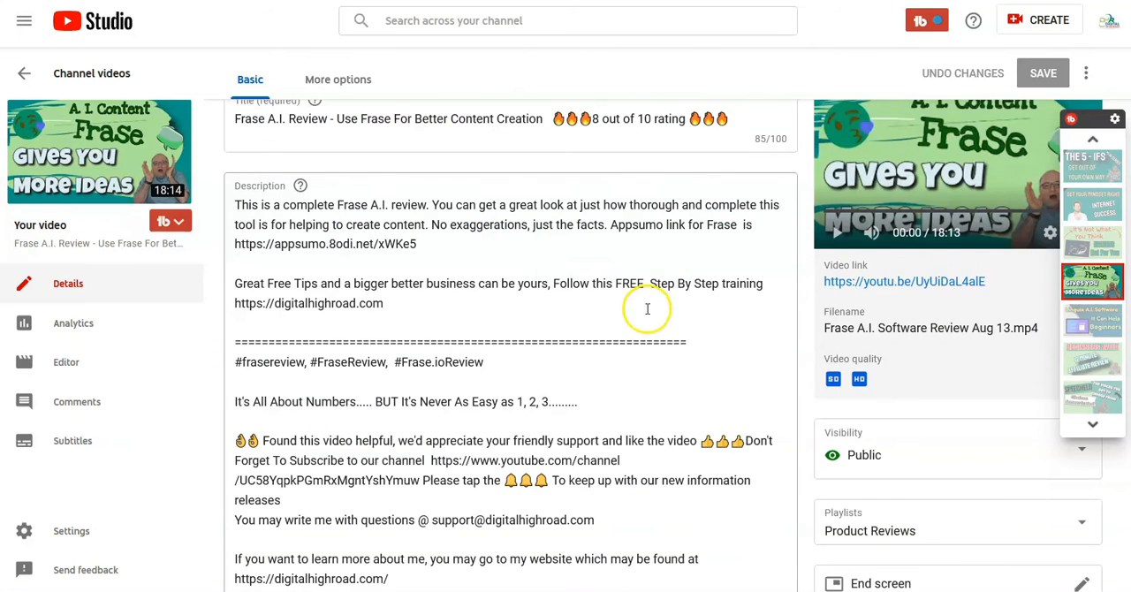
scroll(down, 3)
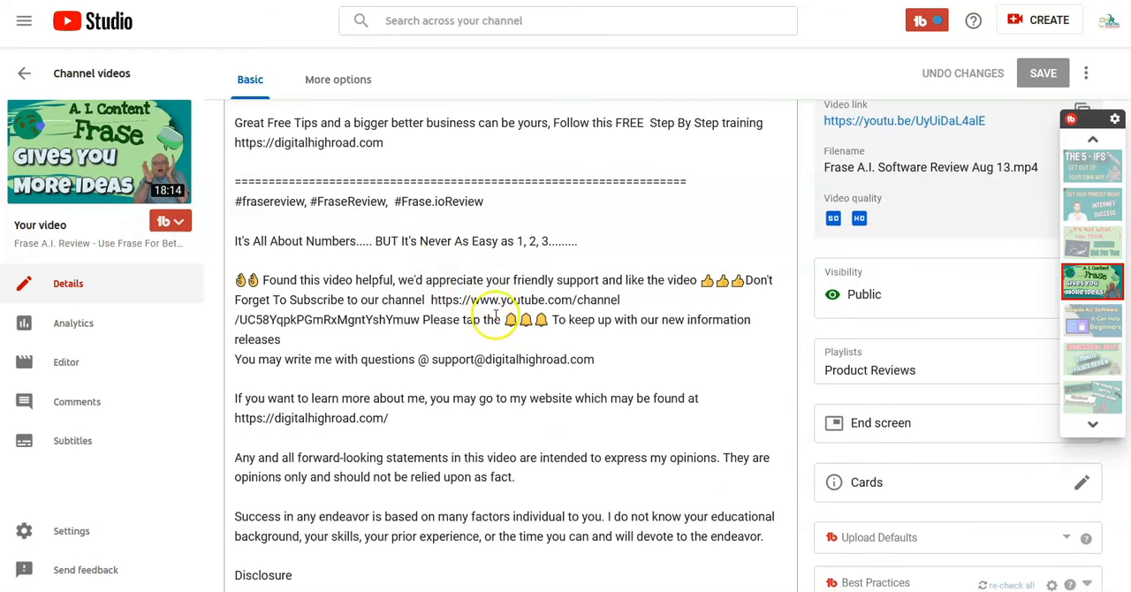
scroll(down, 3)
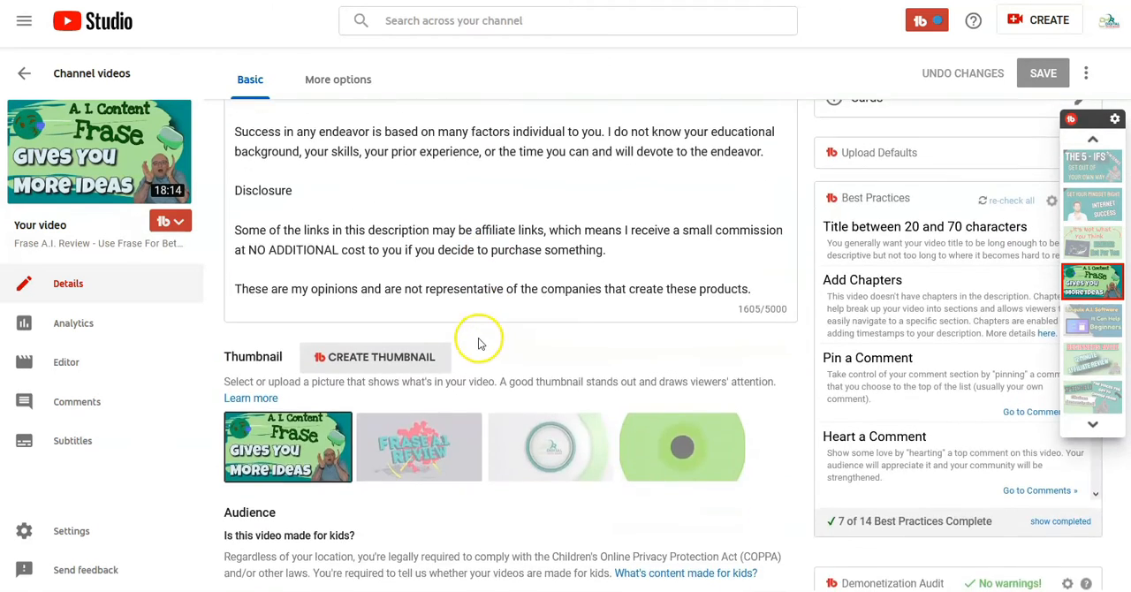
scroll(down, 3)
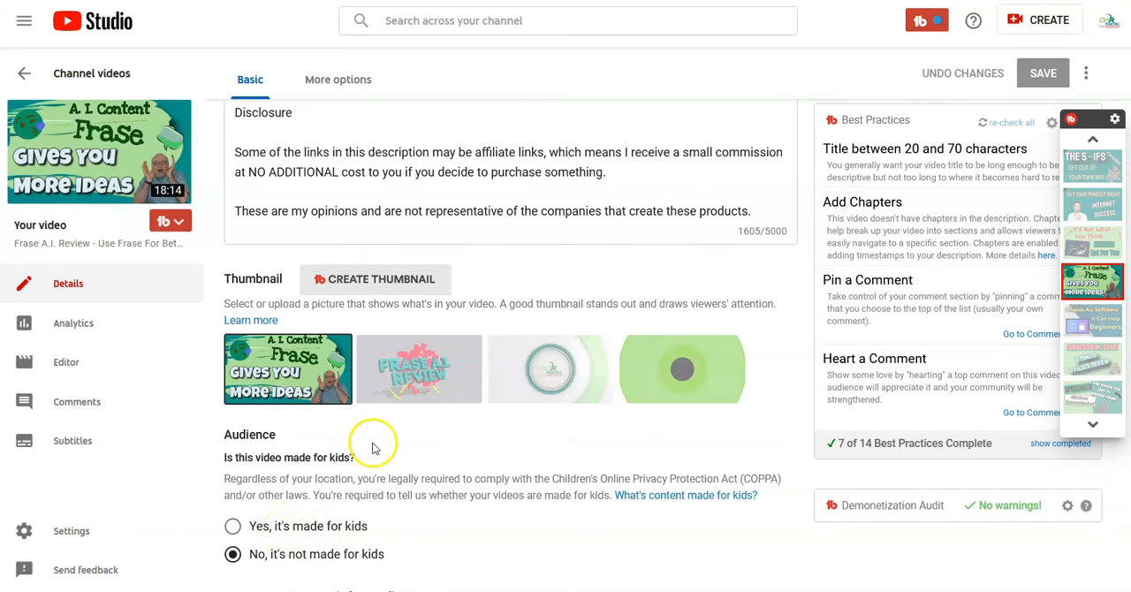
scroll(down, 3)
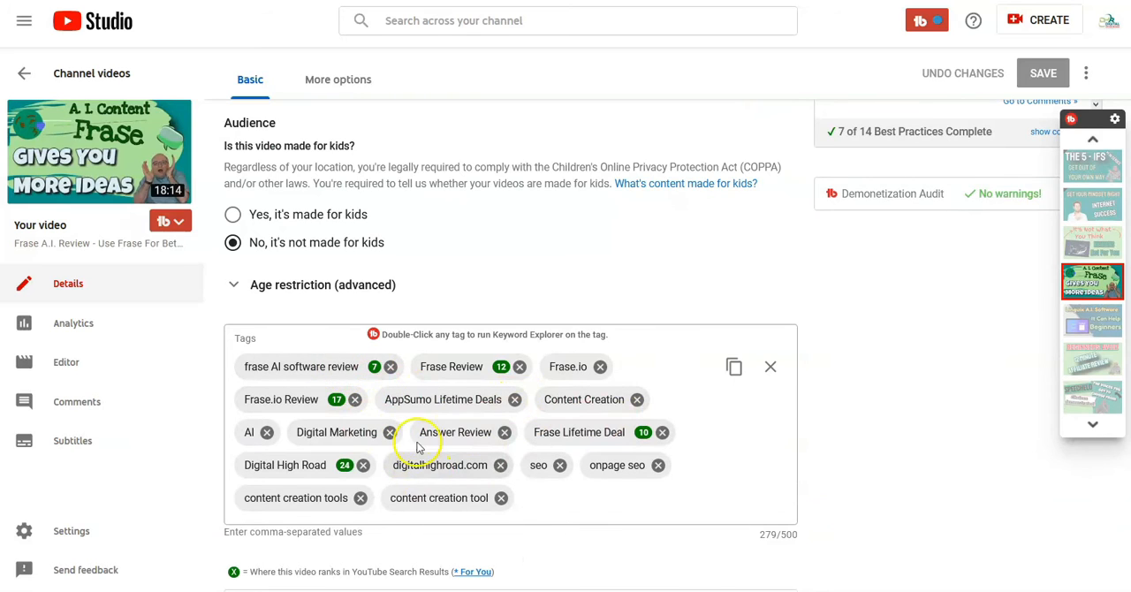
scroll(down, 3)
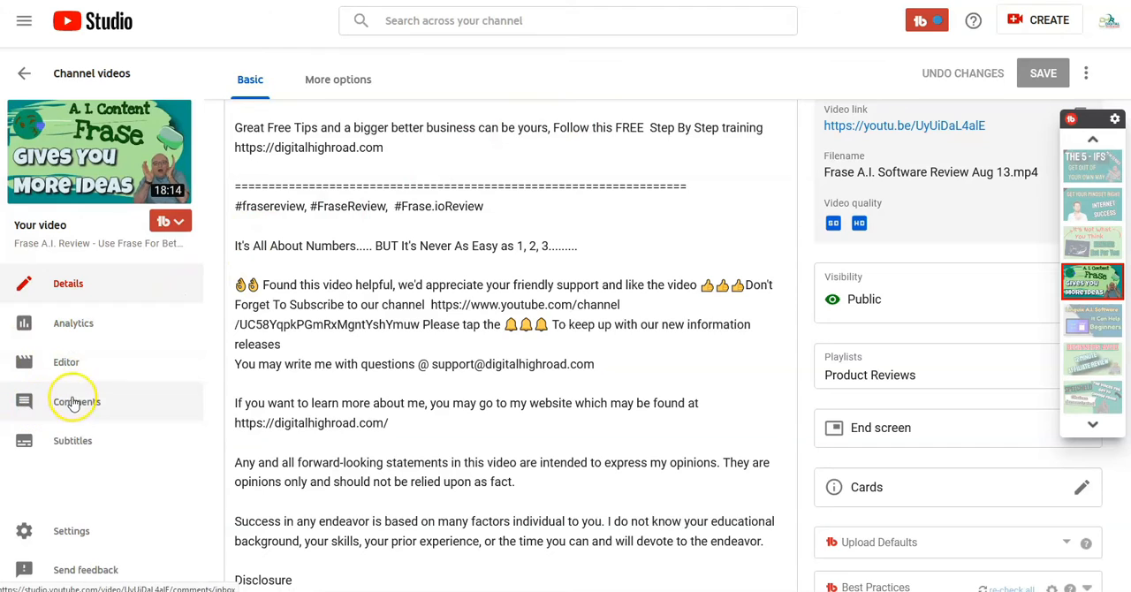
mouse_move(71, 530)
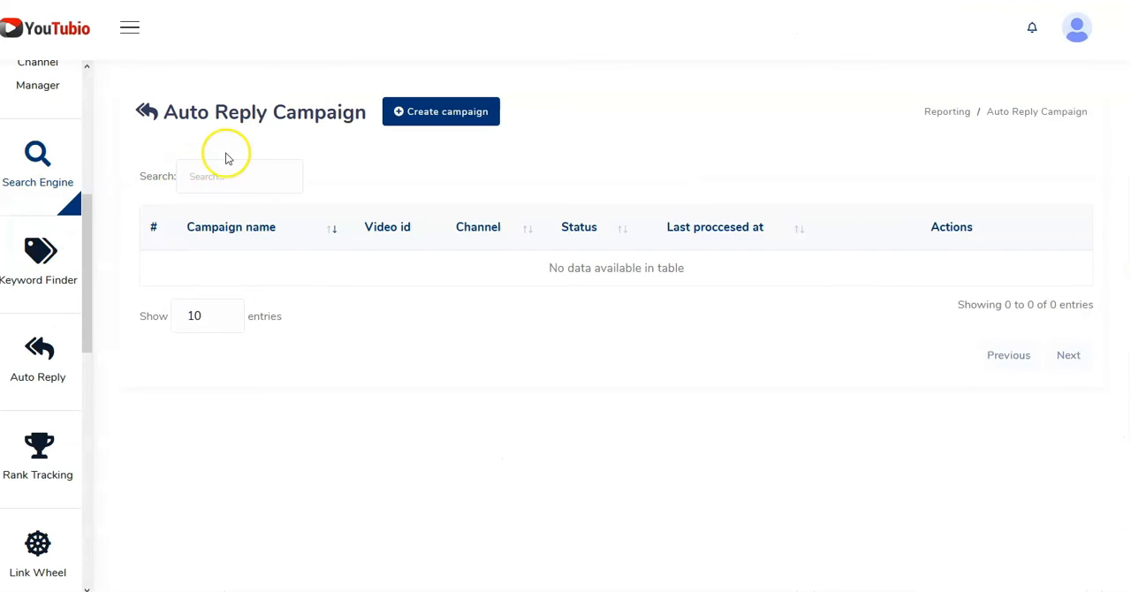
Step: Scroll the 6FigZ dashboard down to the empty Keyword ranks and Popular playlists panels
scroll(down, 3)
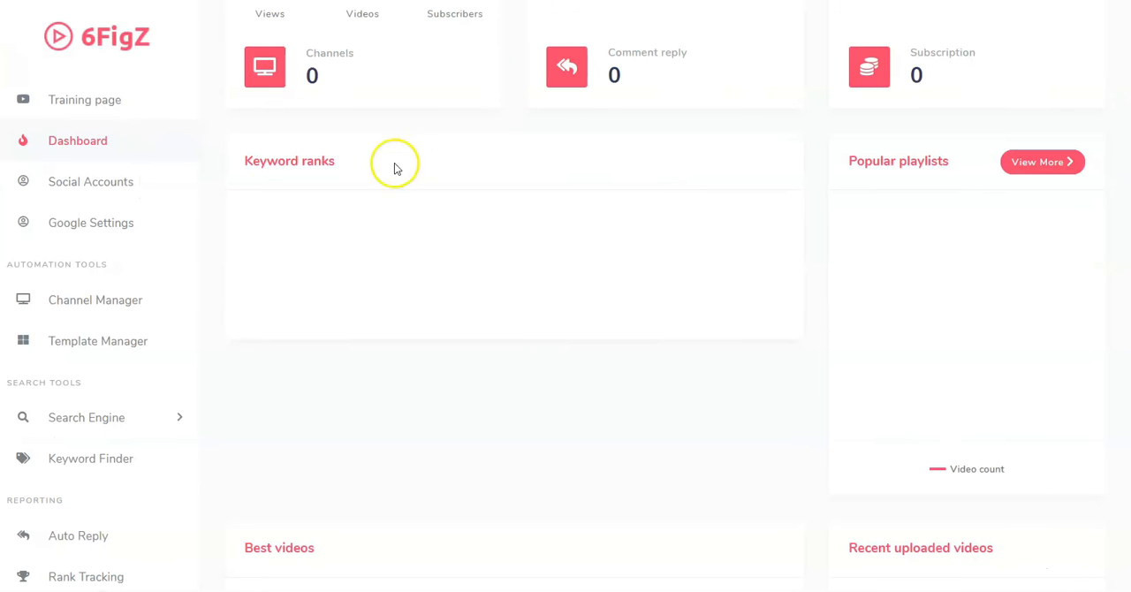
scroll(down, 3)
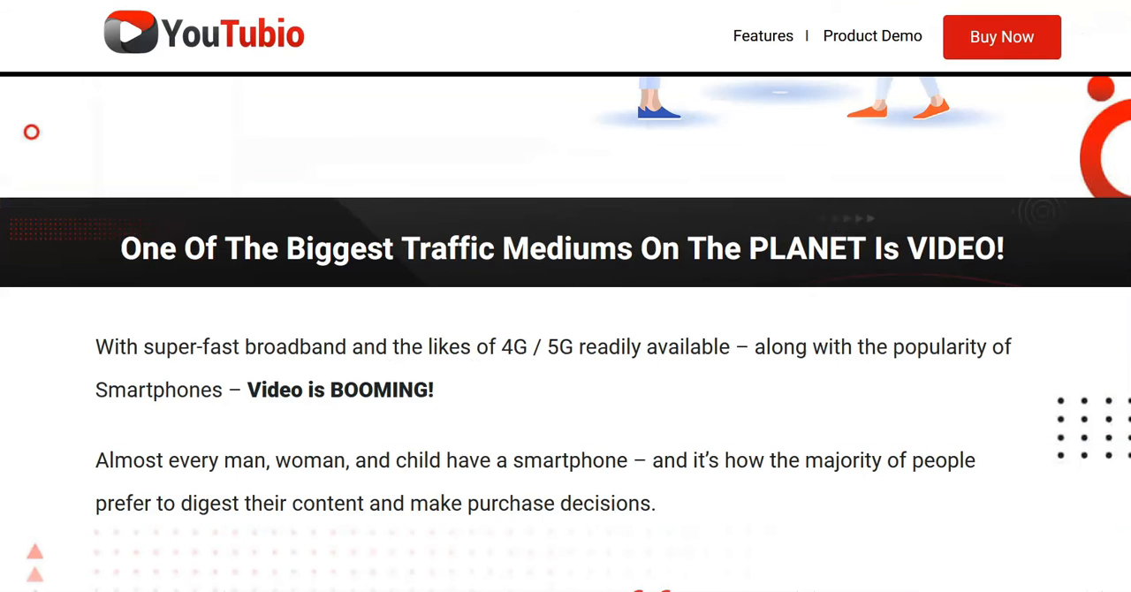
scroll(down, 3)
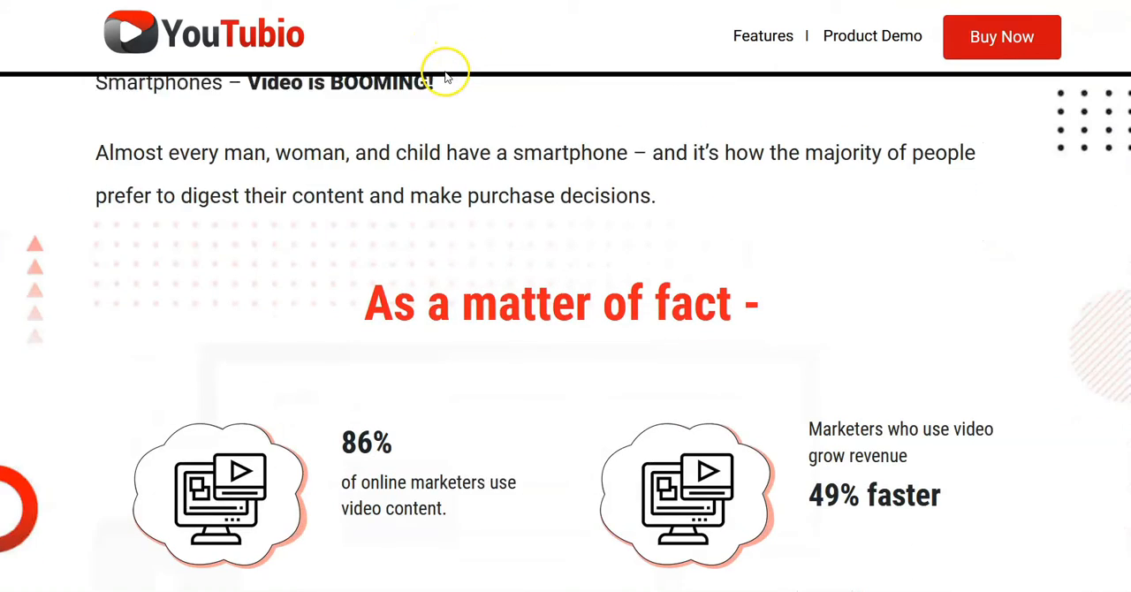
scroll(down, 3)
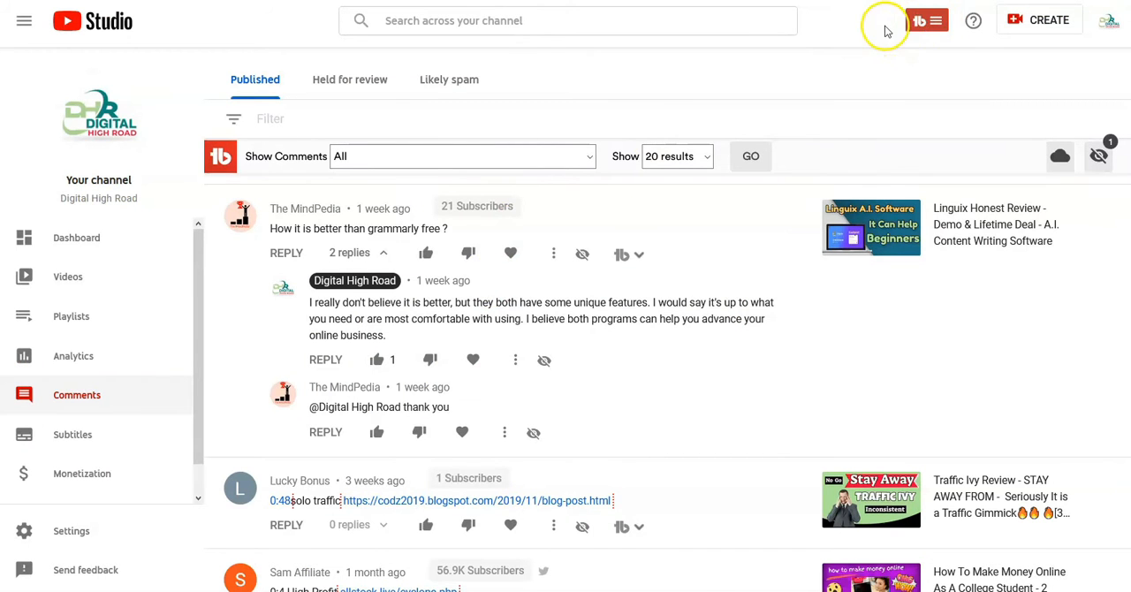
mouse_move(837, 50)
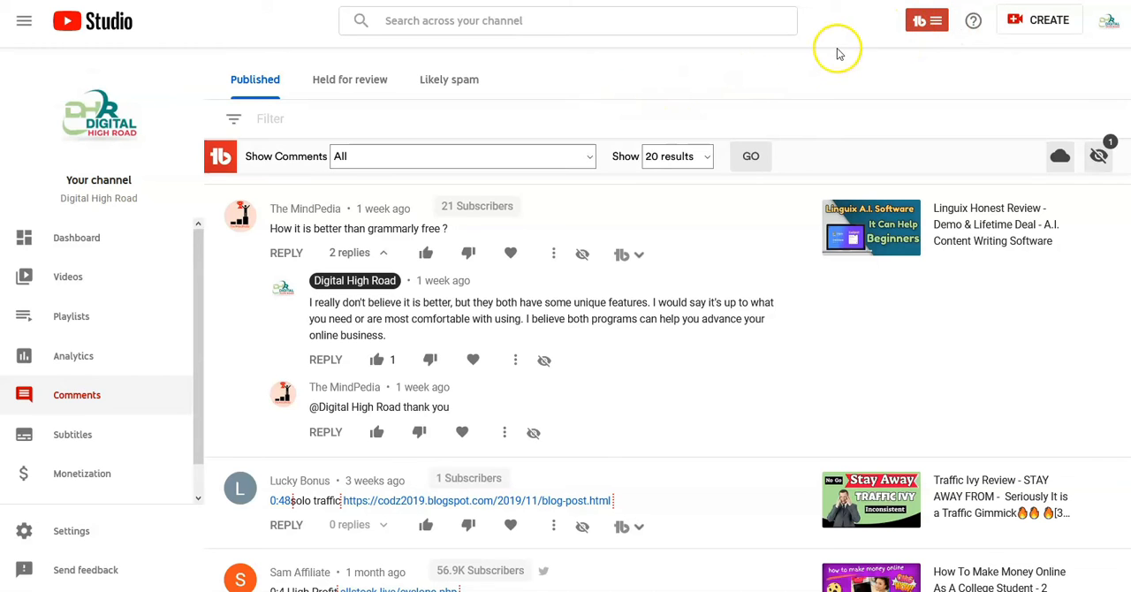
mouse_move(142, 193)
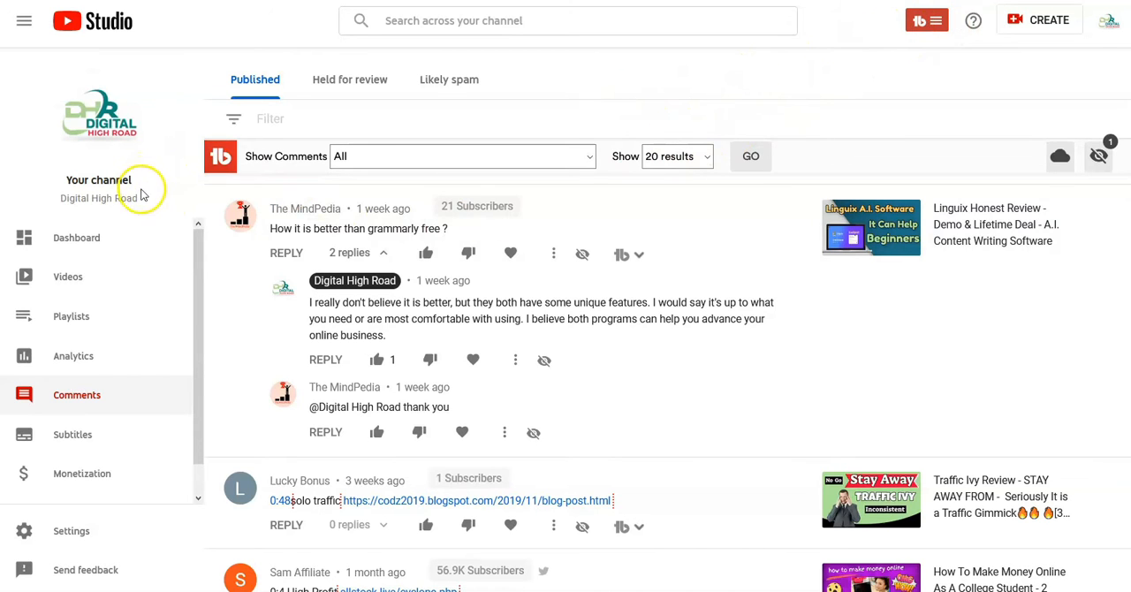
Step: Scroll through YouTube Studio's Published comments list and their replies
scroll(down, 3)
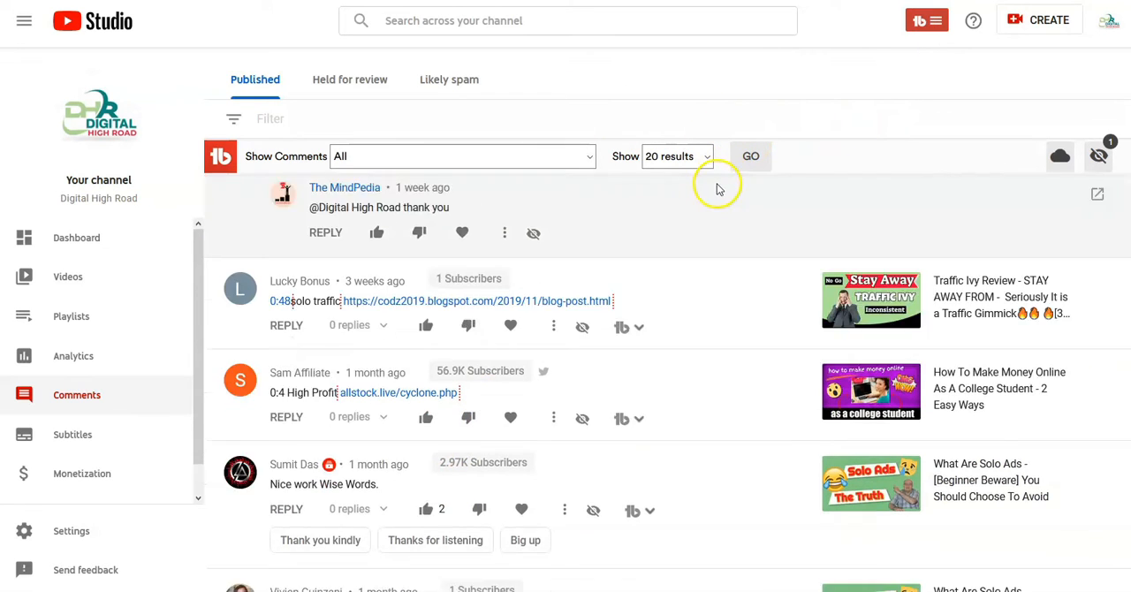
scroll(down, 3)
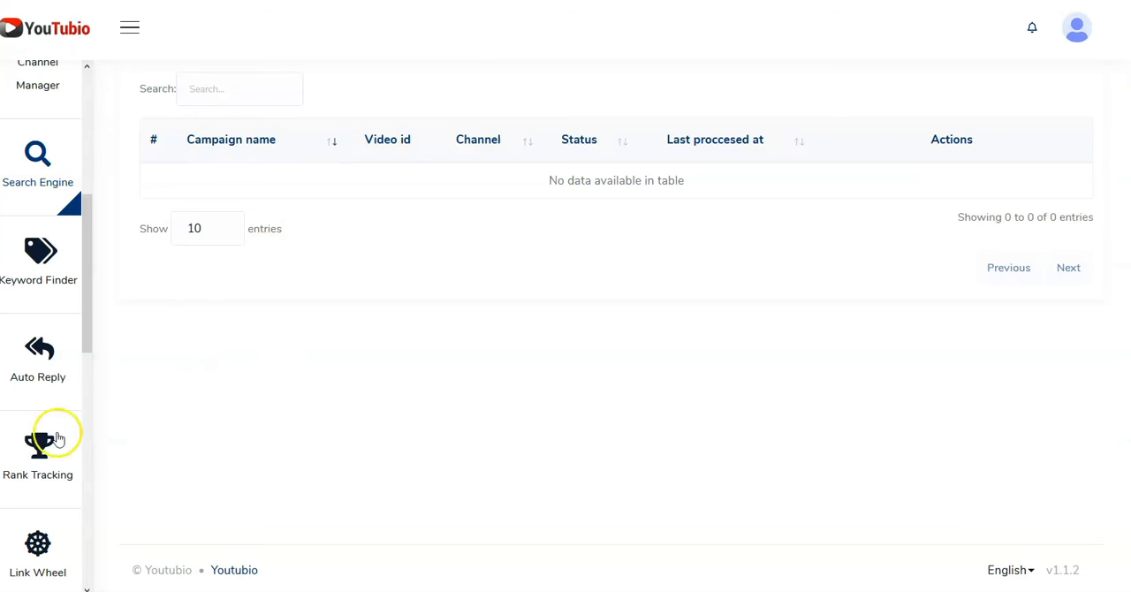
scroll(down, 3)
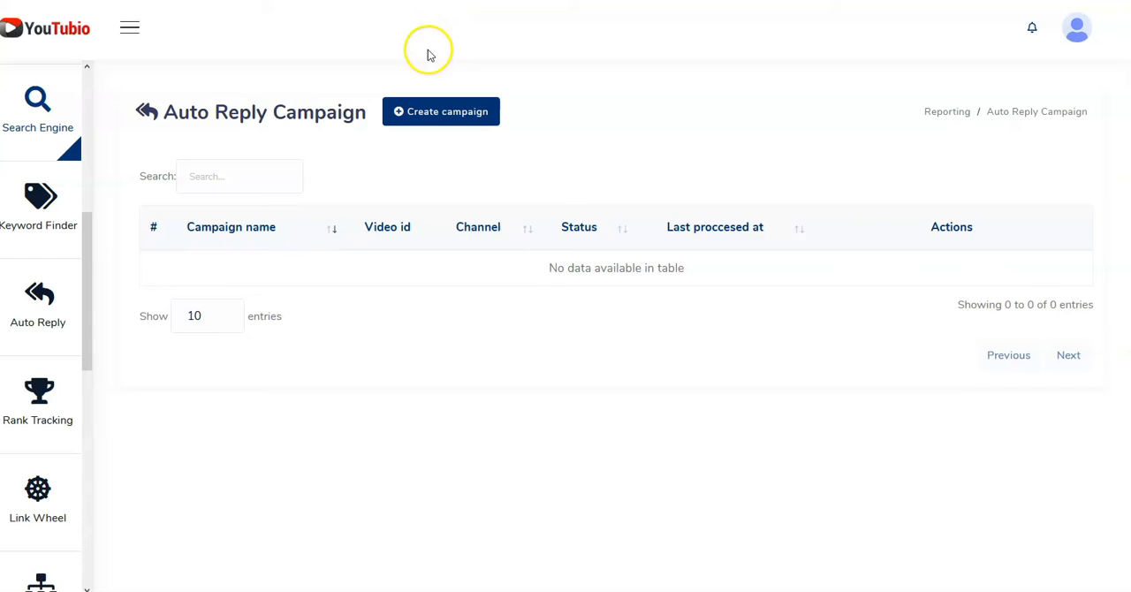
mouse_move(446, 159)
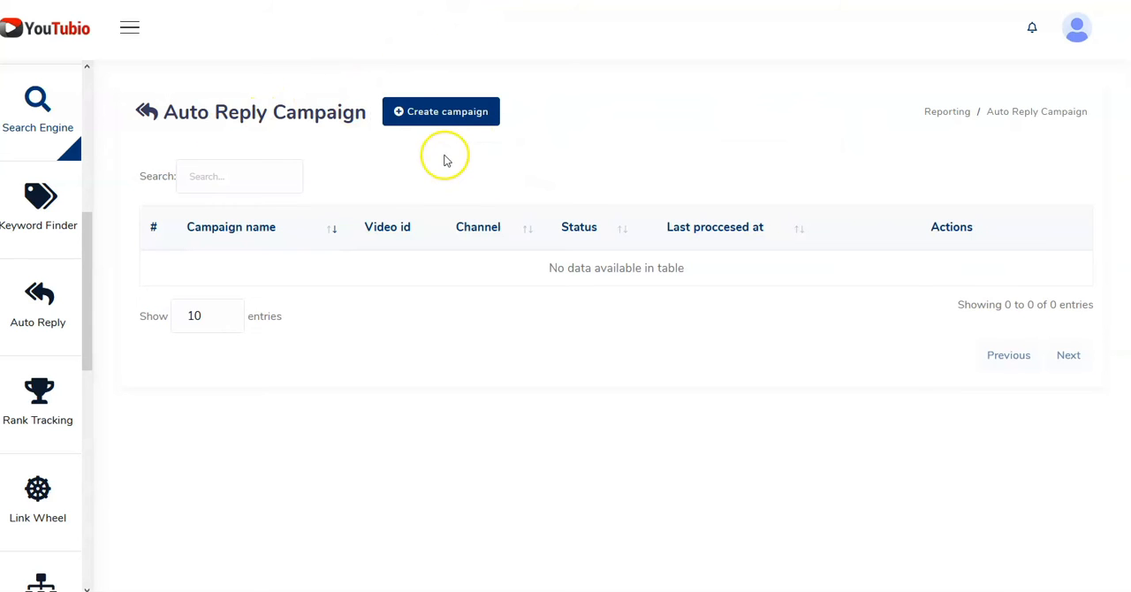
mouse_move(612, 173)
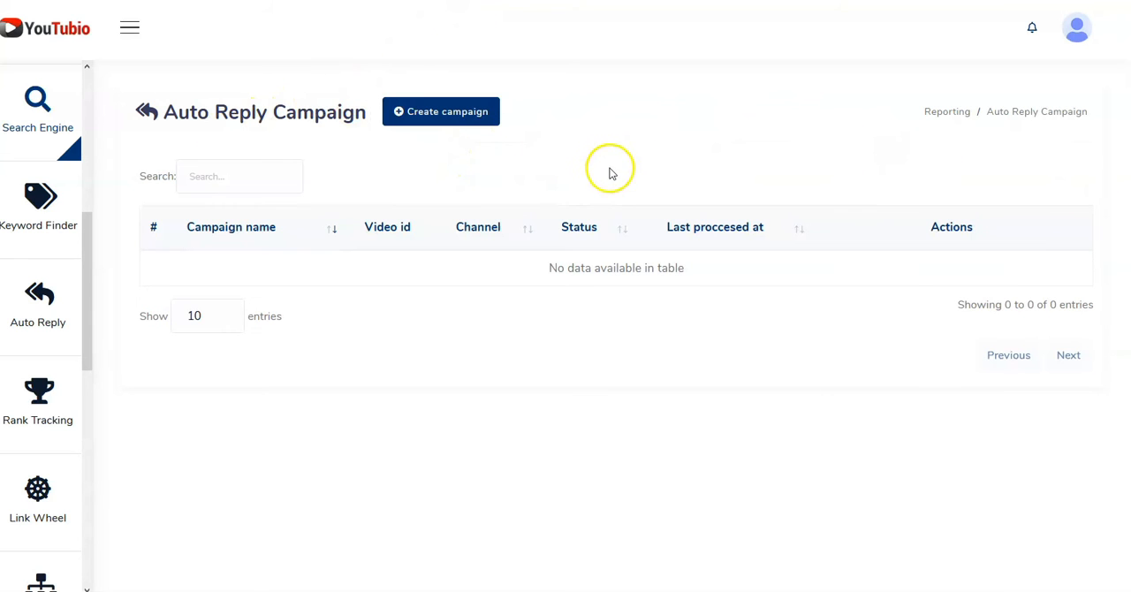
mouse_move(568, 243)
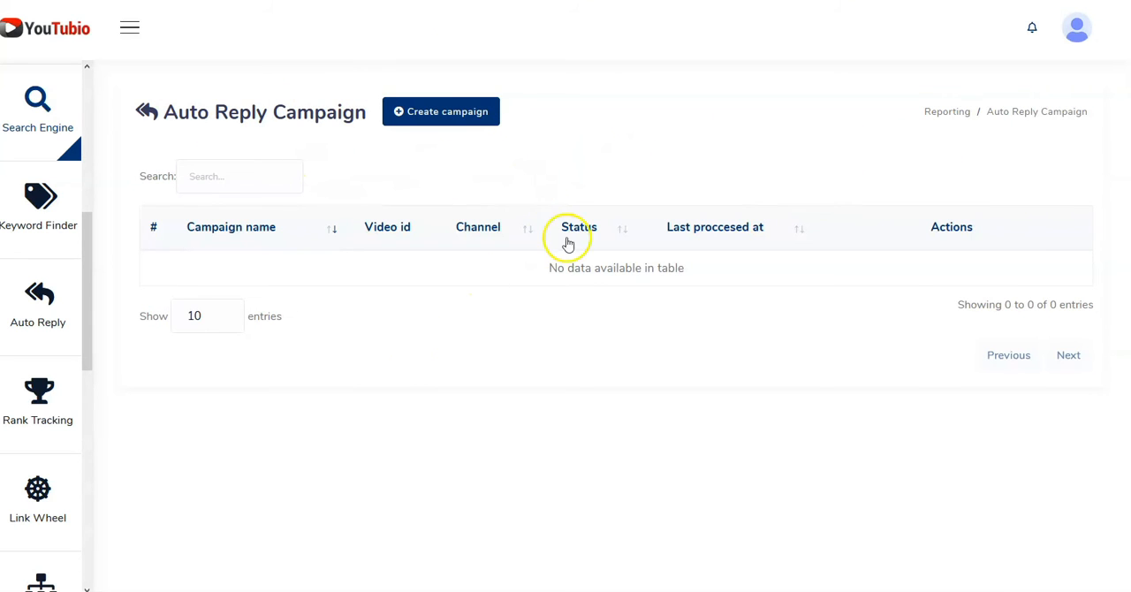
mouse_move(38, 398)
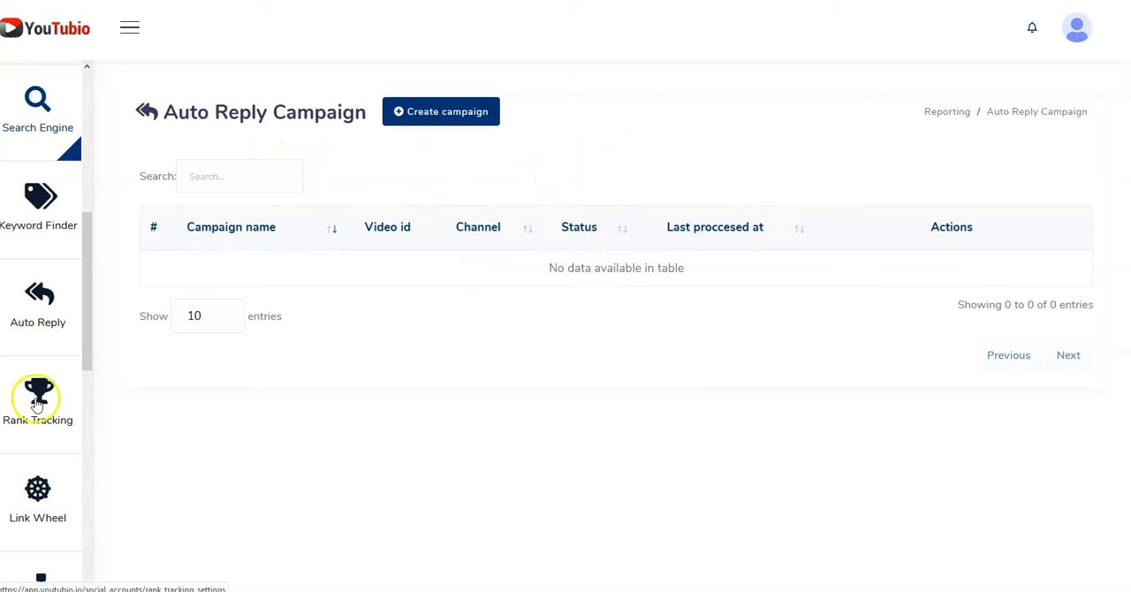
mouse_move(37, 486)
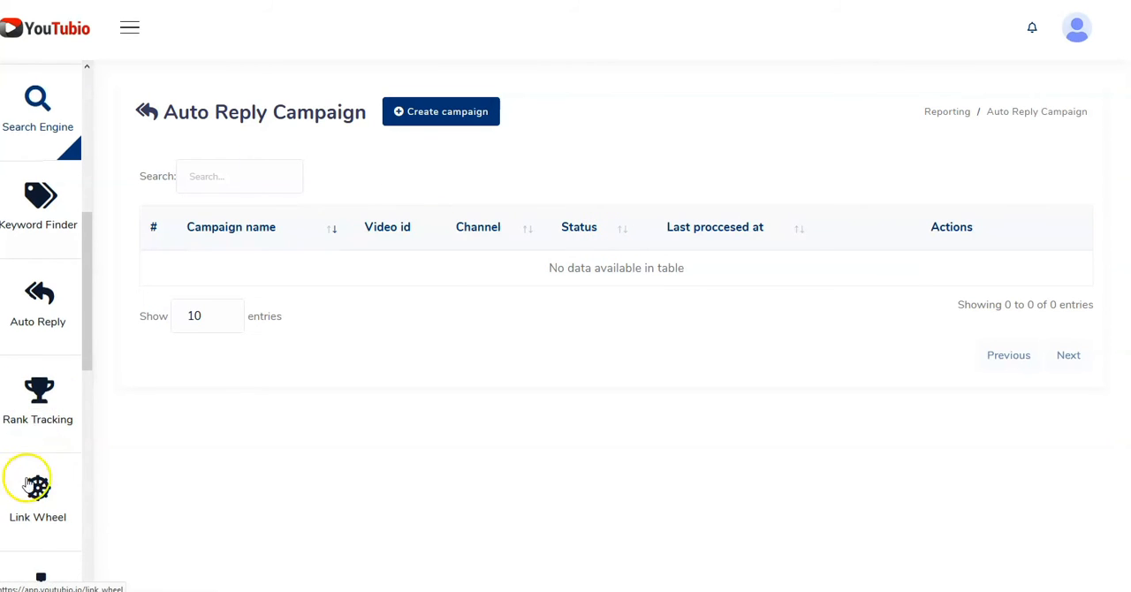
scroll(down, 3)
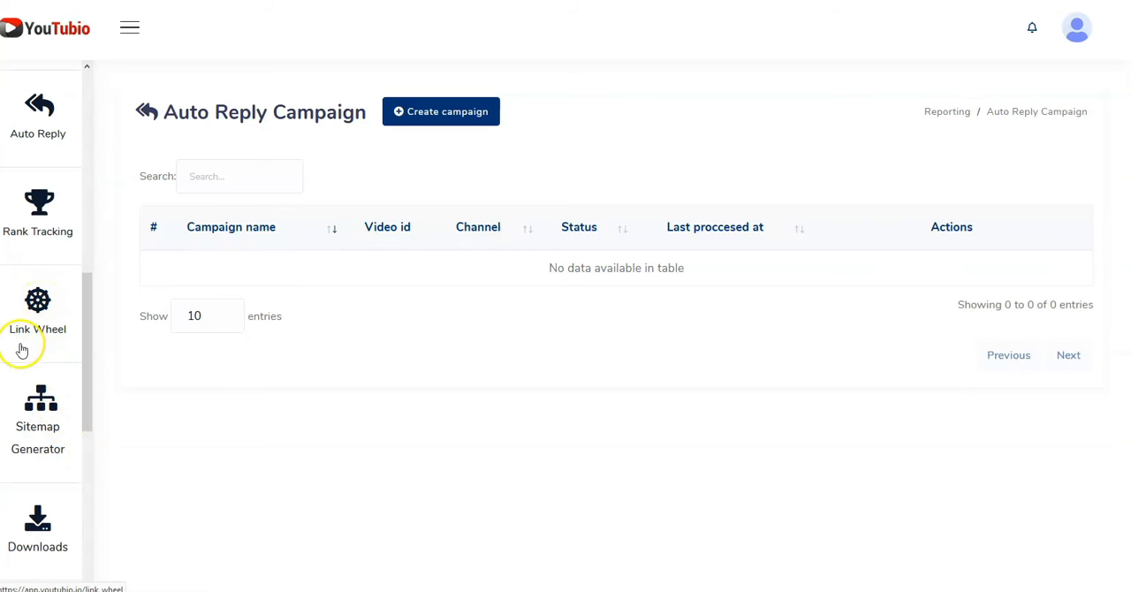
scroll(down, 3)
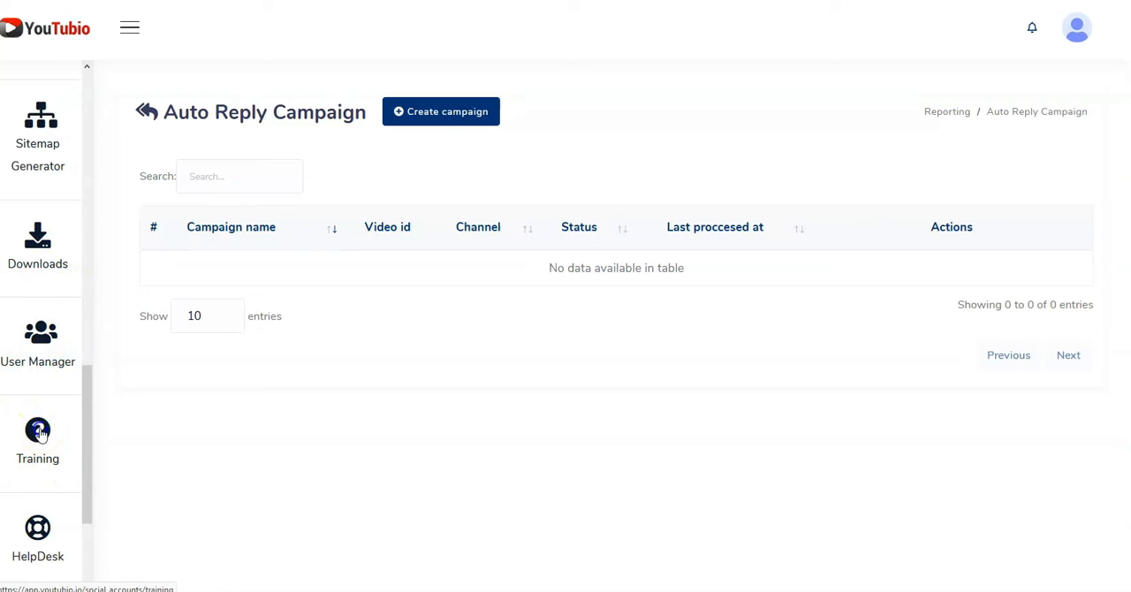
click(37, 437)
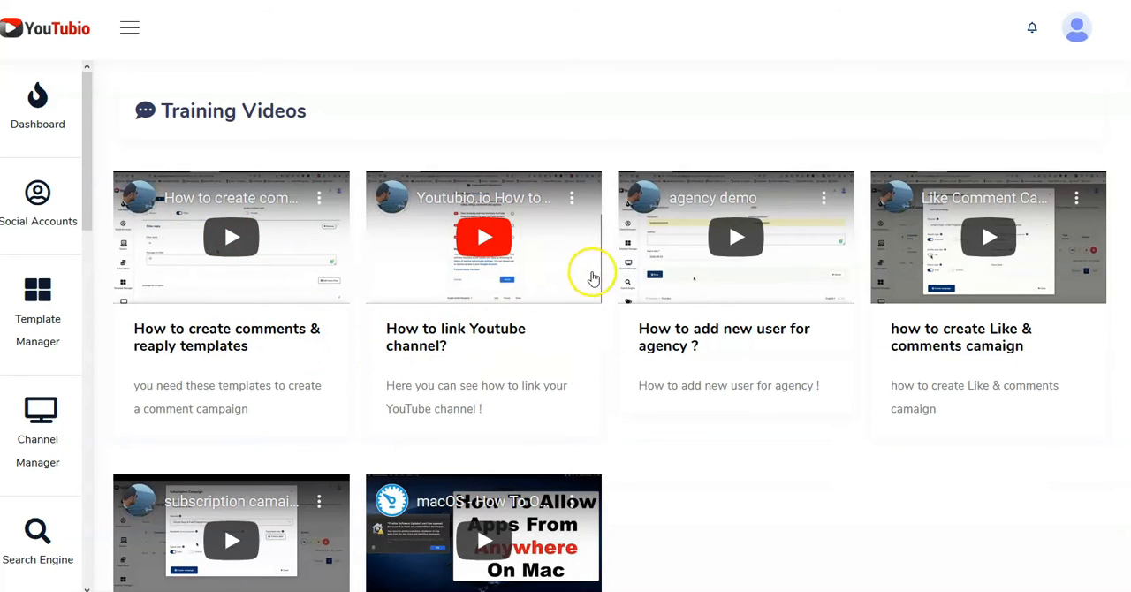
scroll(down, 3)
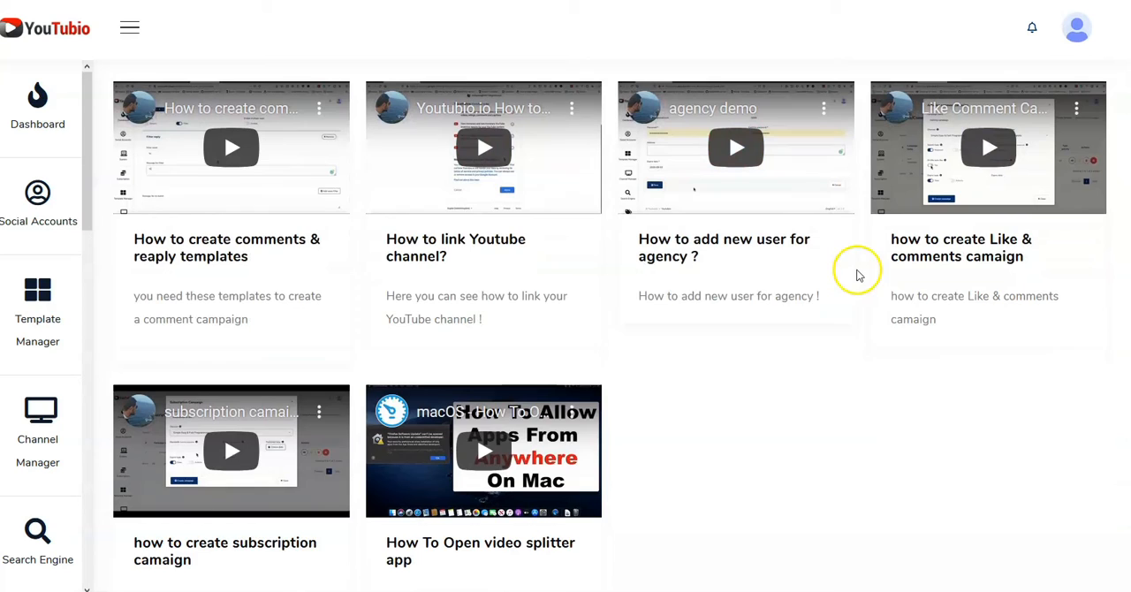
scroll(down, 3)
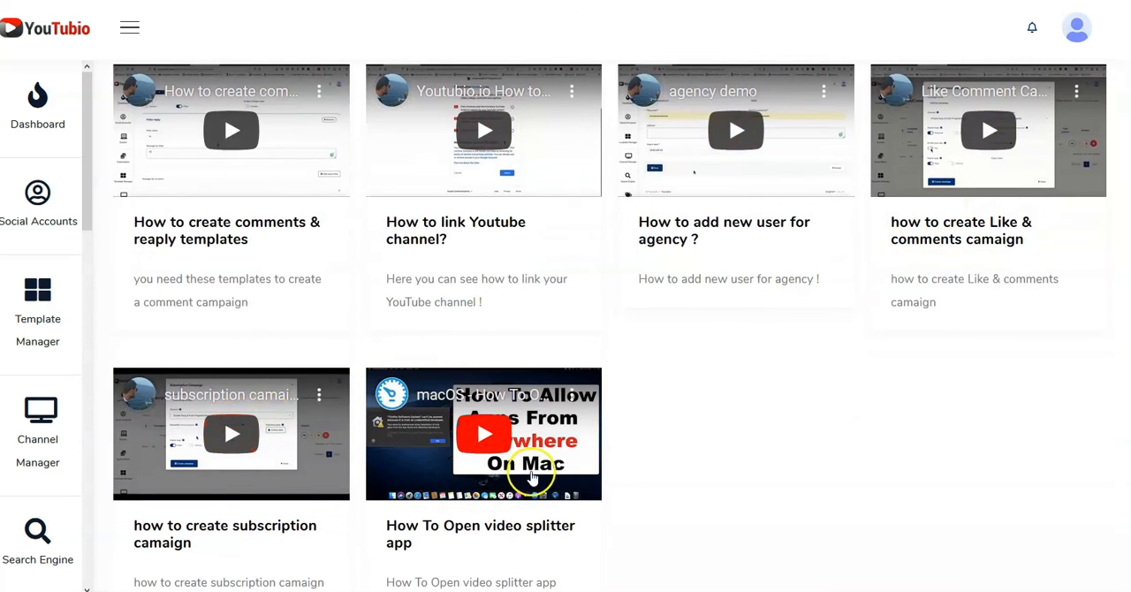
mouse_move(526, 491)
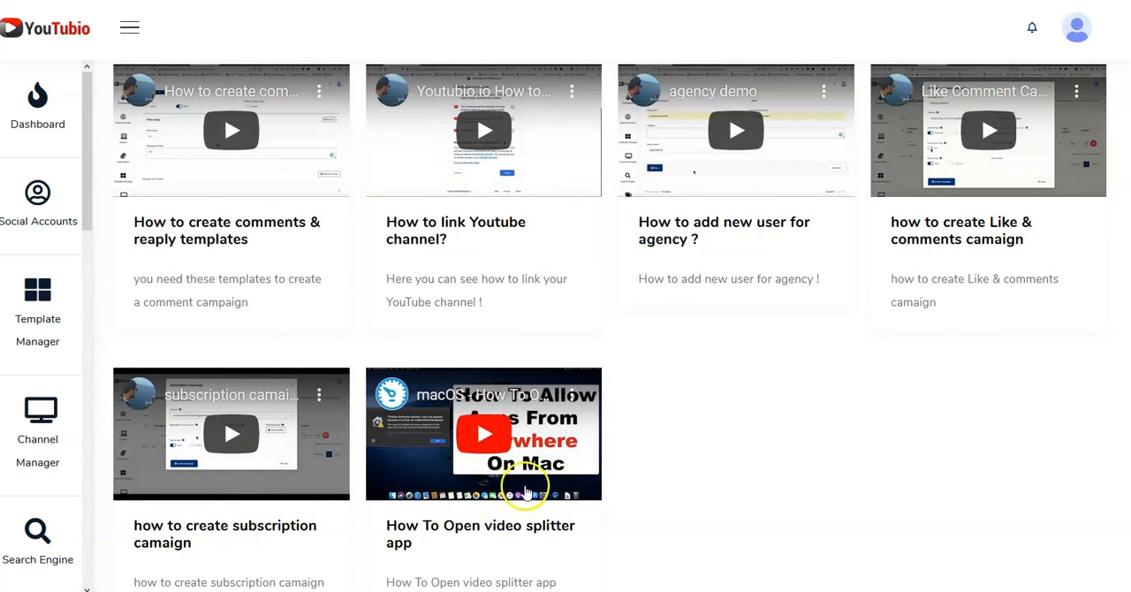
mouse_move(183, 465)
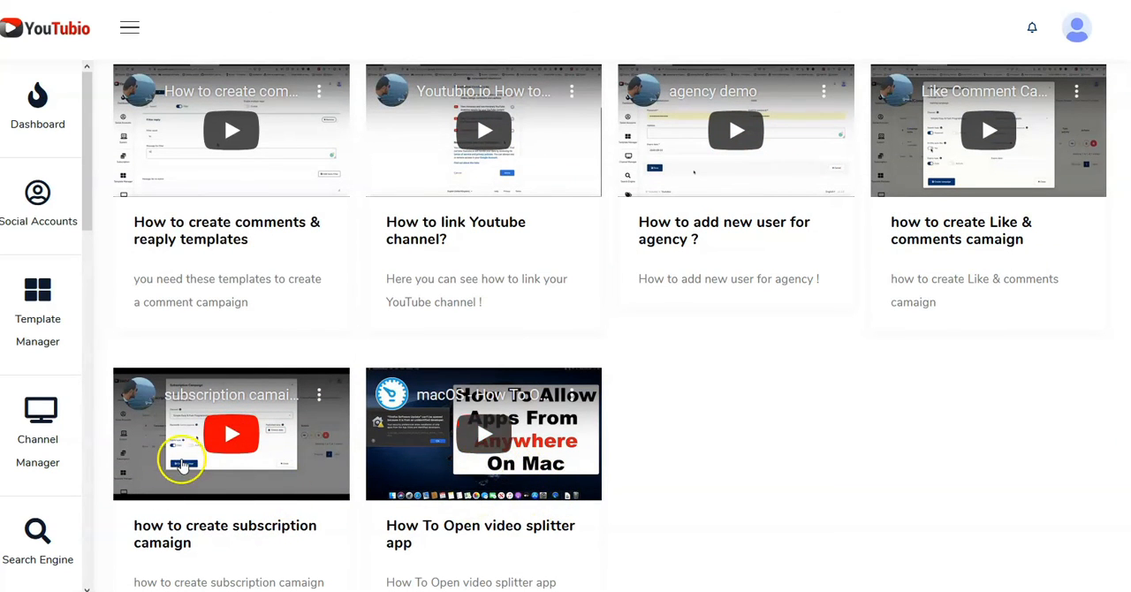
mouse_move(267, 495)
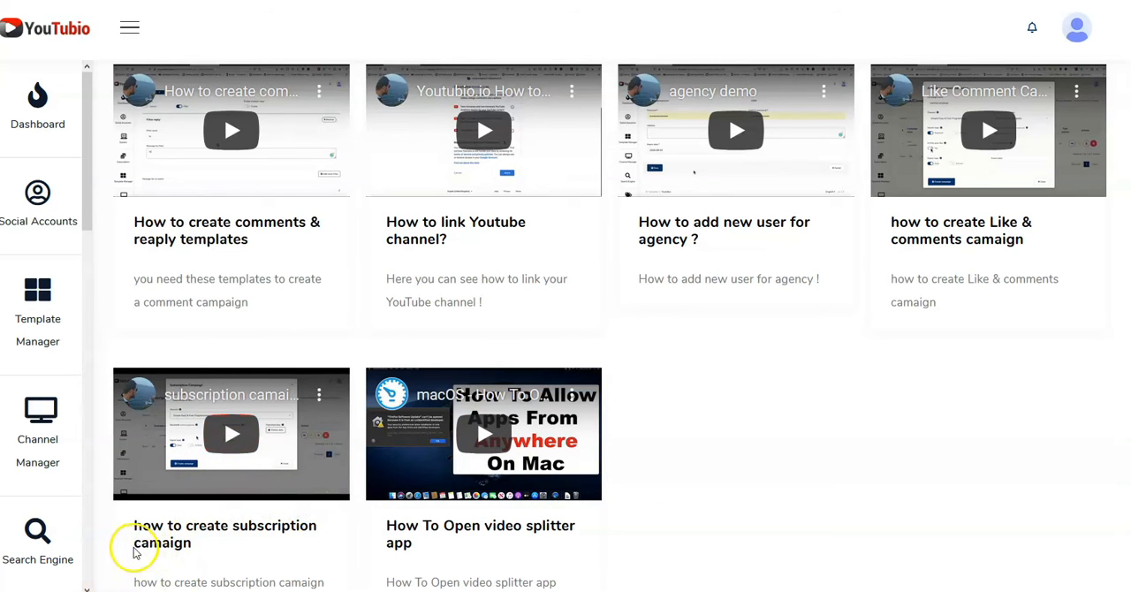
double_click(163, 543)
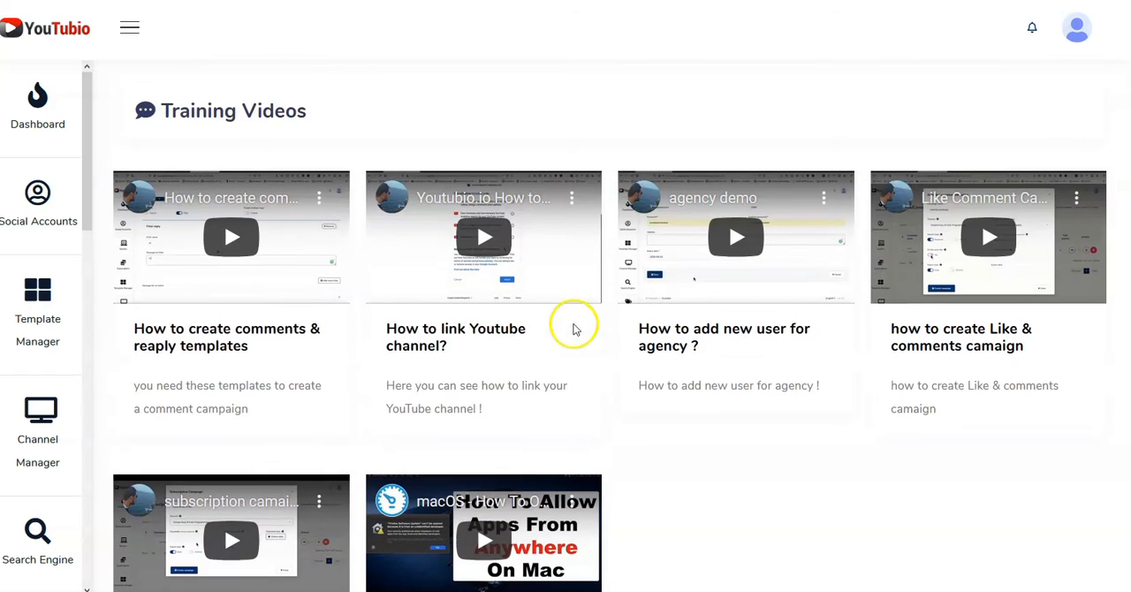
mouse_move(411, 334)
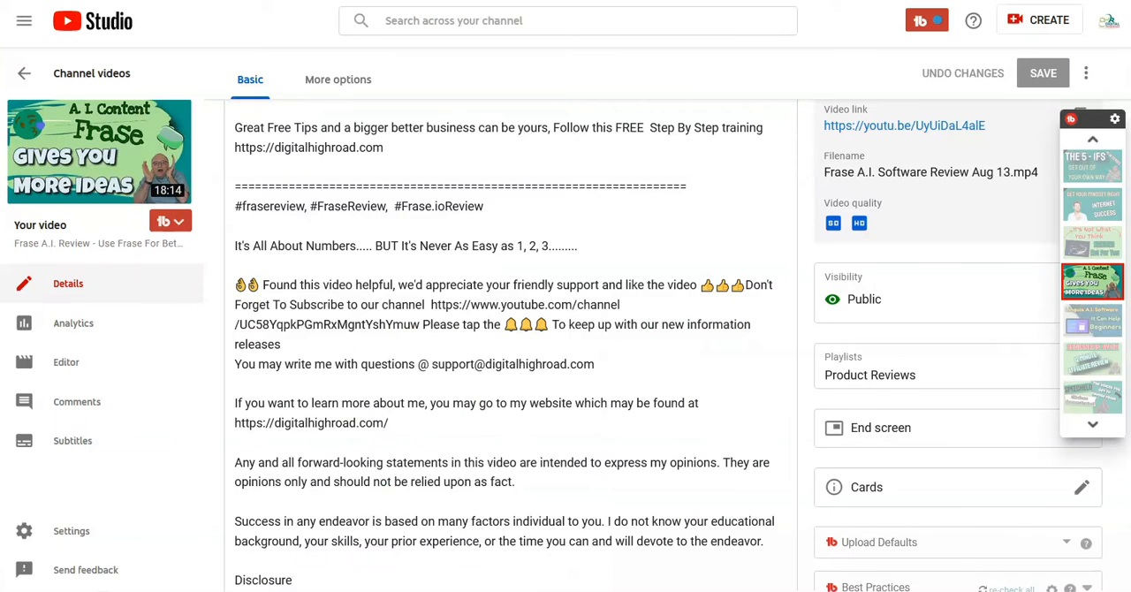
mouse_move(240, 382)
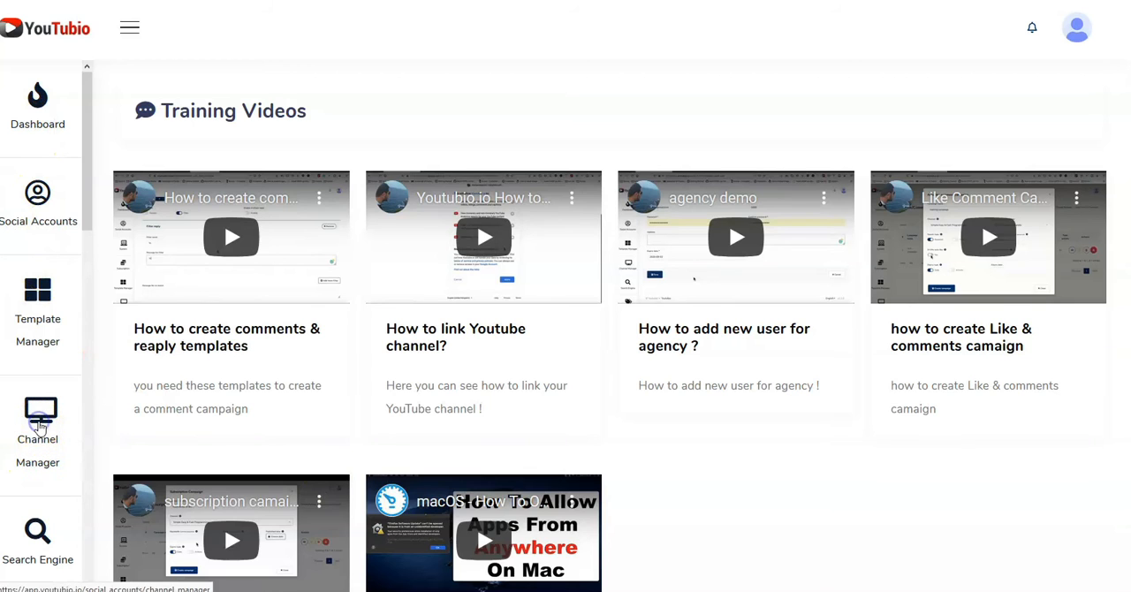
Step: Open the Scheduled Video Uploader from Channel Manager's Upload Video actions
click(37, 424)
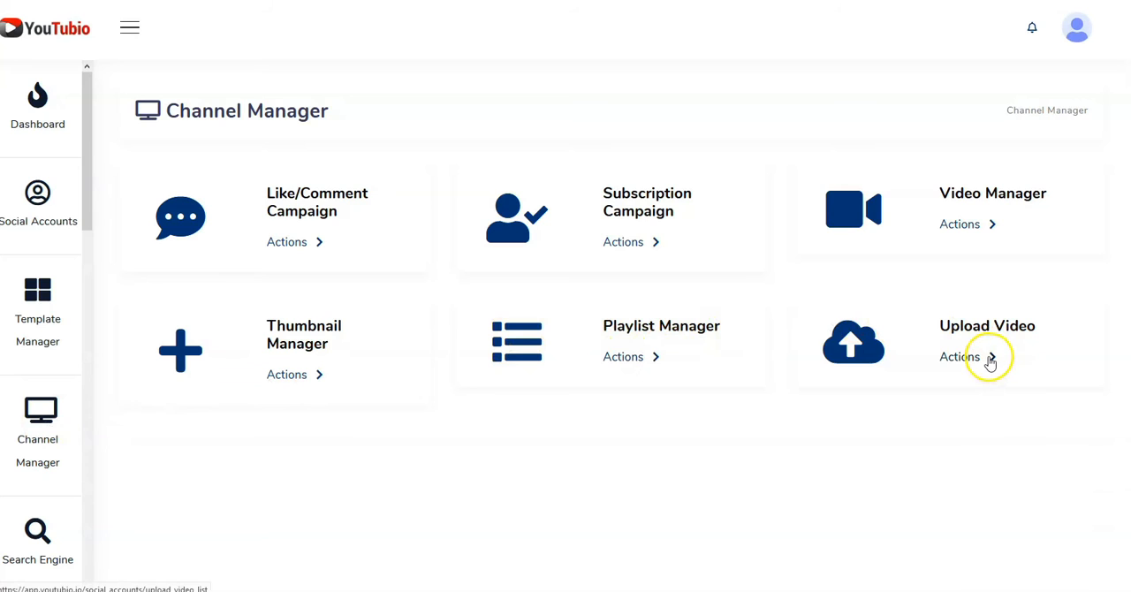
click(959, 357)
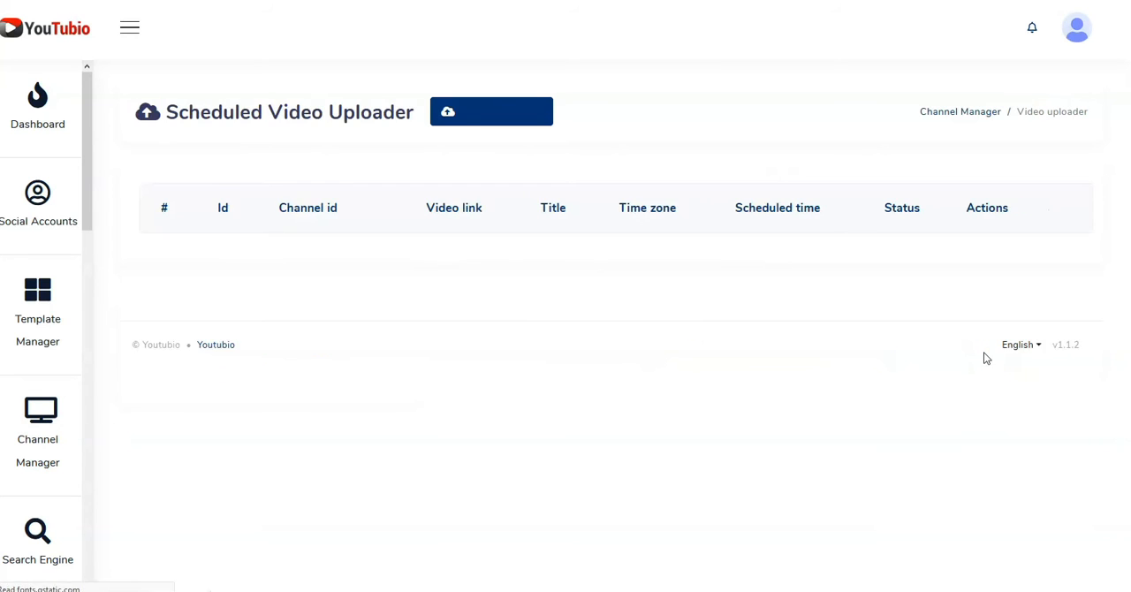
click(491, 112)
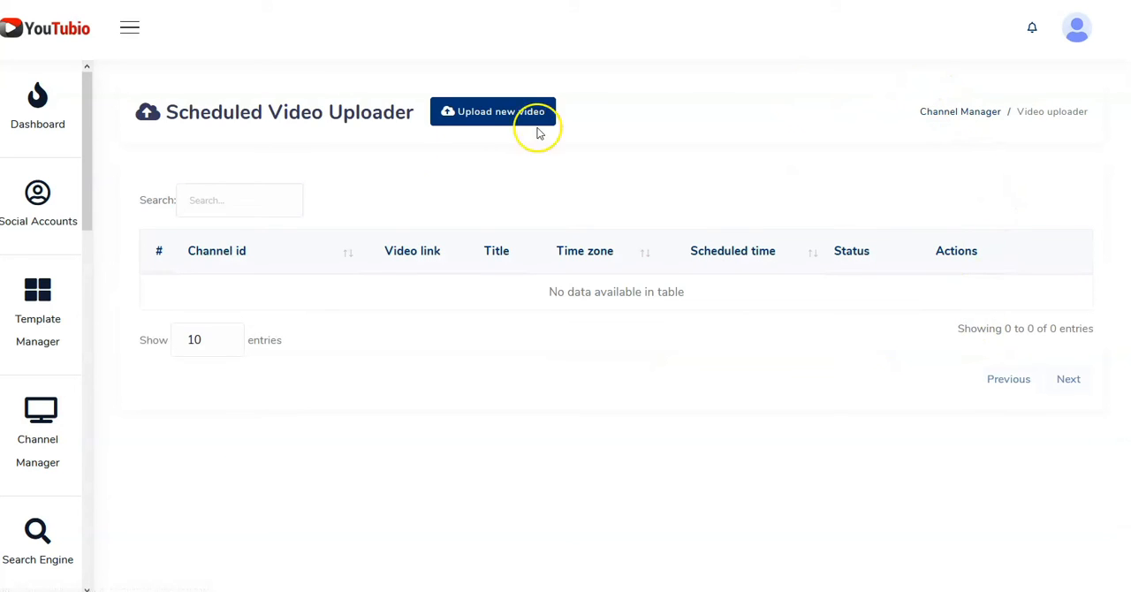
mouse_move(459, 122)
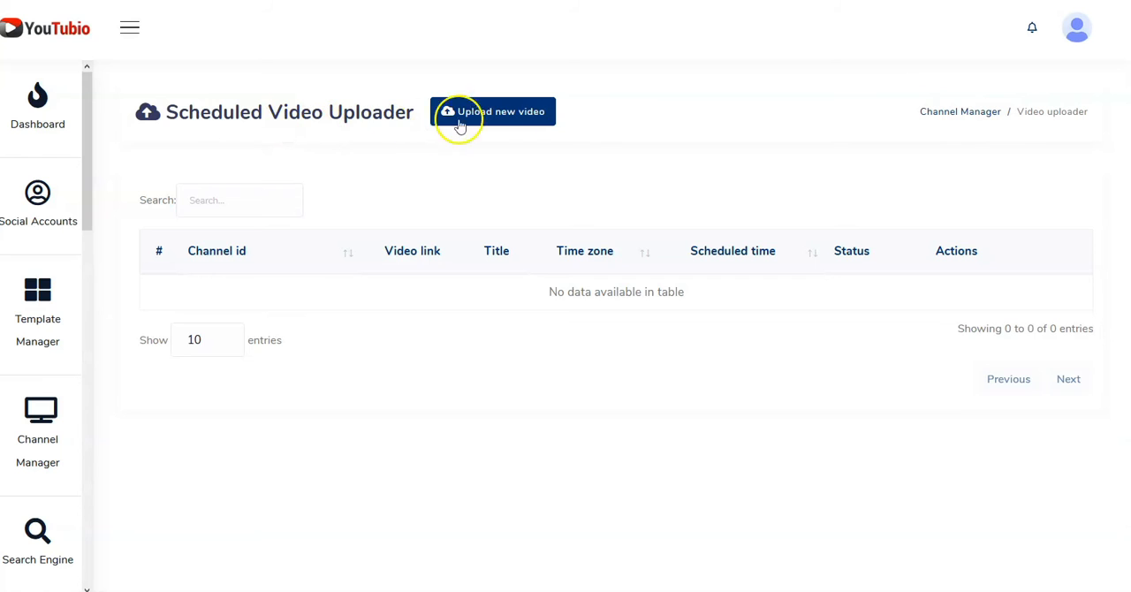
Step: Scroll the Frase A.I. video's Details page down to Thumbnail and Audience settings
click(492, 112)
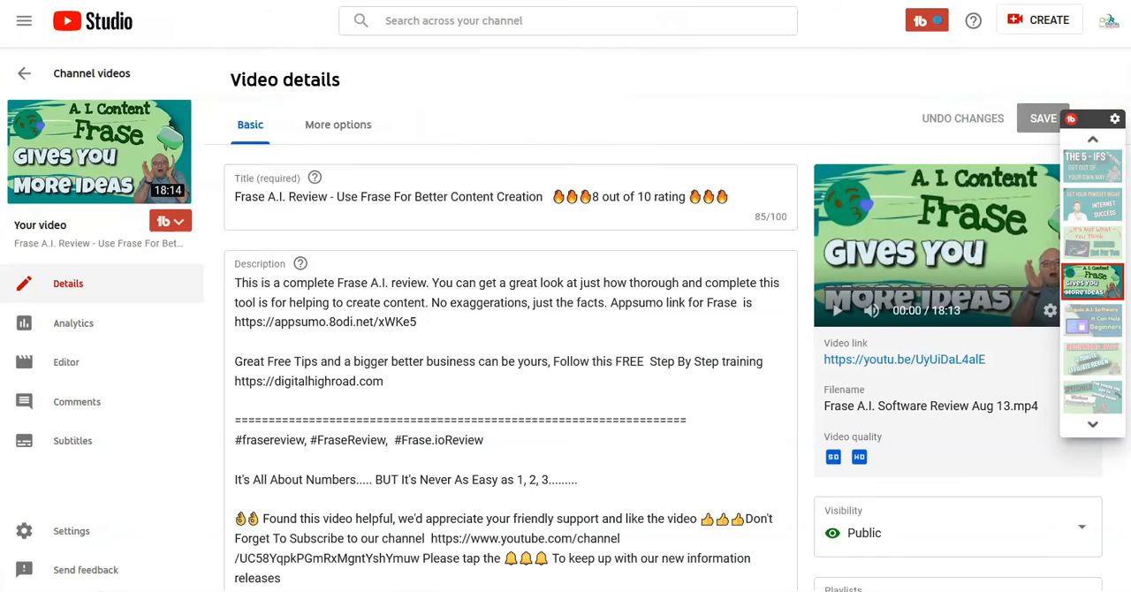
scroll(down, 3)
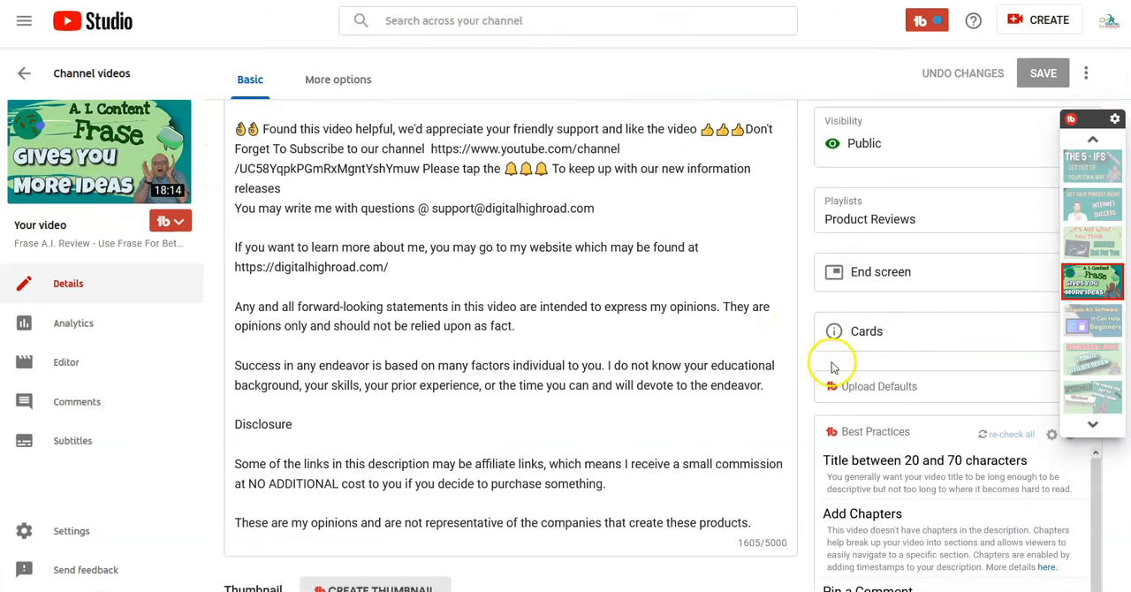
scroll(down, 3)
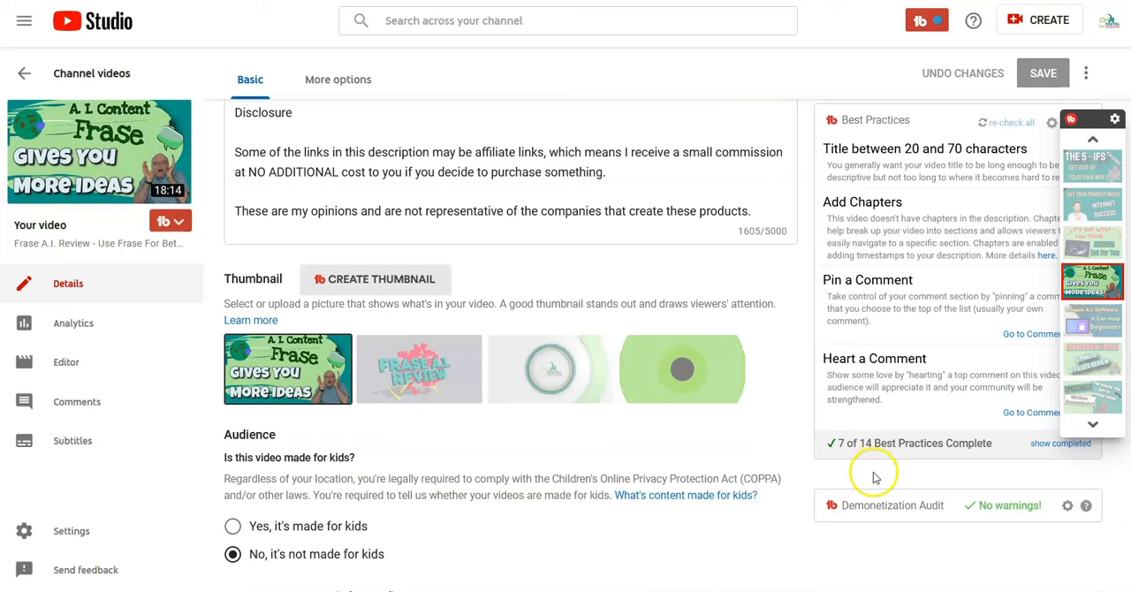
scroll(down, 3)
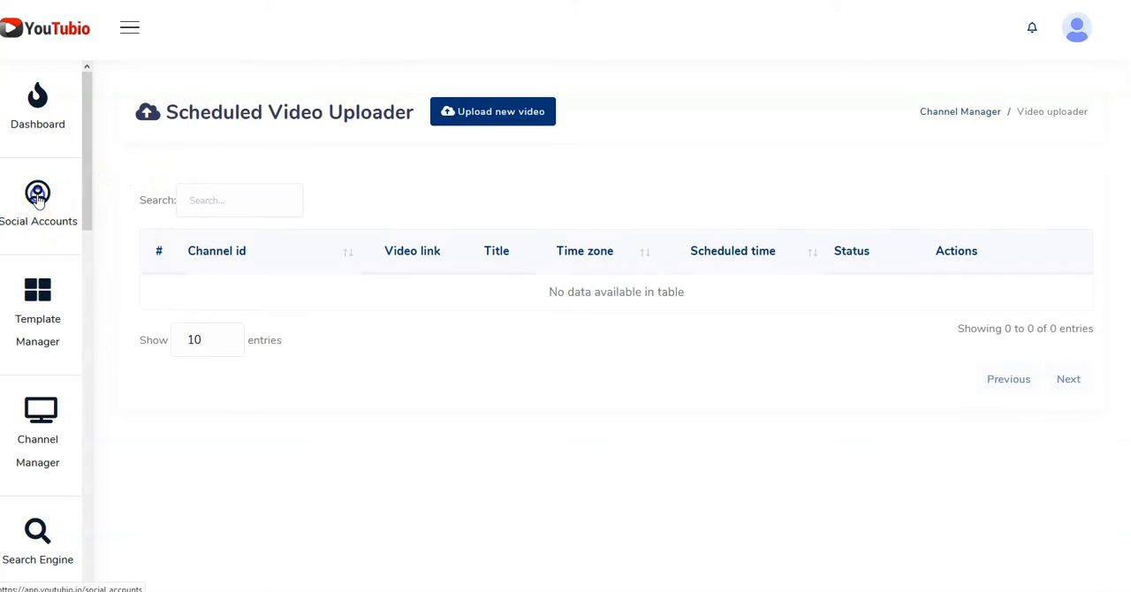
Step: Open Social Accounts to view the linked channel card: 1 view, 1 video, 0 subscribers
click(37, 195)
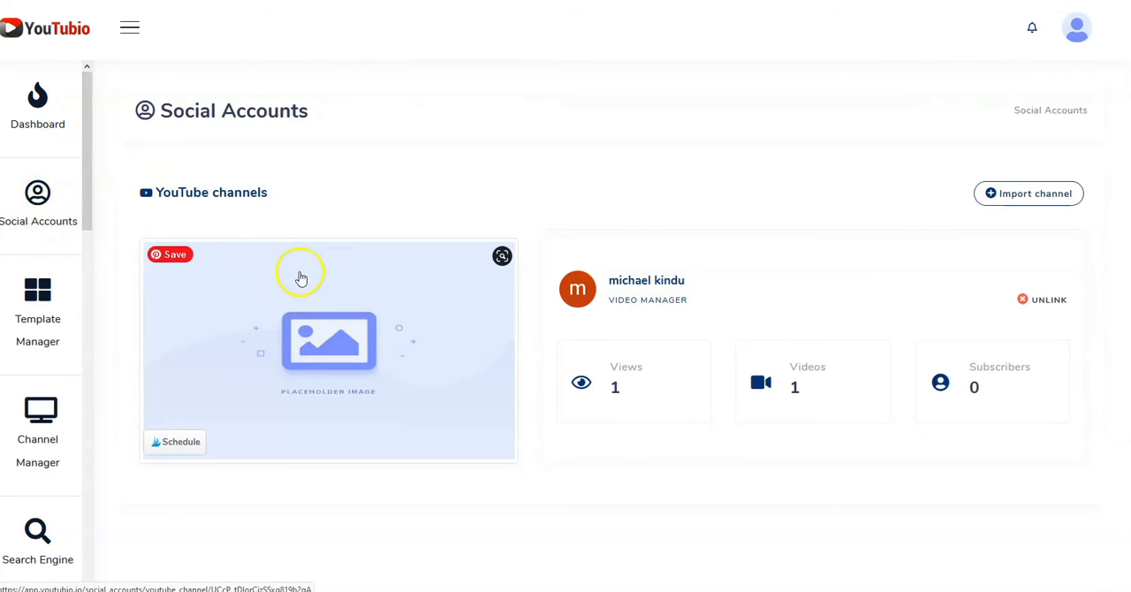
mouse_move(386, 314)
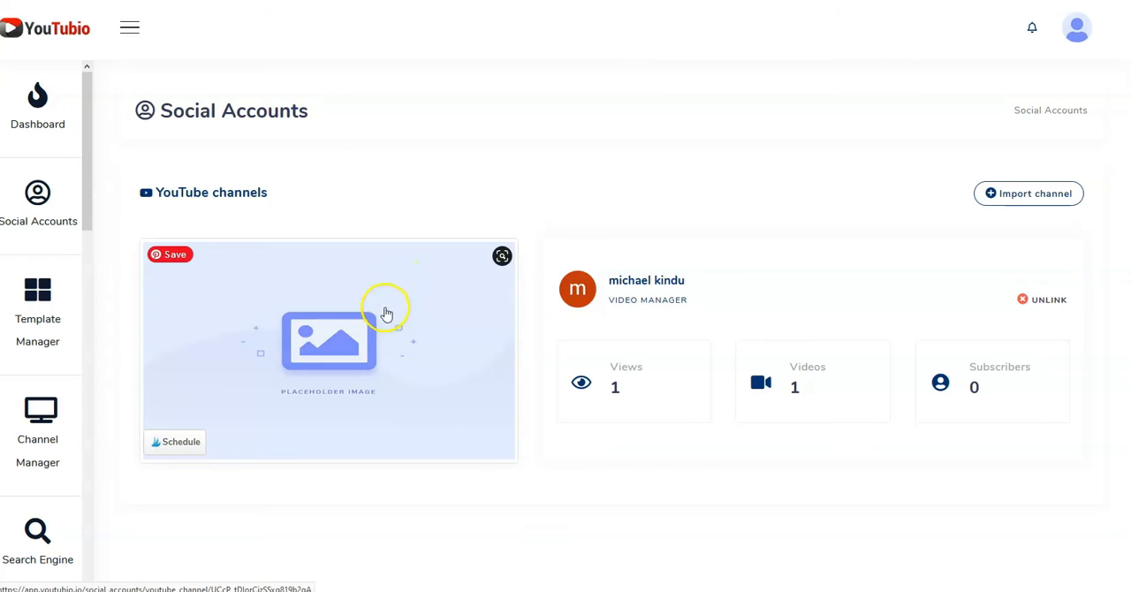
mouse_move(560, 353)
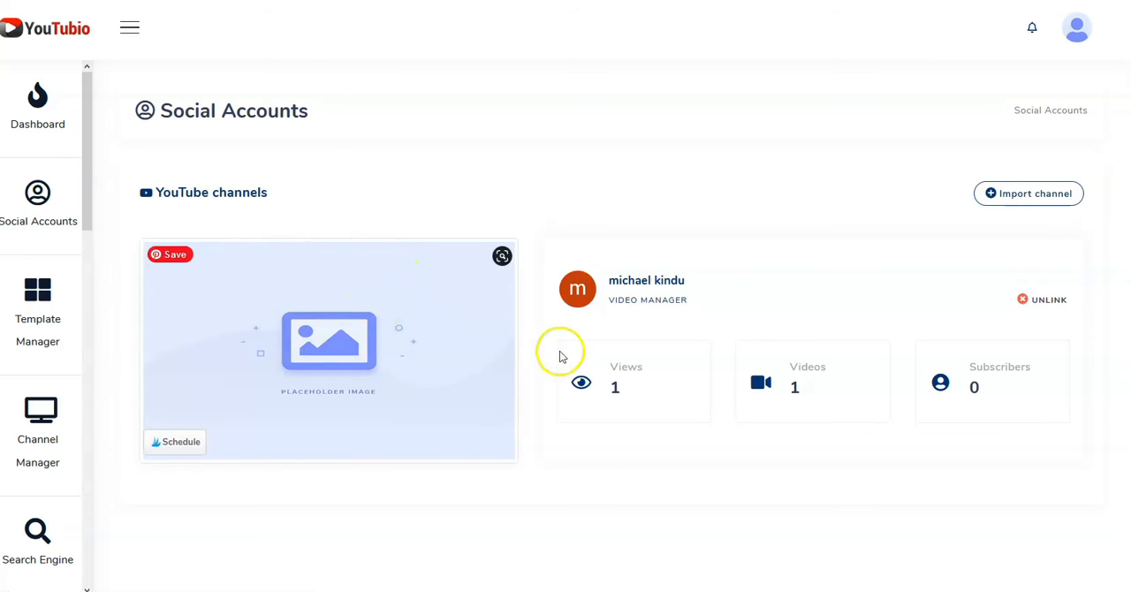
mouse_move(260, 141)
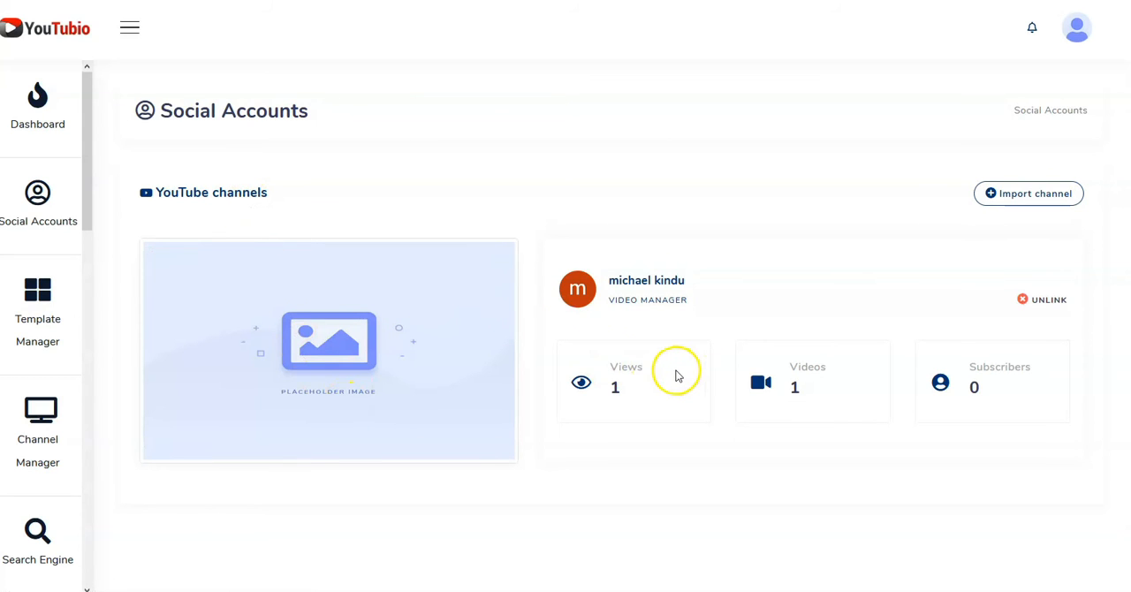
mouse_move(1079, 288)
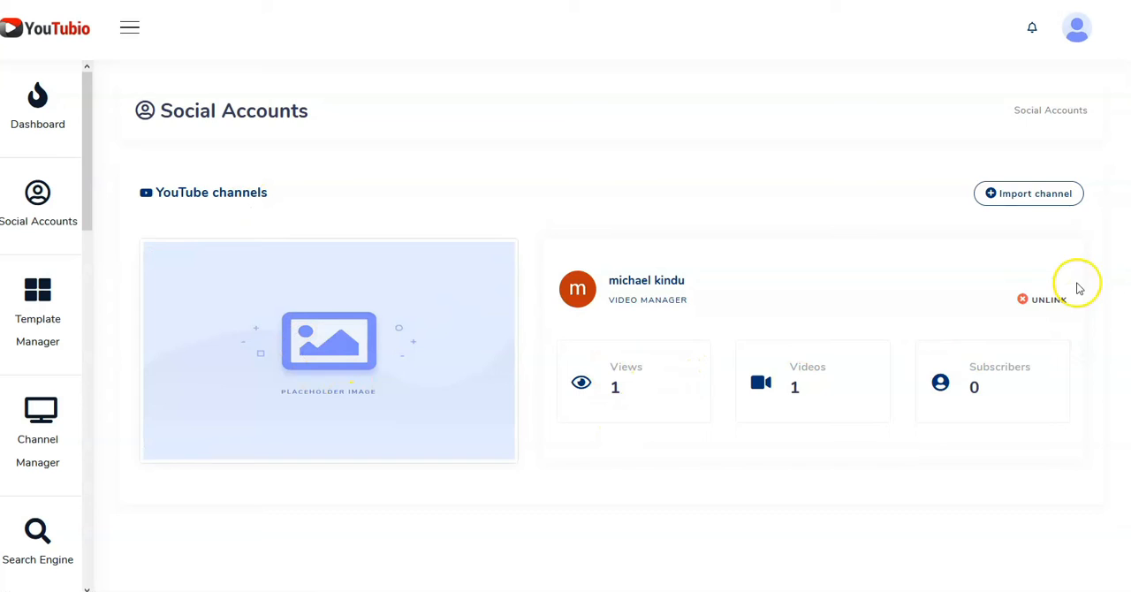
scroll(down, 3)
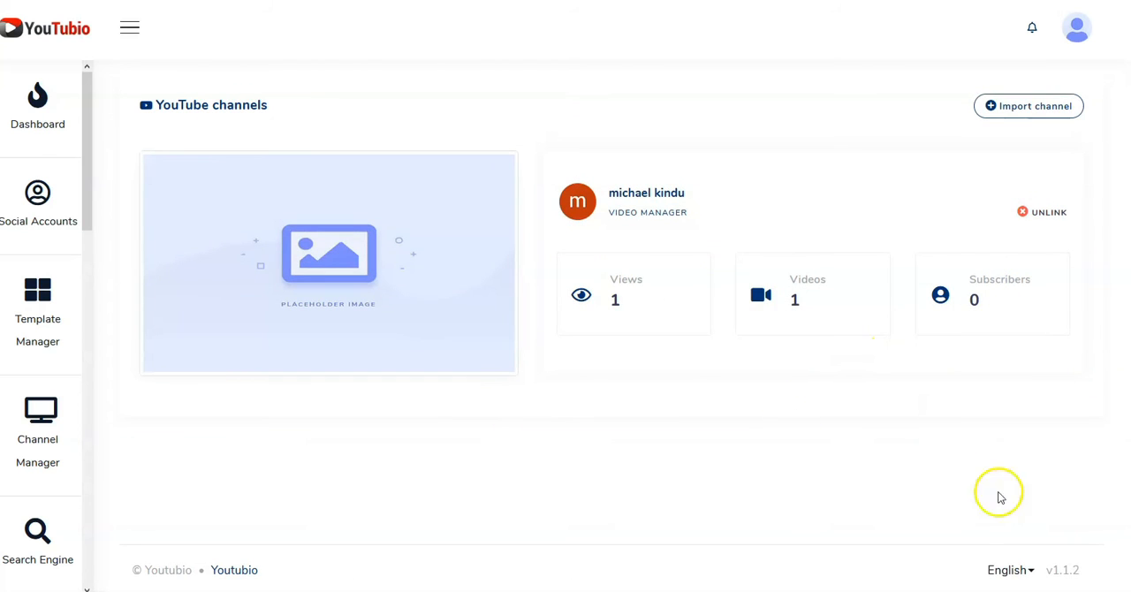
click(37, 192)
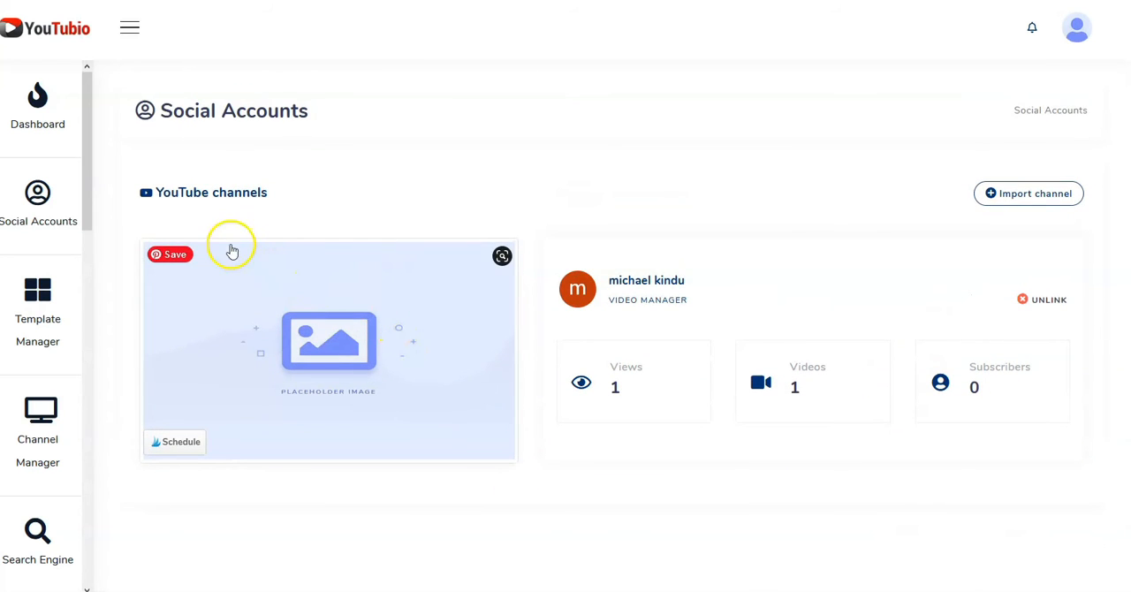
mouse_move(233, 475)
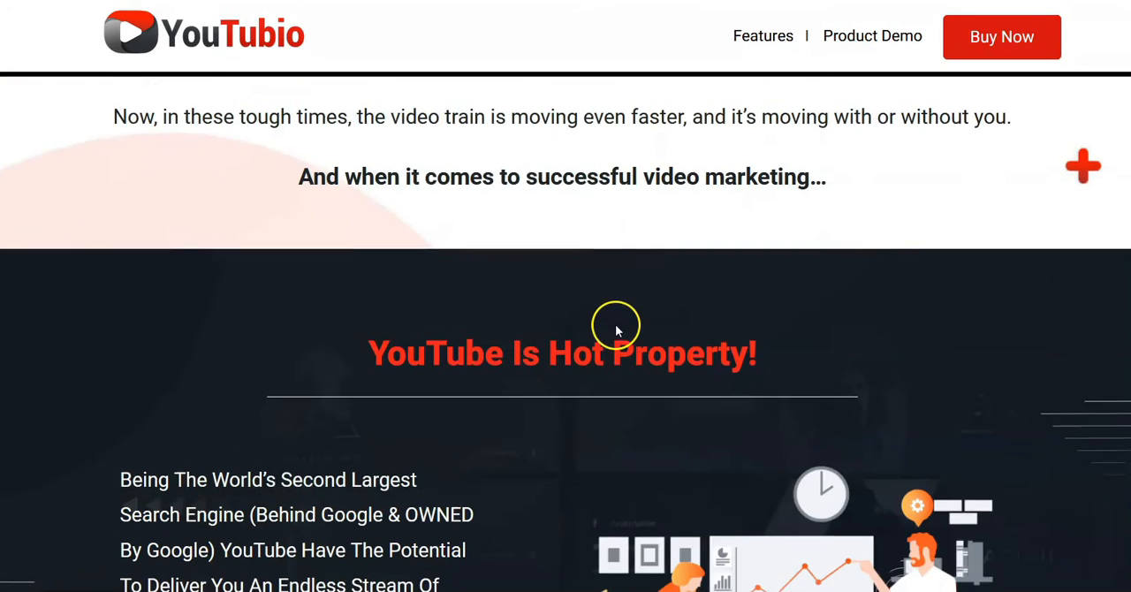
Step: Scroll the sales page past the statistics and the Google proof
scroll(down, 3)
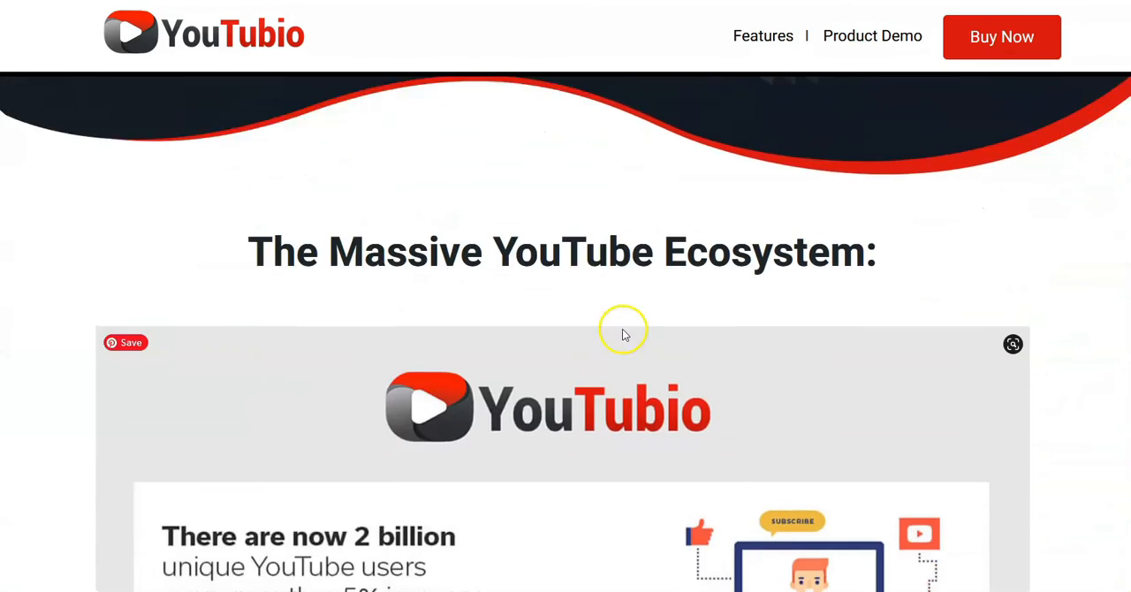
scroll(down, 3)
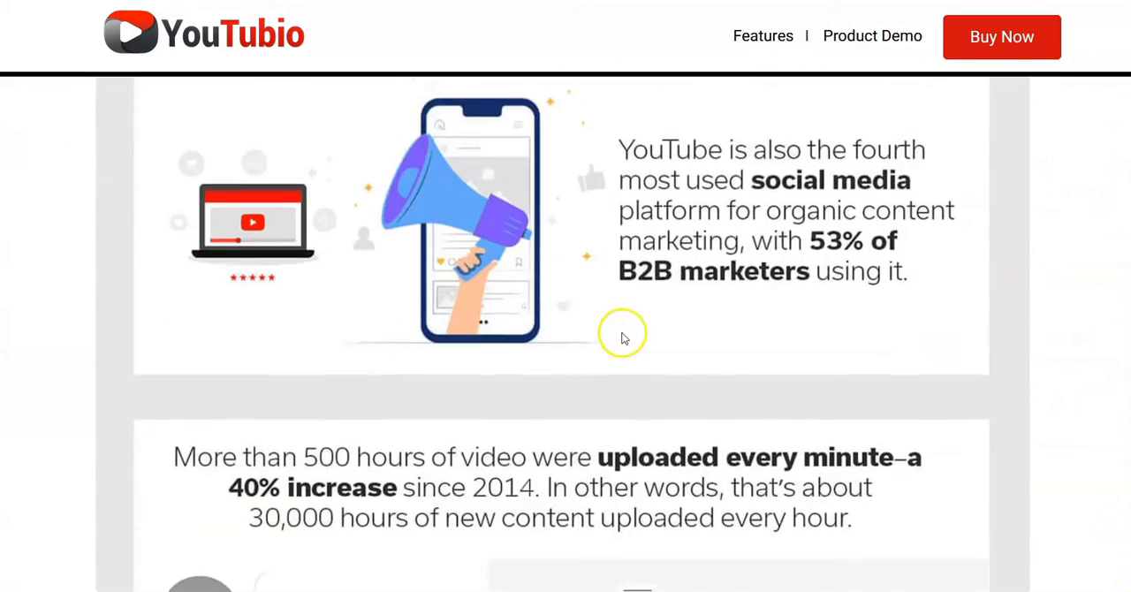
scroll(down, 3)
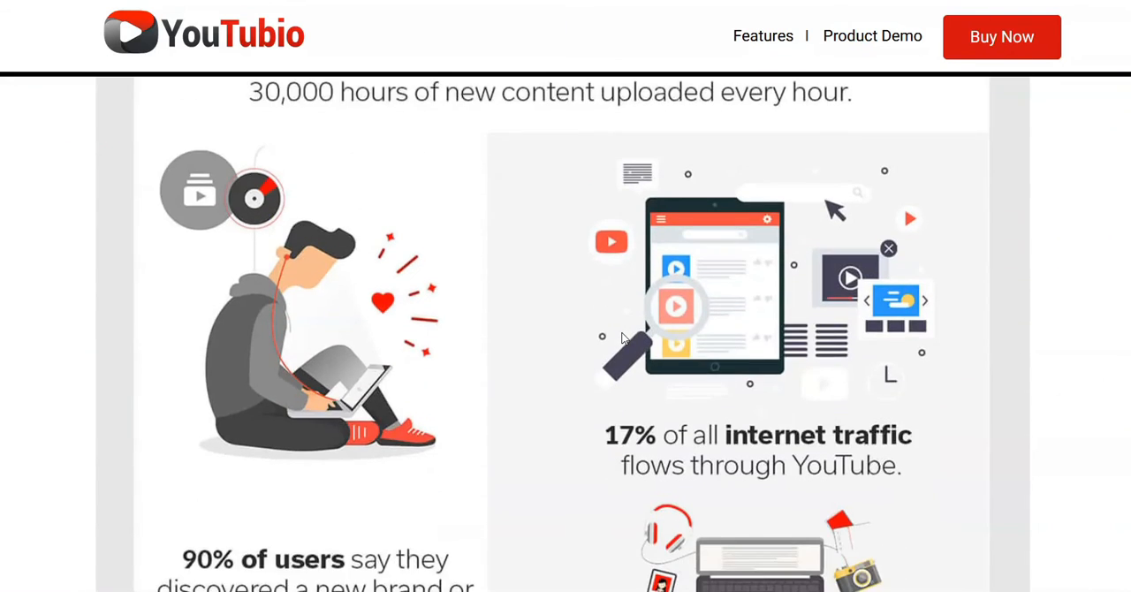
scroll(down, 3)
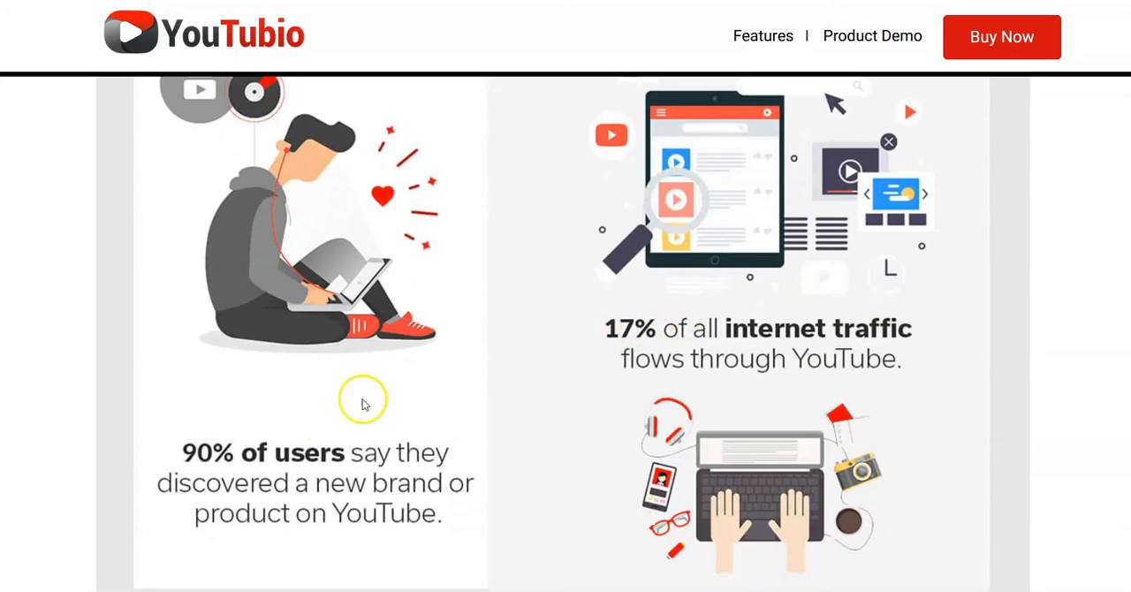
mouse_move(732, 296)
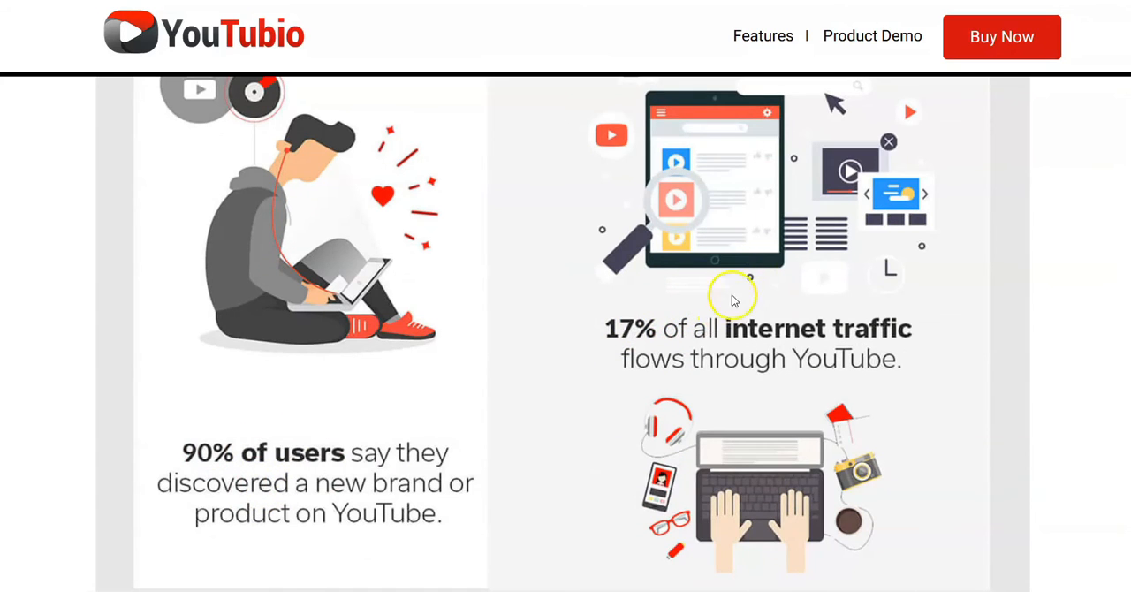
mouse_move(716, 334)
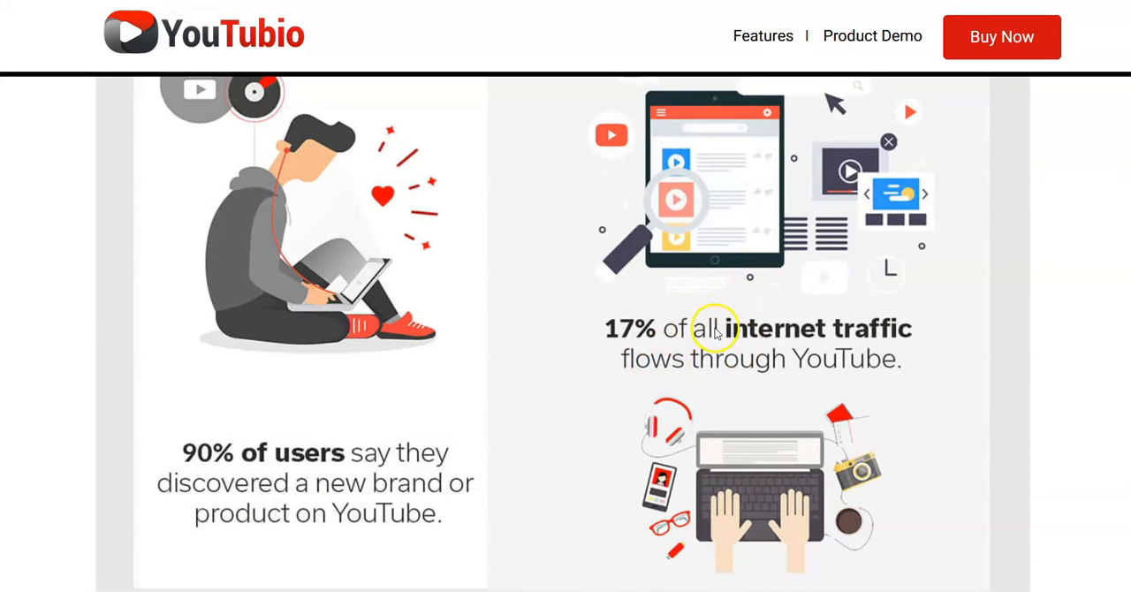
scroll(down, 3)
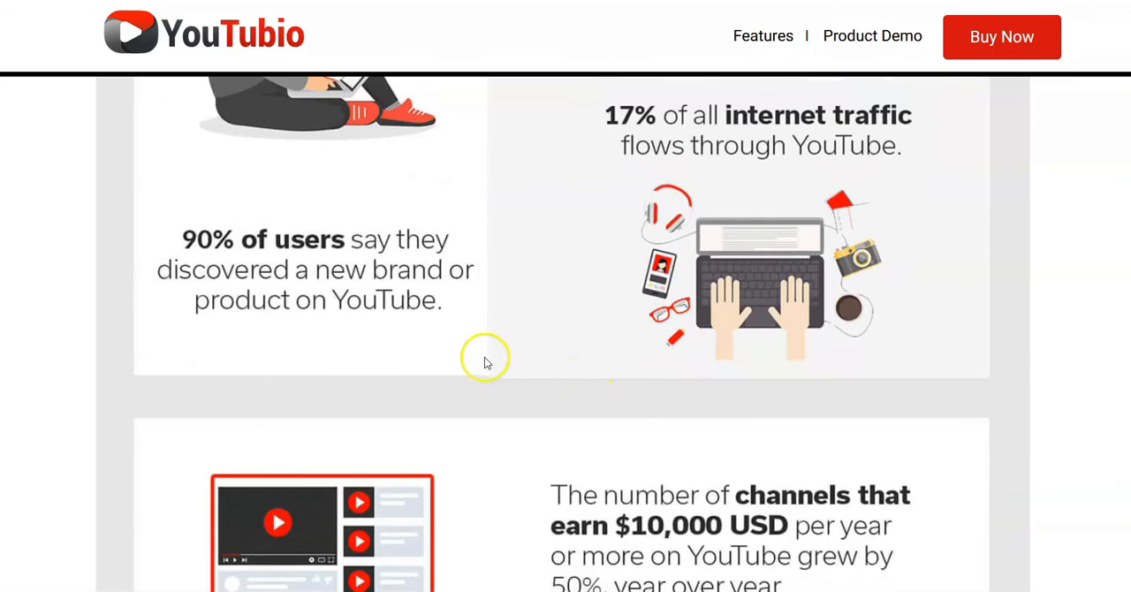
scroll(down, 3)
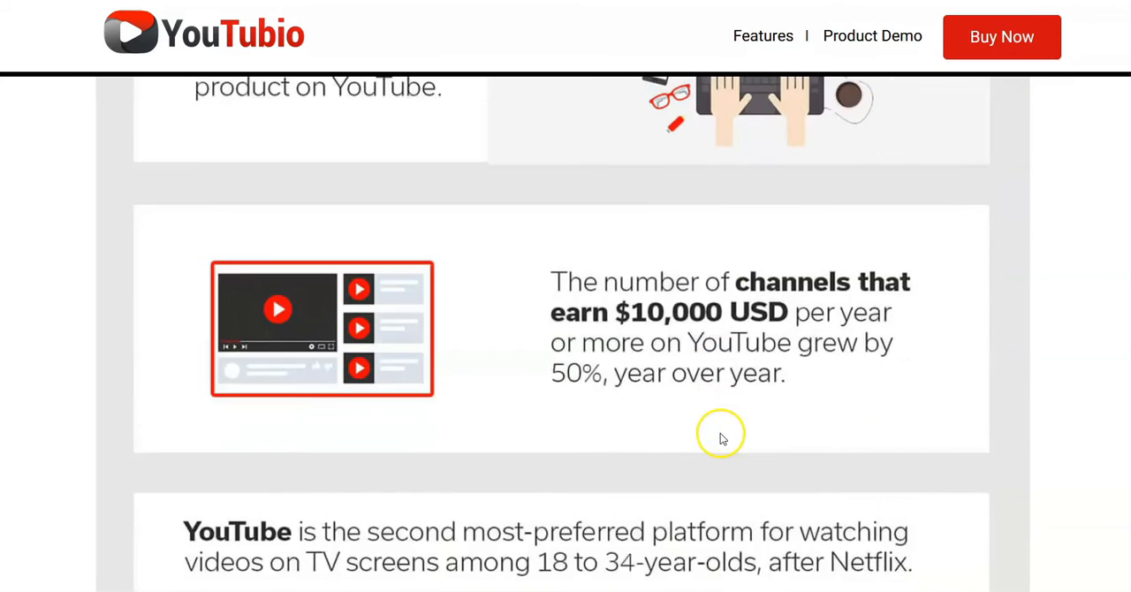
scroll(down, 3)
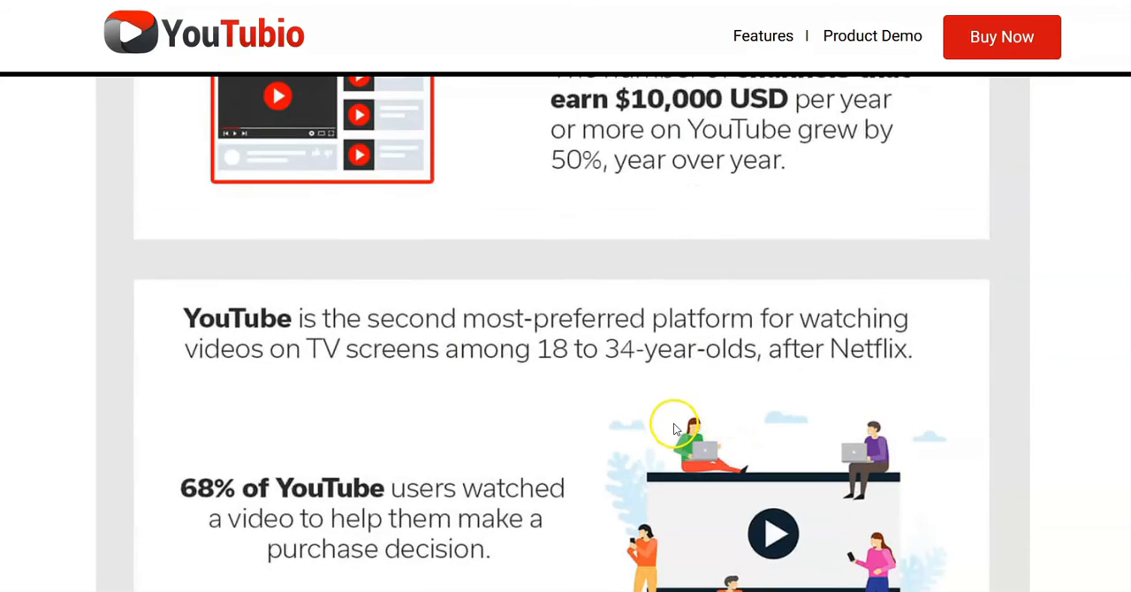
scroll(down, 3)
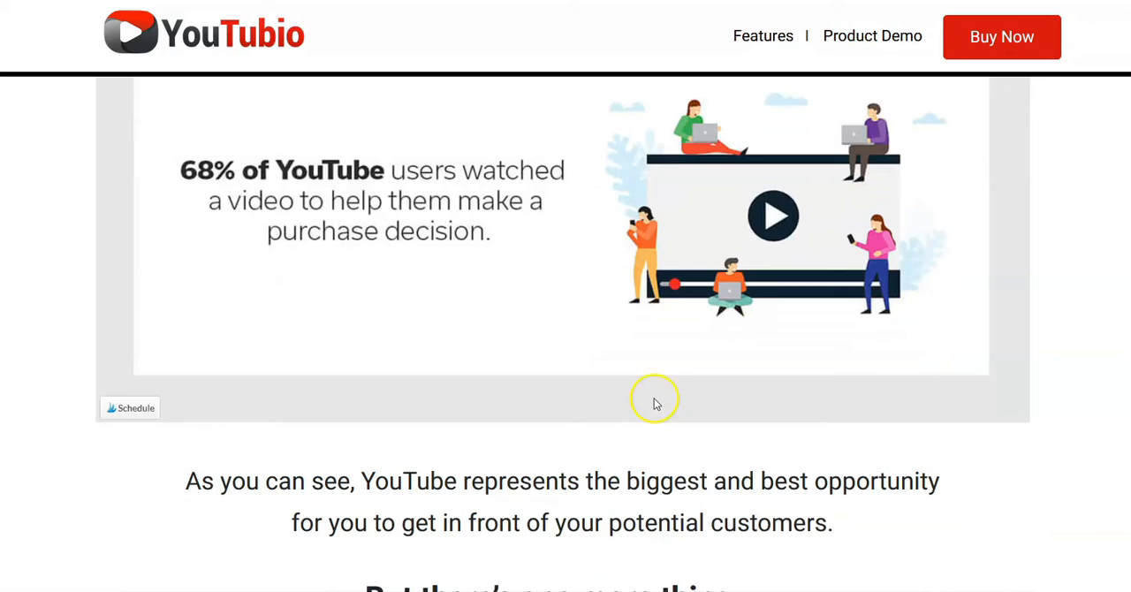
scroll(down, 3)
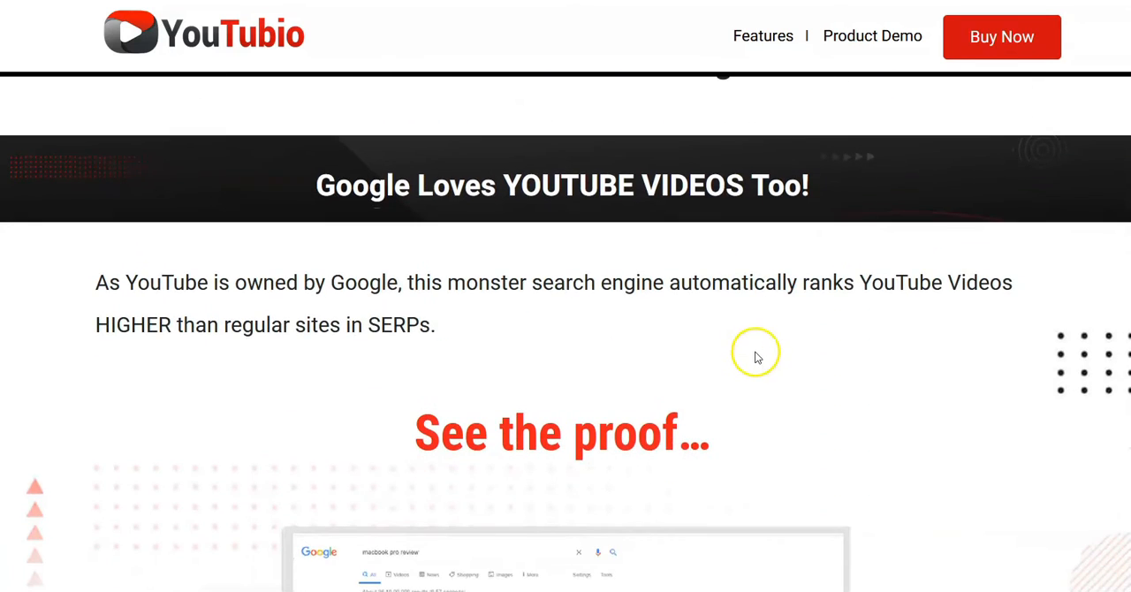
mouse_move(665, 386)
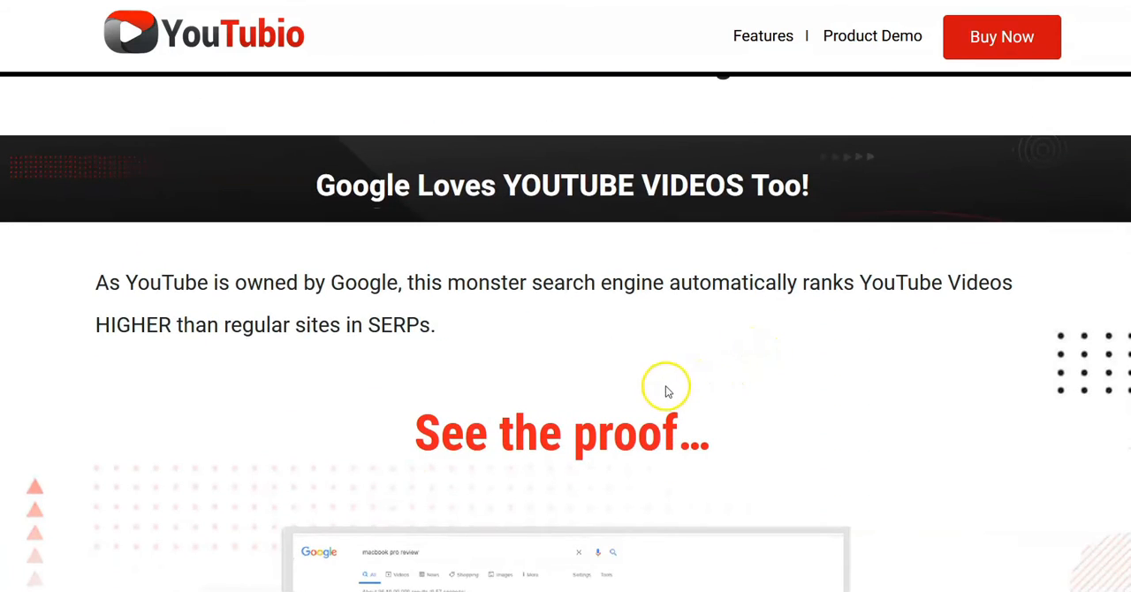
Step: Highlight the '#2: YouTube Channel Management Is A Pain' heading
scroll(down, 3)
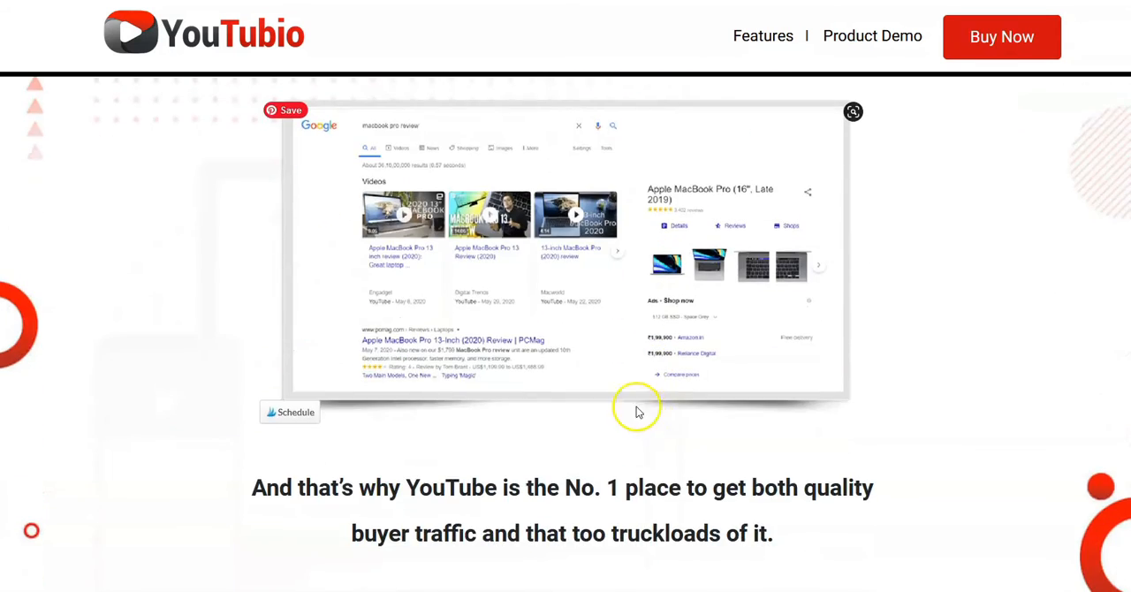
scroll(down, 3)
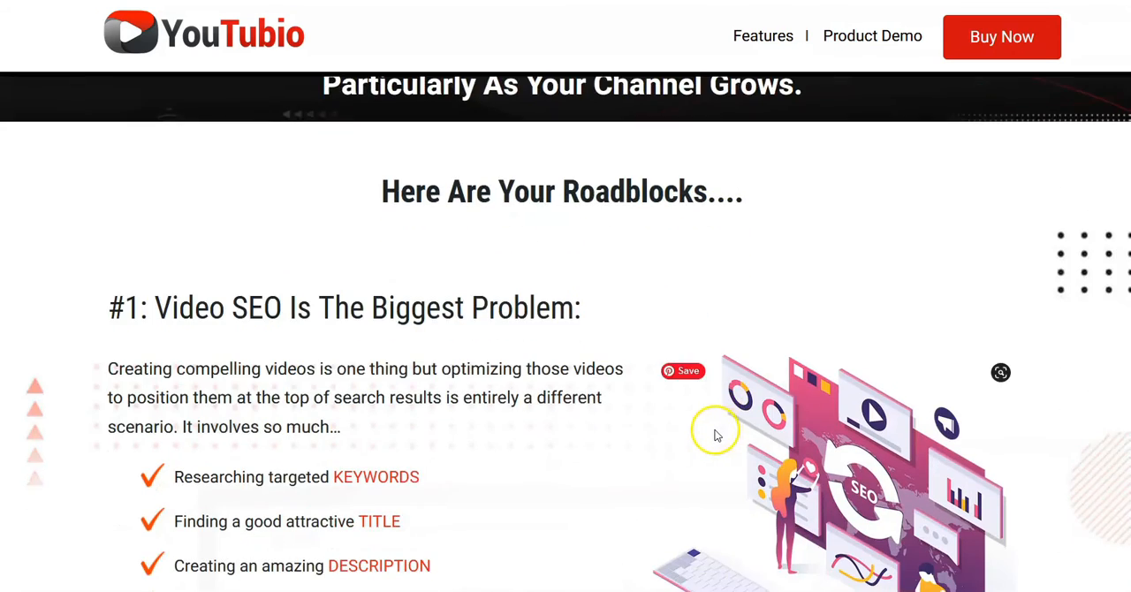
scroll(down, 3)
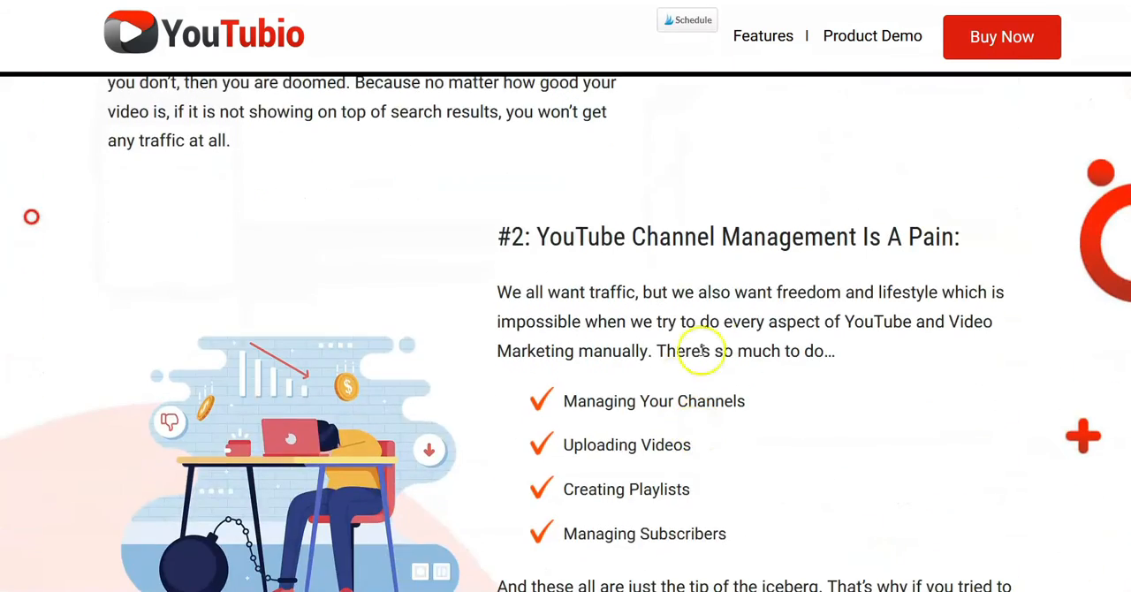
scroll(down, 3)
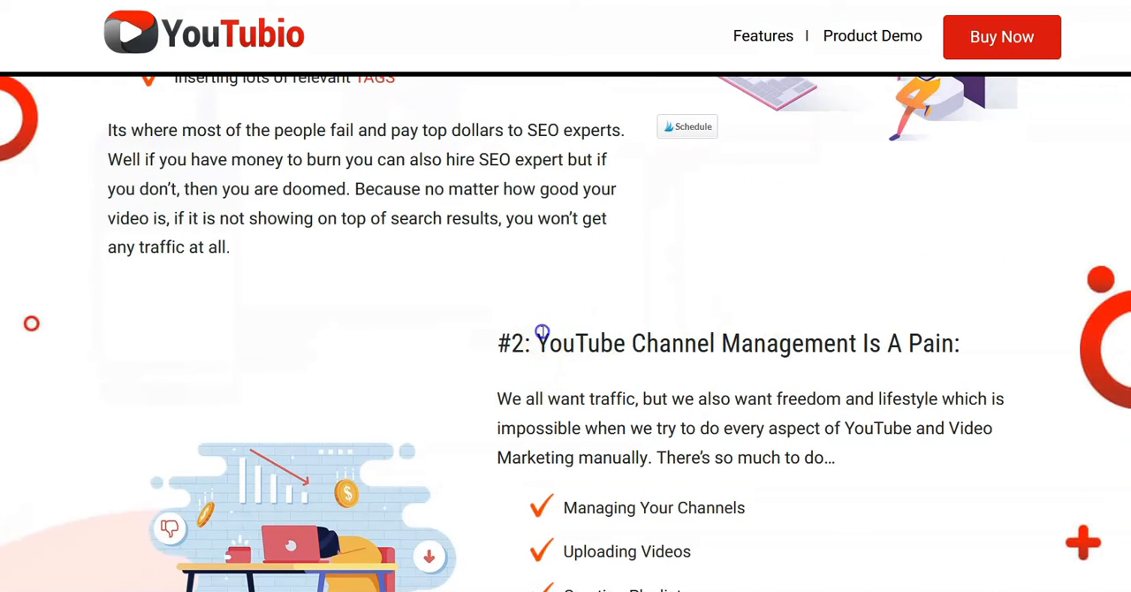
drag(539, 343, 933, 357)
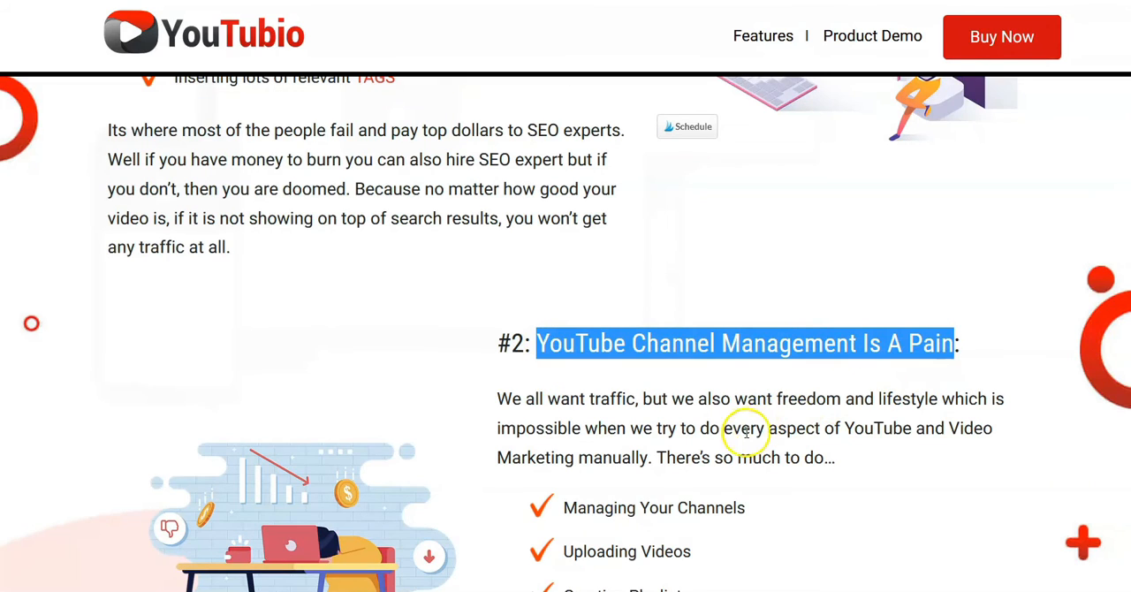
mouse_move(723, 446)
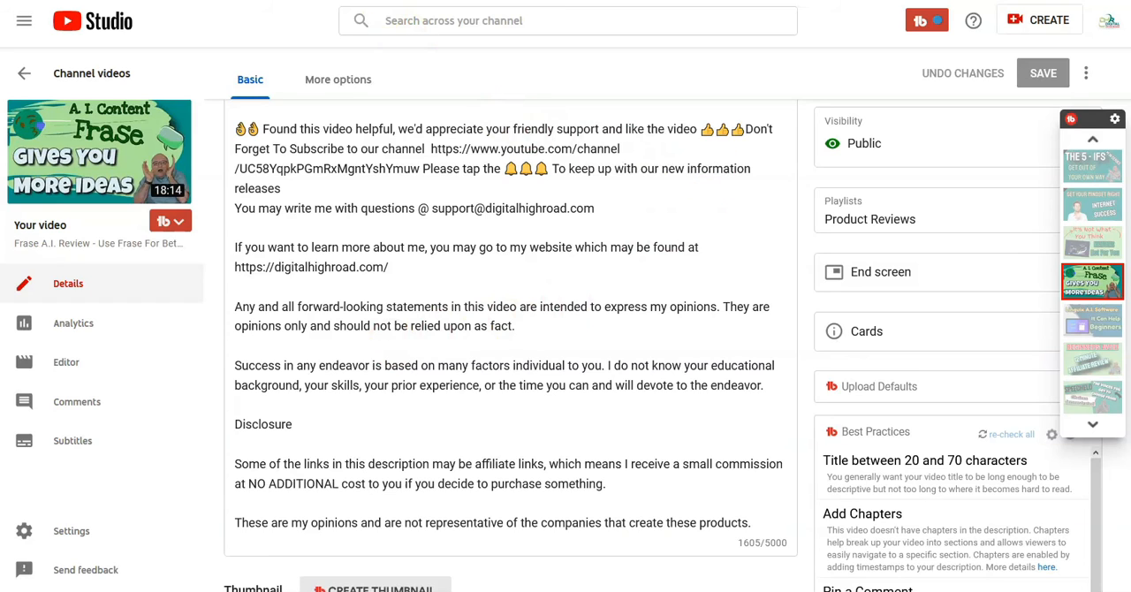
mouse_move(259, 33)
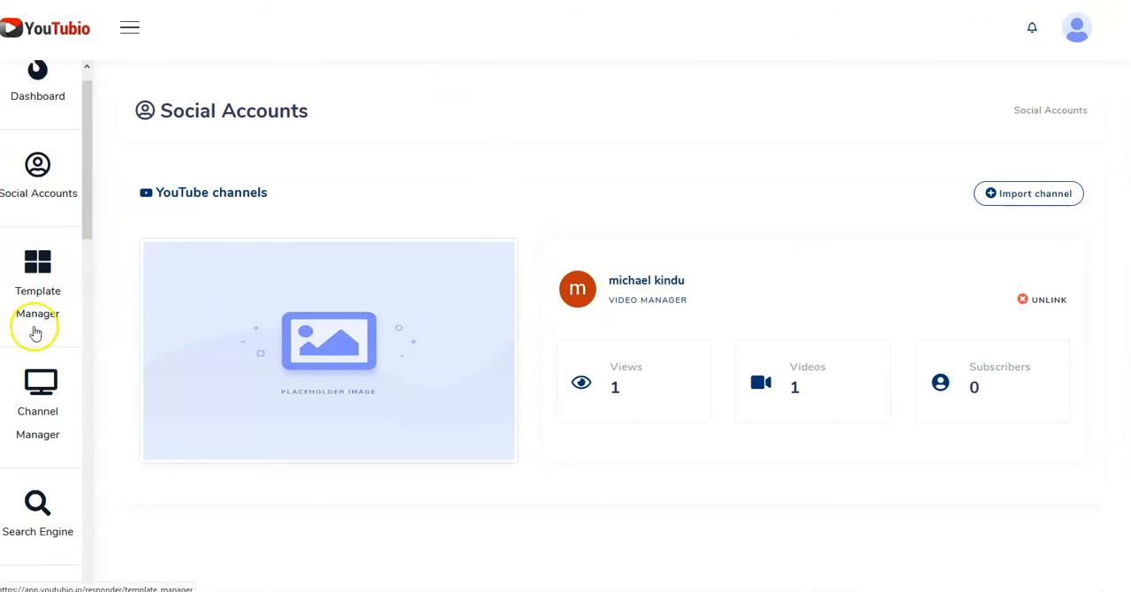
scroll(down, 3)
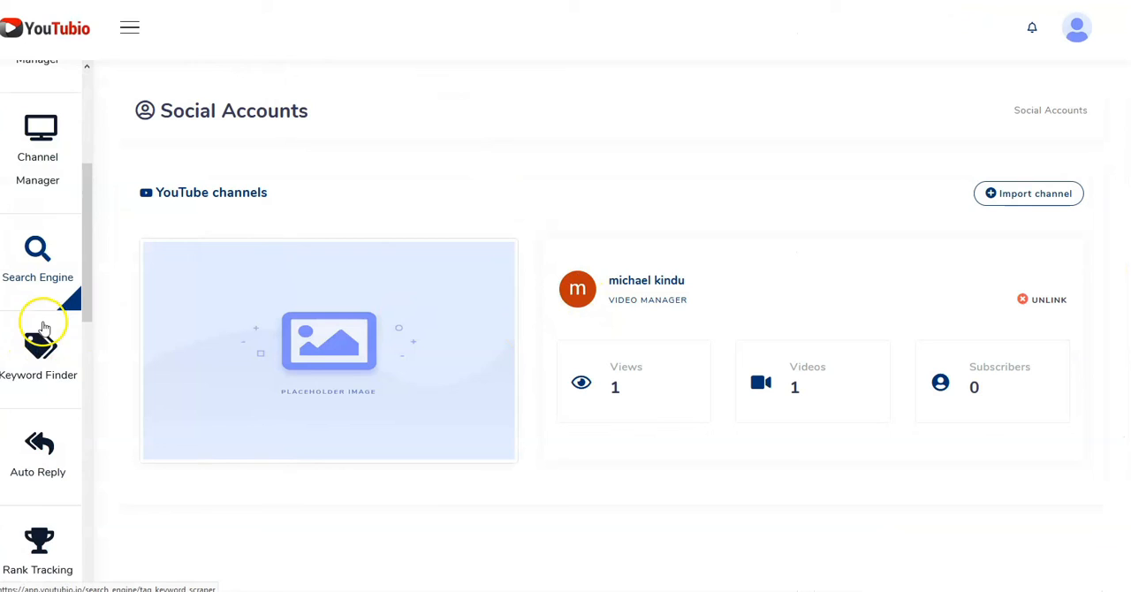
scroll(down, 3)
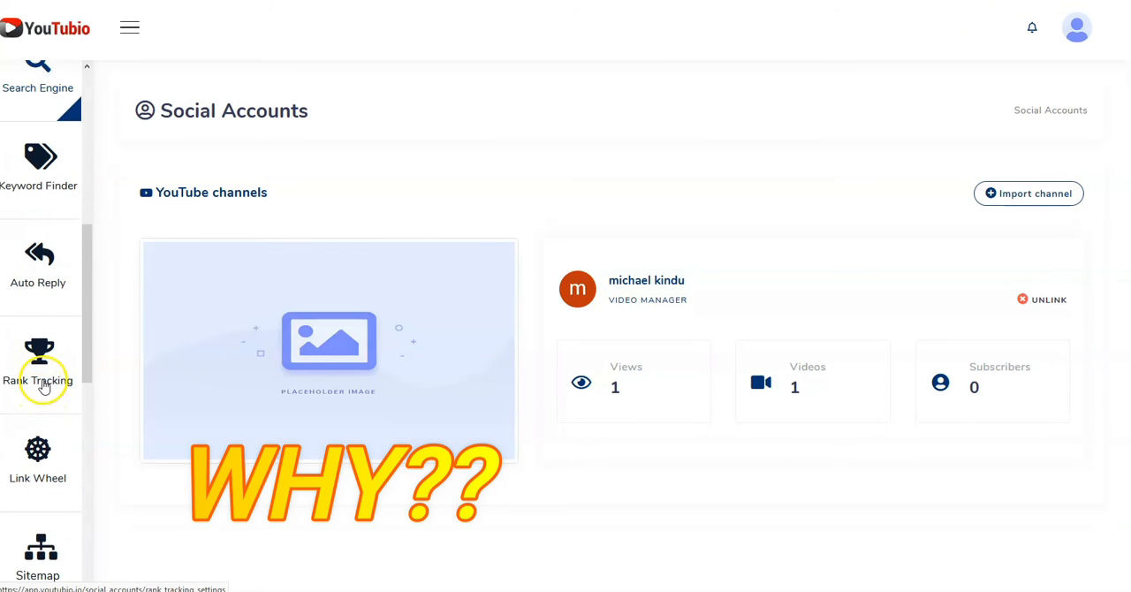
scroll(down, 3)
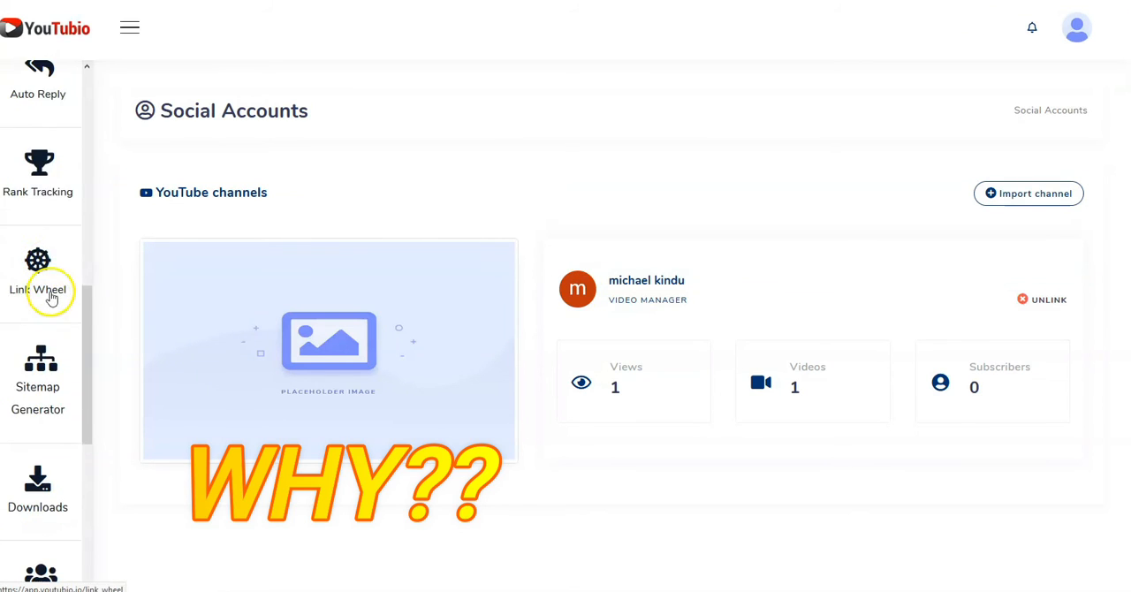
scroll(down, 3)
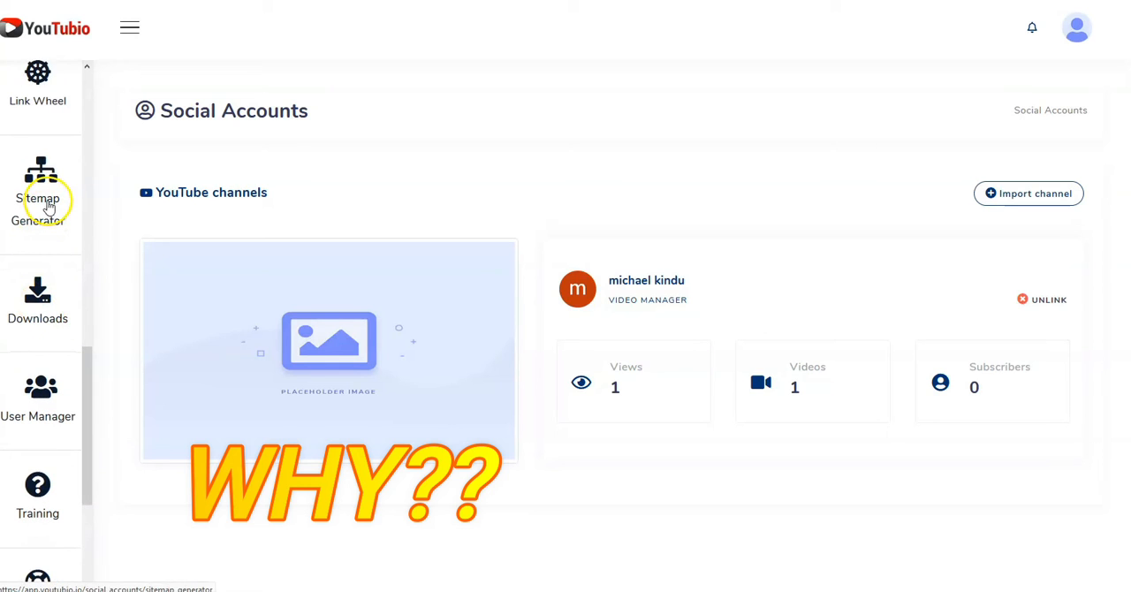
mouse_move(61, 358)
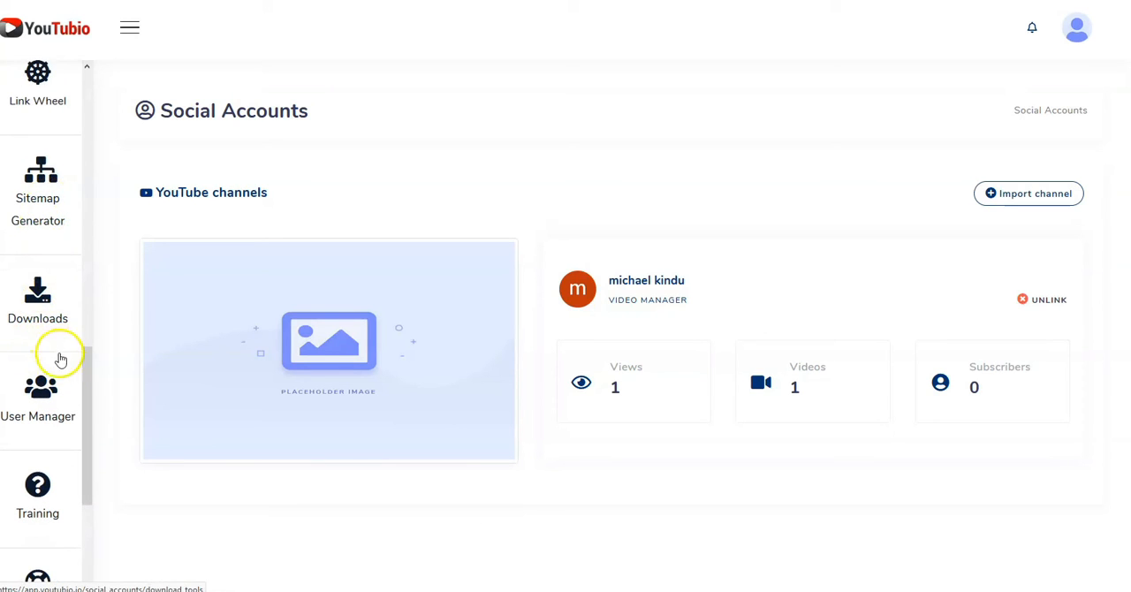
scroll(down, 3)
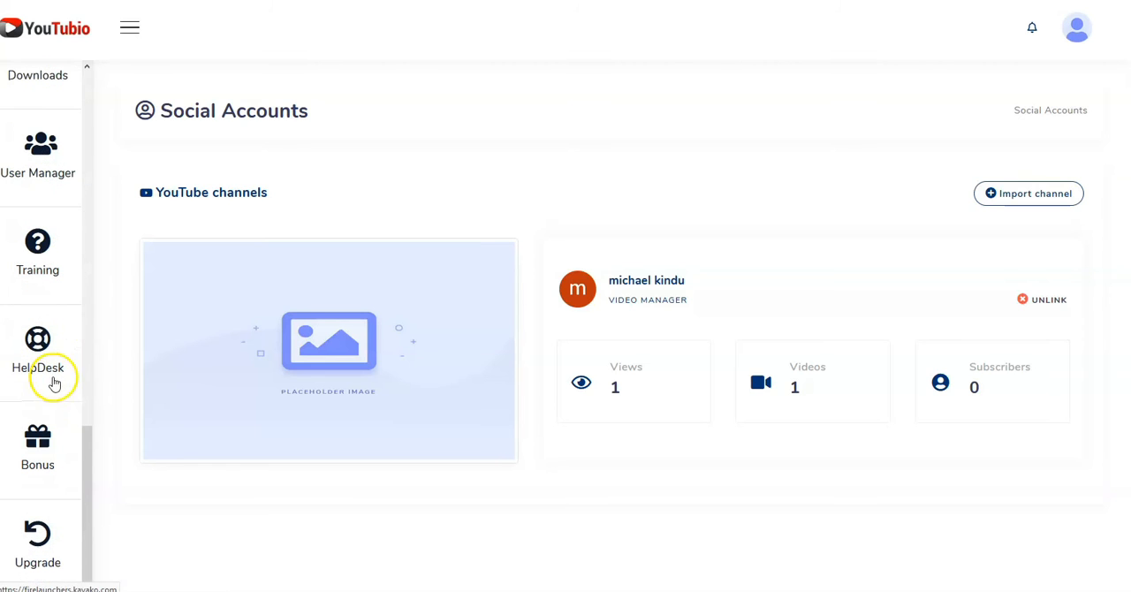
scroll(down, 3)
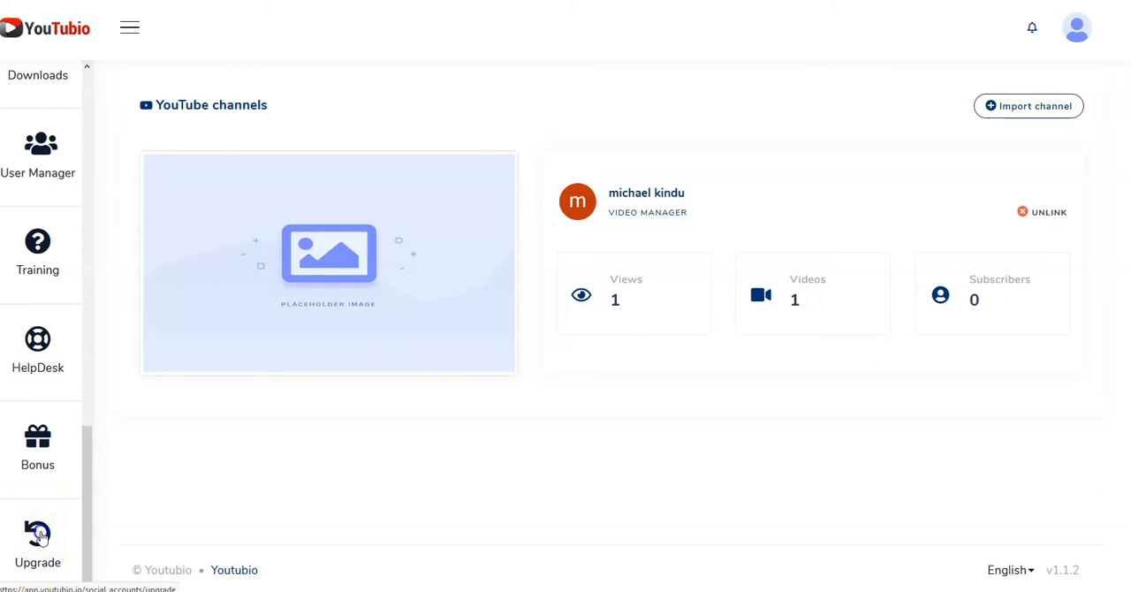
click(37, 539)
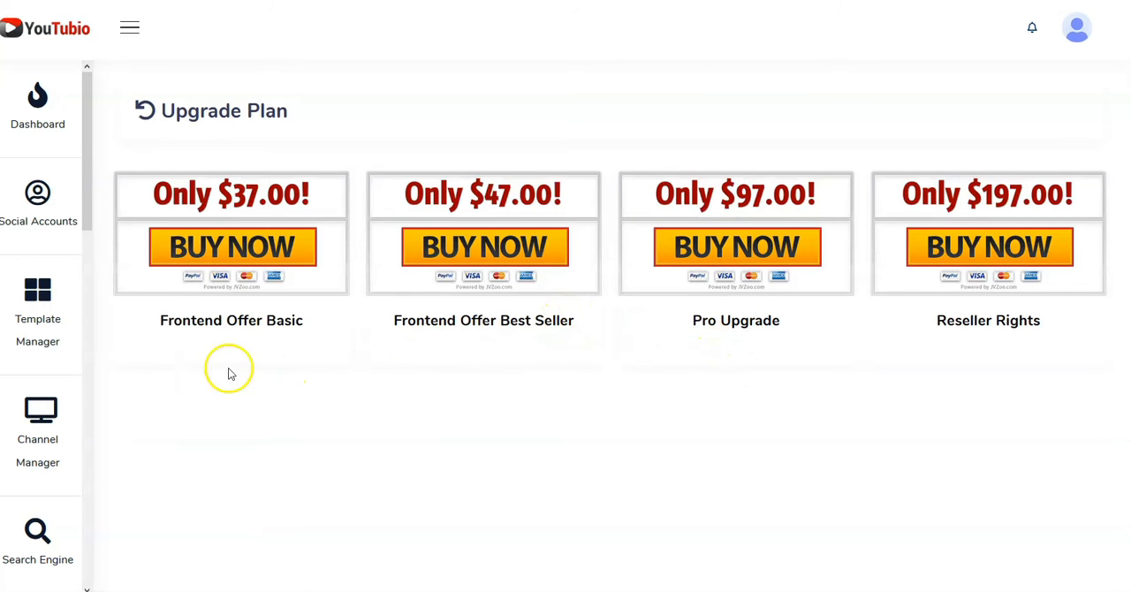
mouse_move(270, 157)
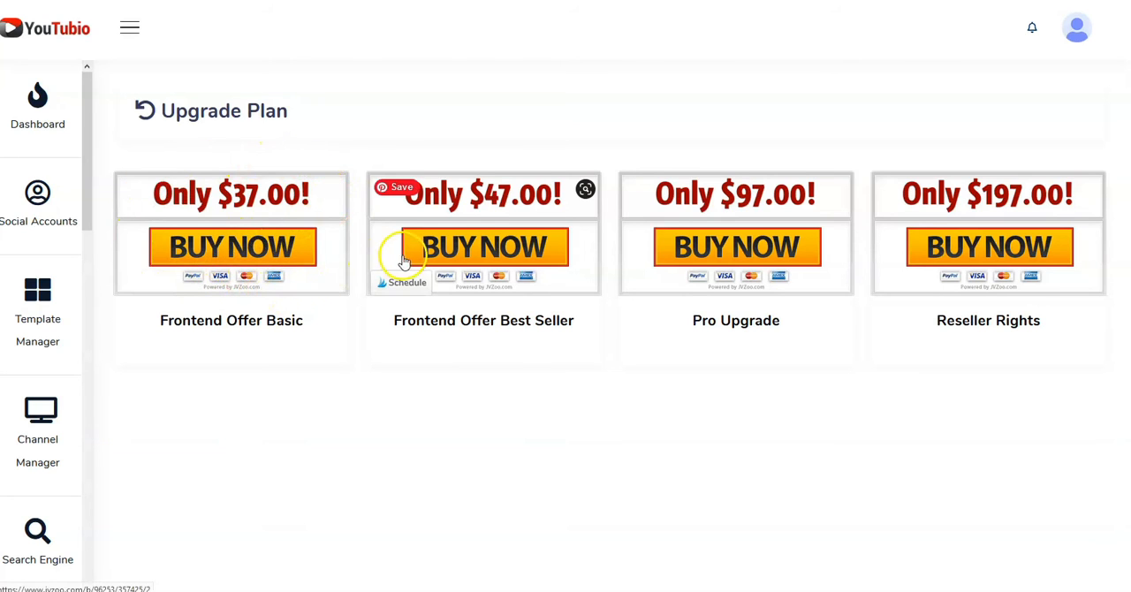
mouse_move(450, 225)
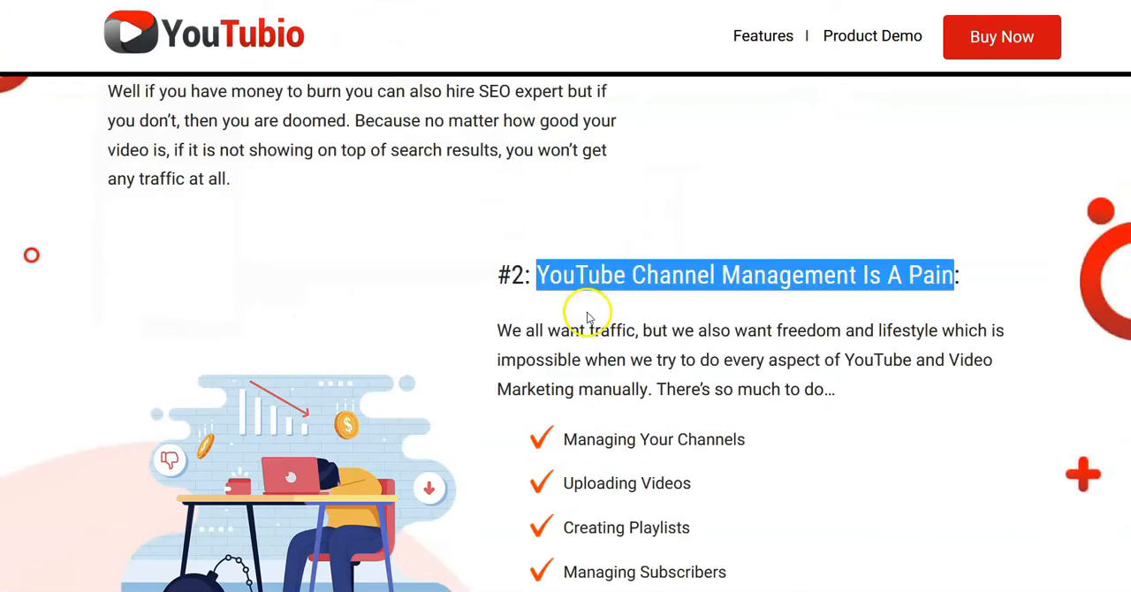
Step: Scroll past '#4: Tracking Metrics Can Be Daunting' and 'What if you could...' to 'Presenting... YouTubio'
scroll(down, 3)
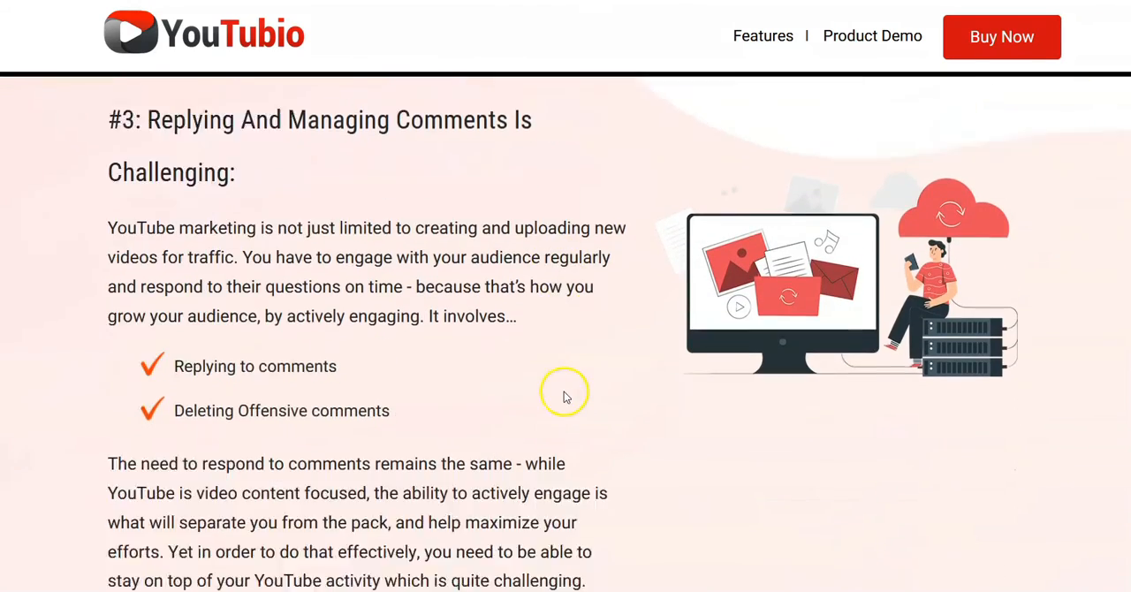
scroll(down, 3)
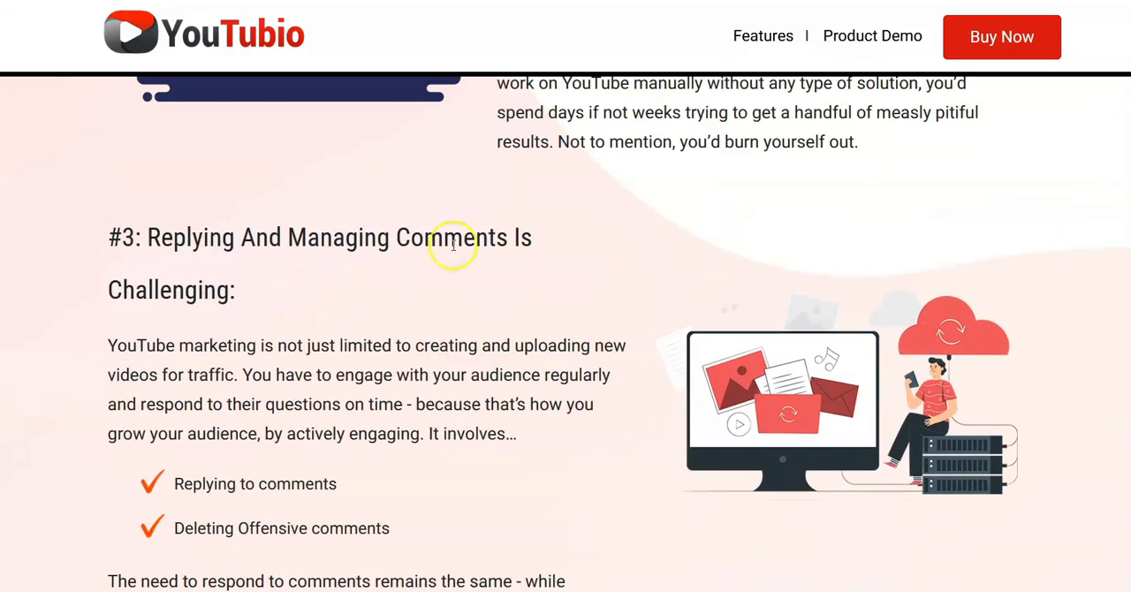
scroll(down, 3)
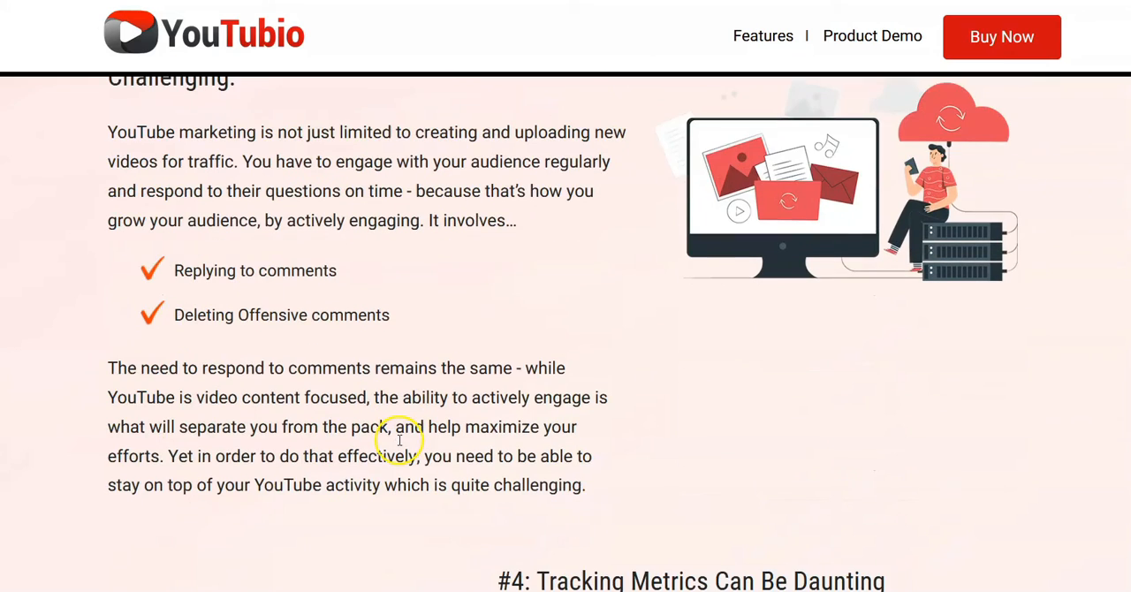
scroll(down, 3)
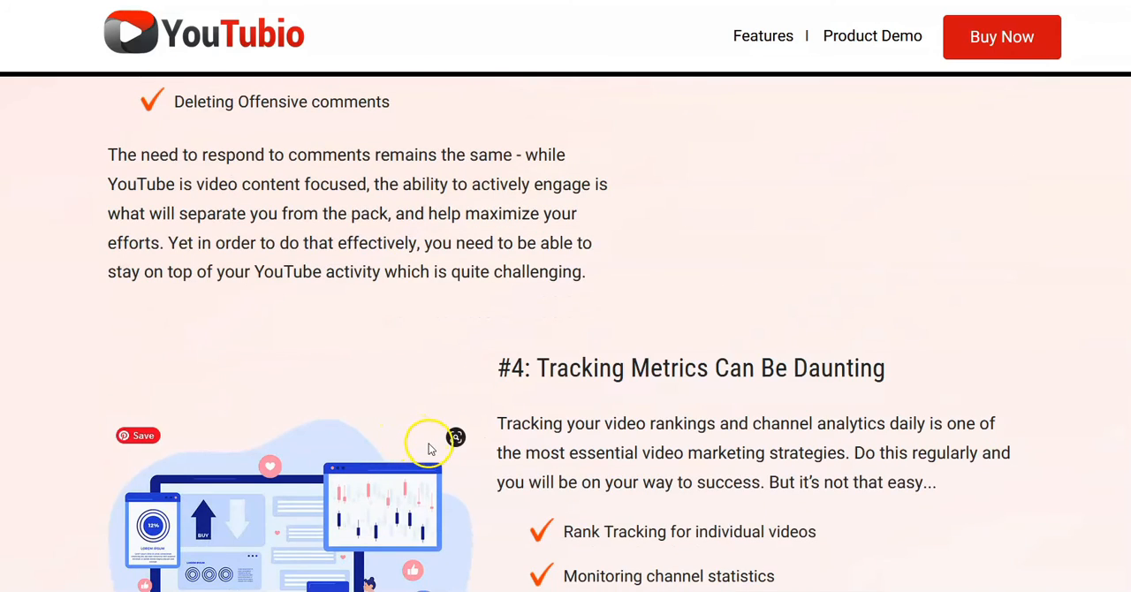
scroll(down, 3)
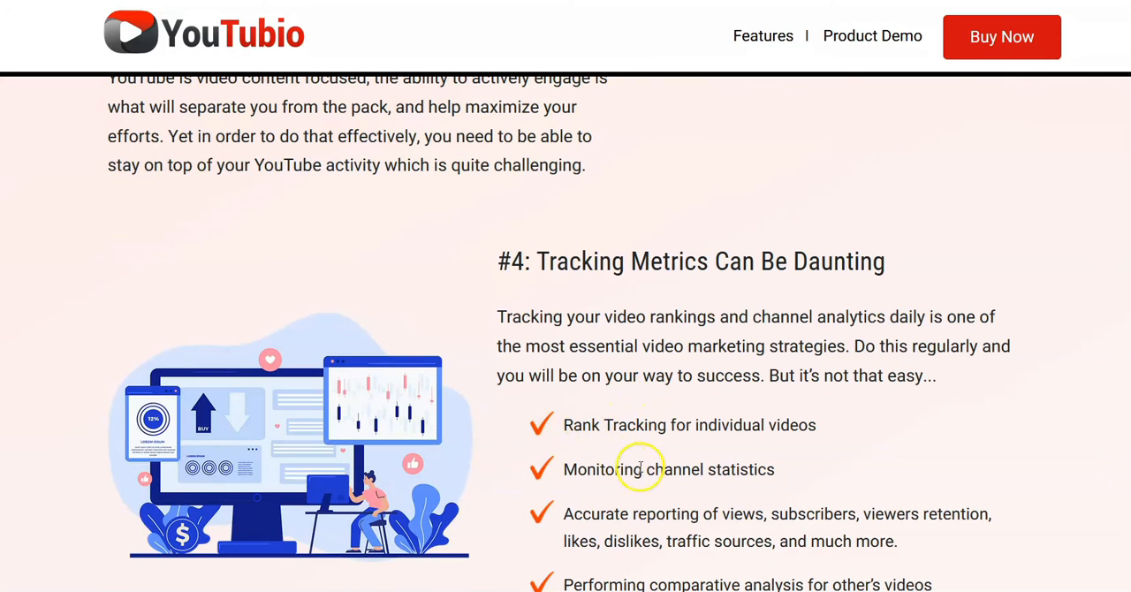
mouse_move(582, 299)
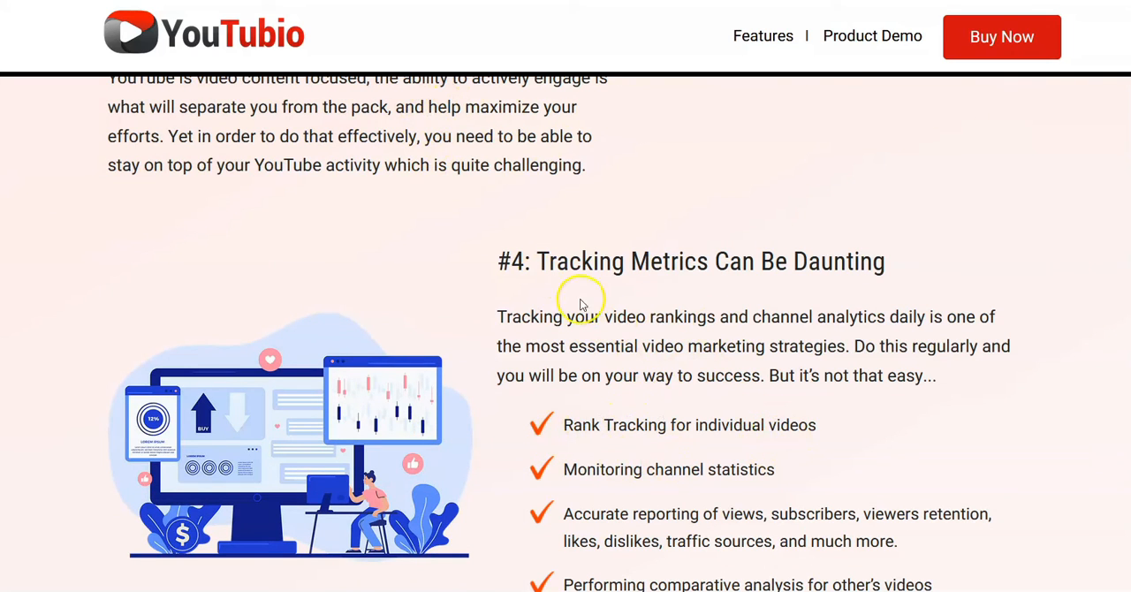
mouse_move(613, 308)
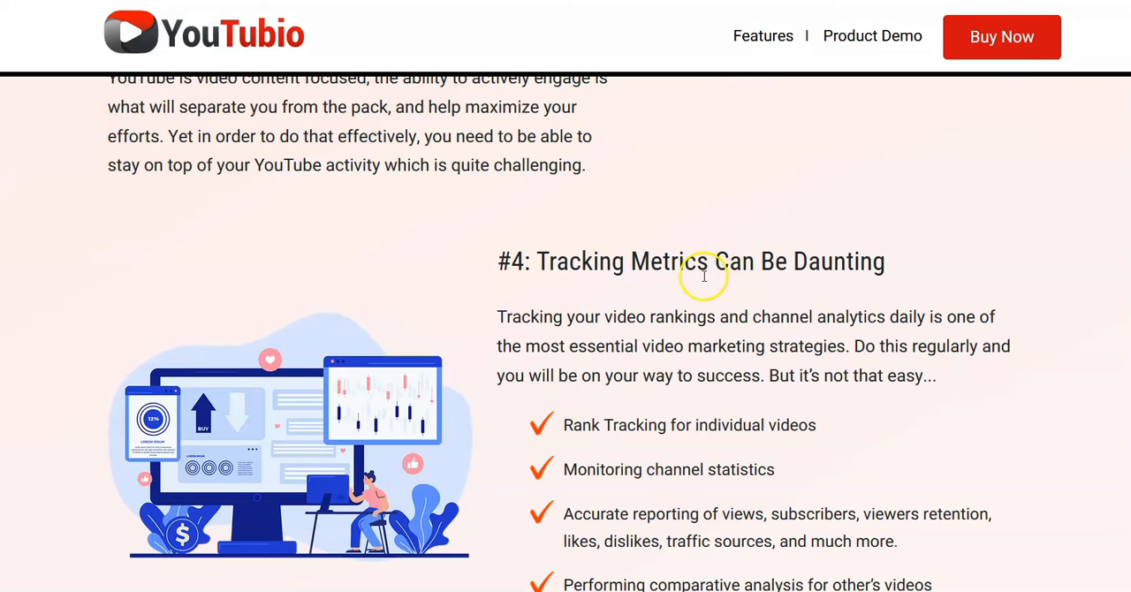
scroll(down, 3)
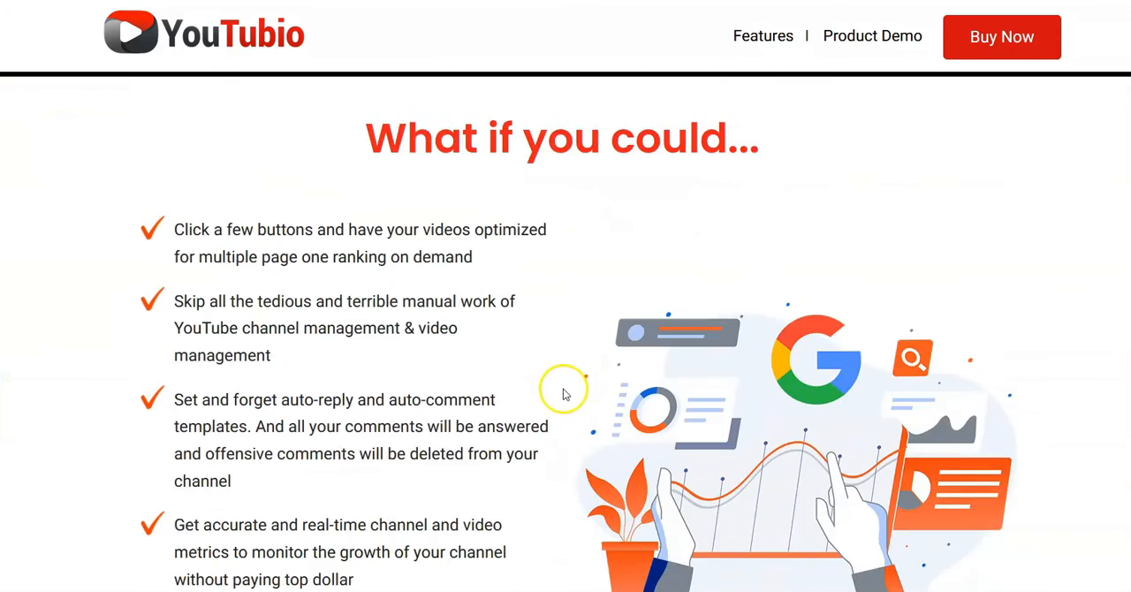
scroll(down, 3)
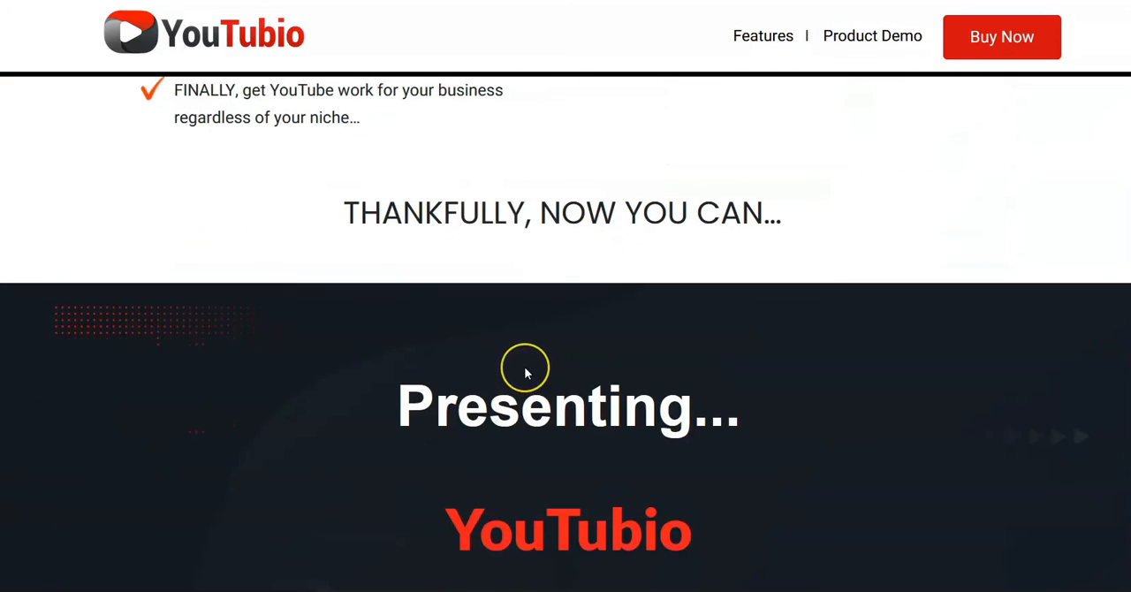
scroll(down, 3)
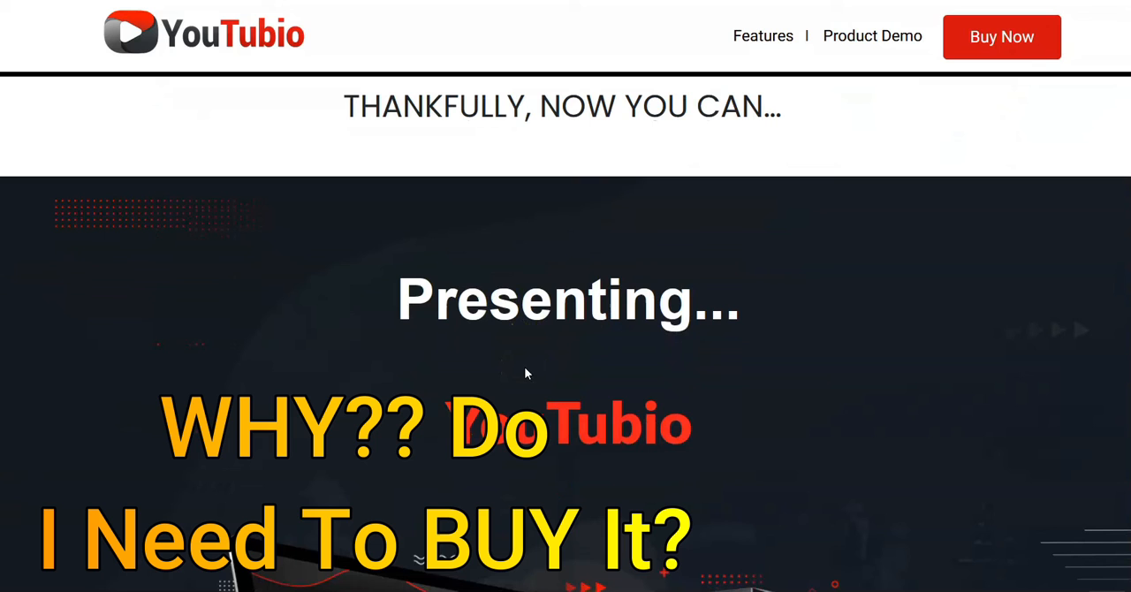
scroll(down, 3)
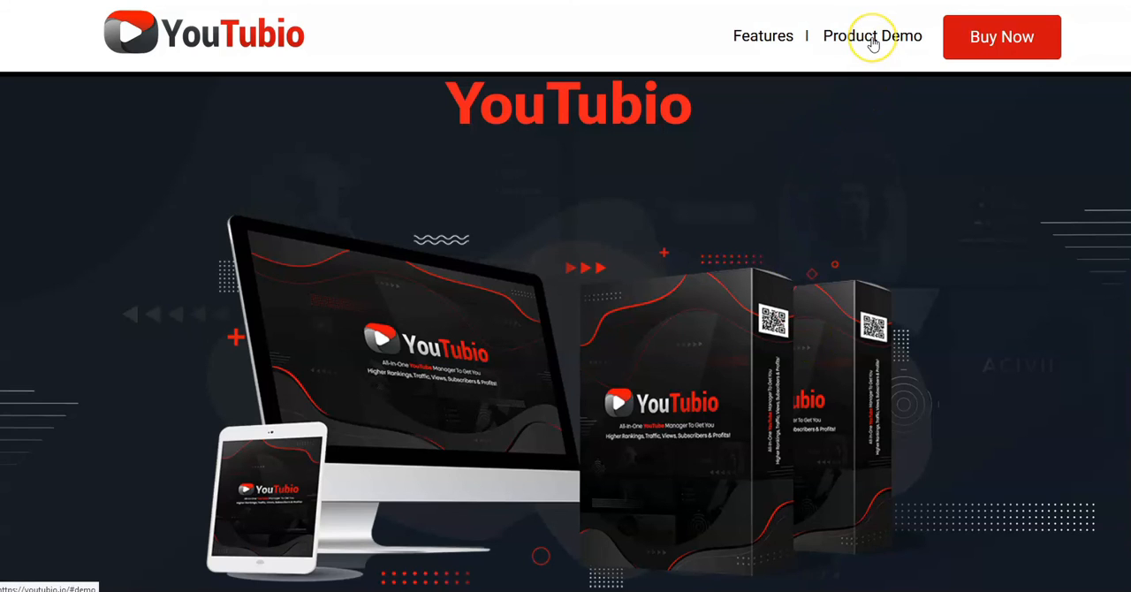
mouse_move(537, 218)
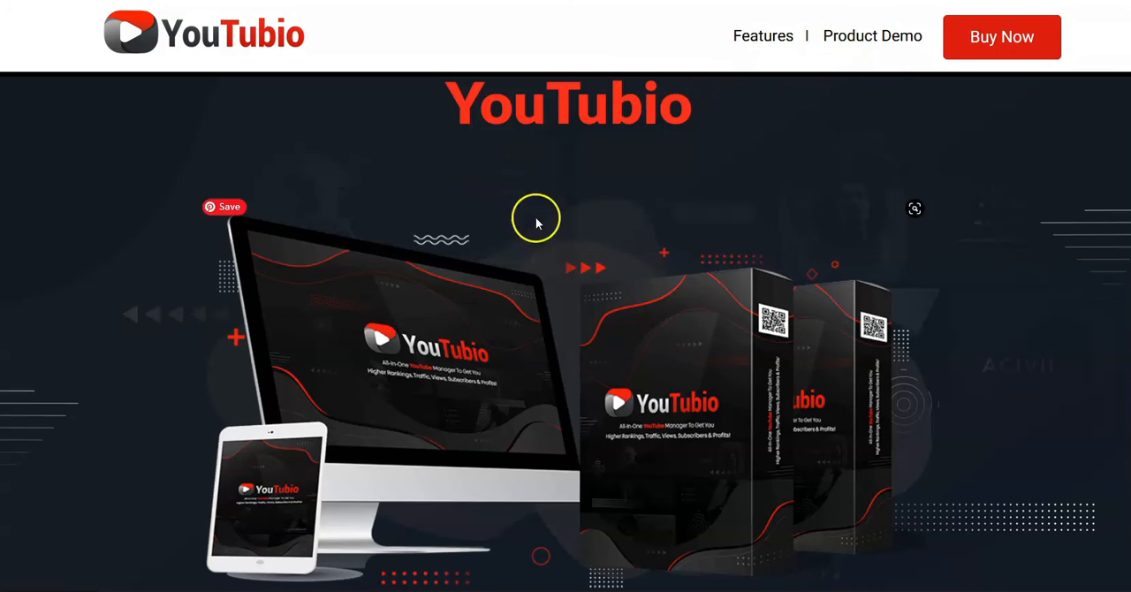
mouse_move(675, 309)
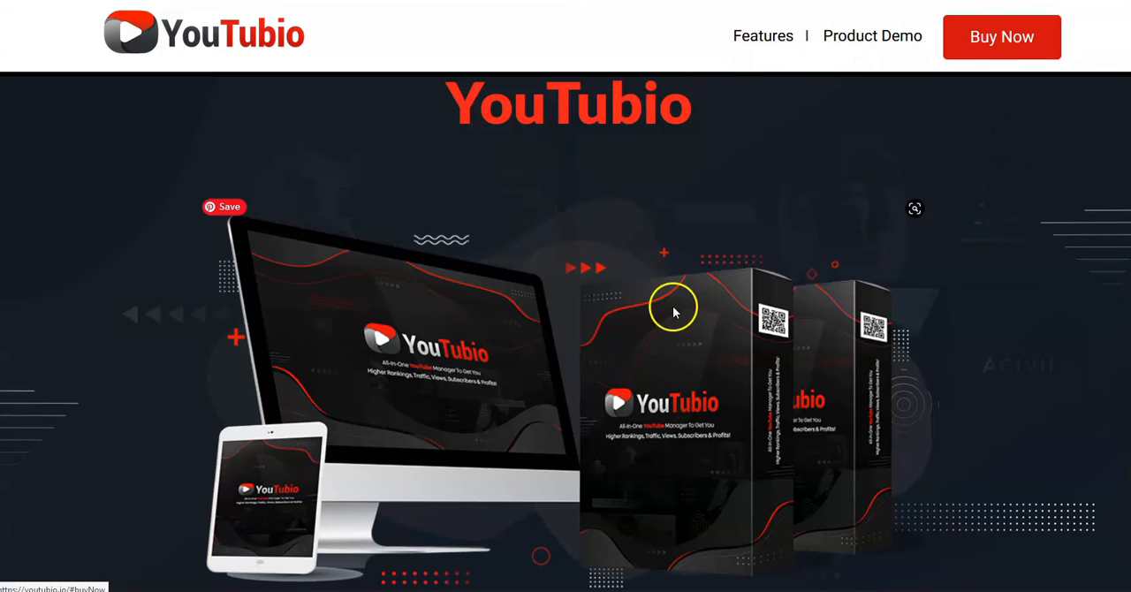
Step: Scroll down to the monitor, tablet and software-box product mockup
scroll(down, 3)
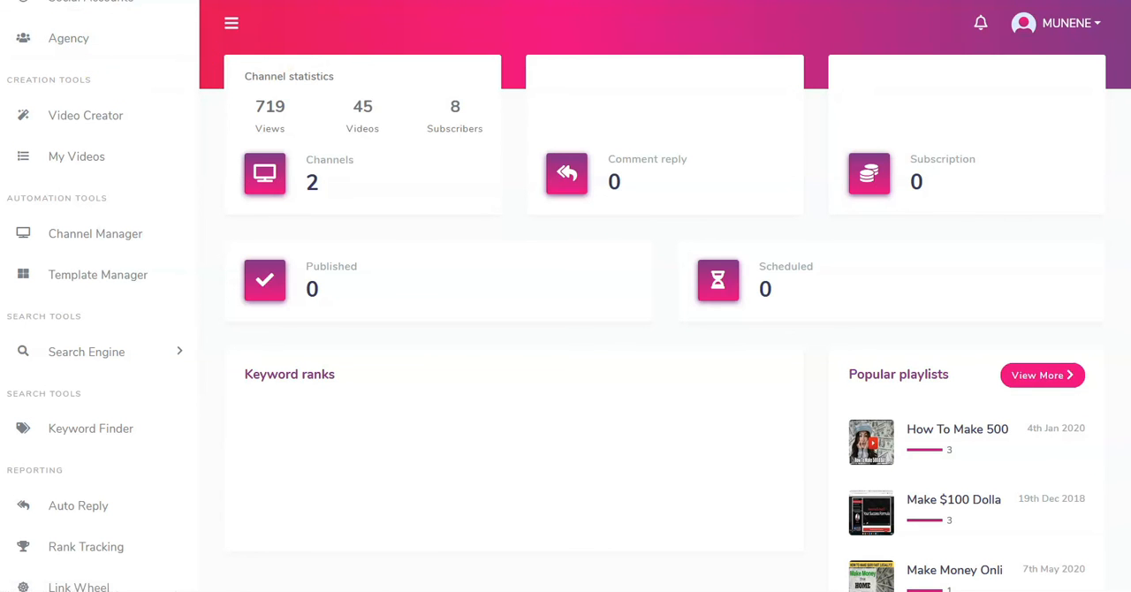
Step: Scroll the 6FigZ dashboard showing 719 views, 45 videos and 8 subscribers
scroll(down, 3)
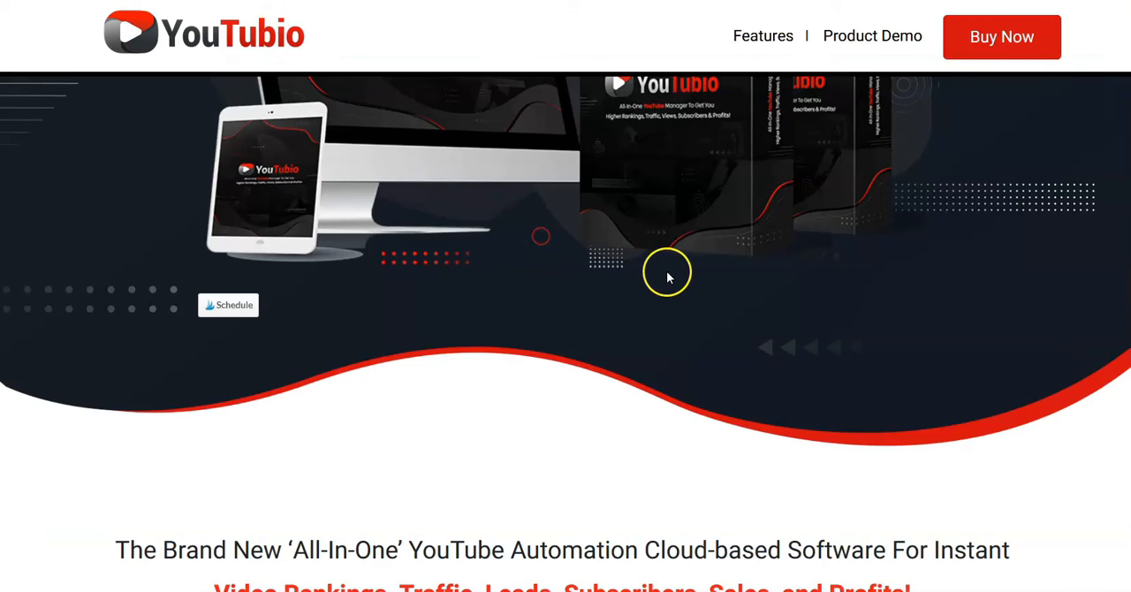
Step: Scroll past the product mockup to 'The Brand New All-In-One' headline
scroll(down, 3)
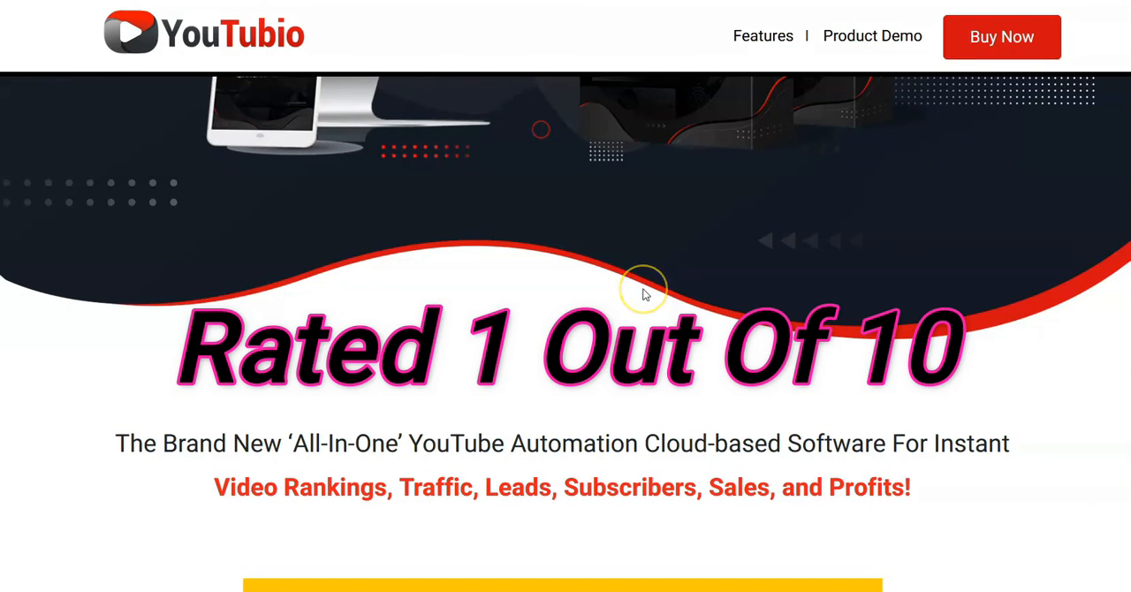
mouse_move(606, 345)
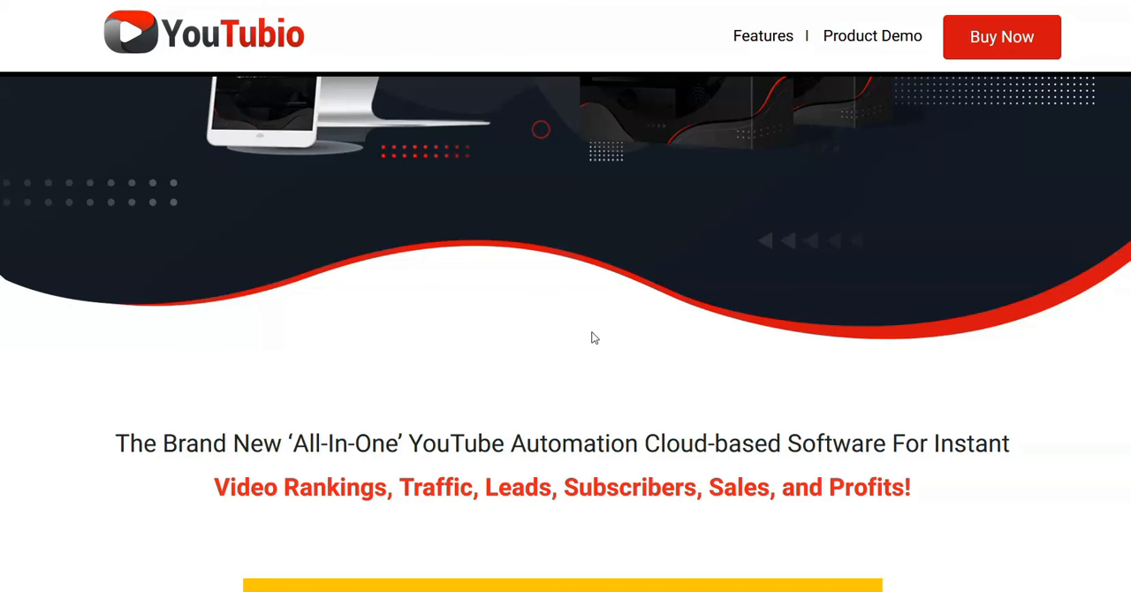
click(581, 377)
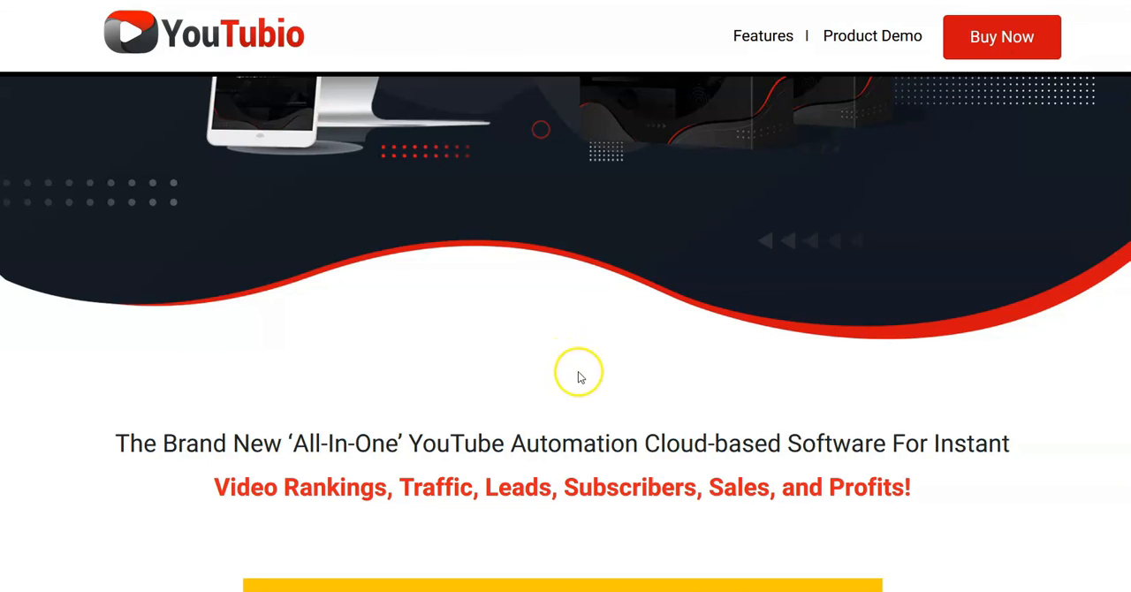
scroll(down, 3)
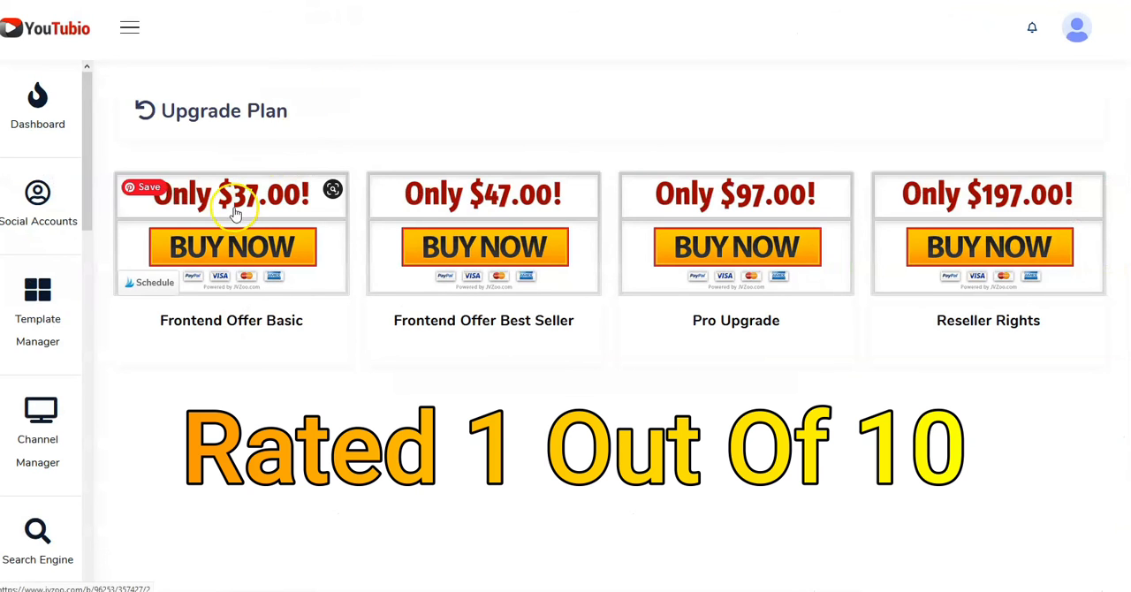
mouse_move(103, 334)
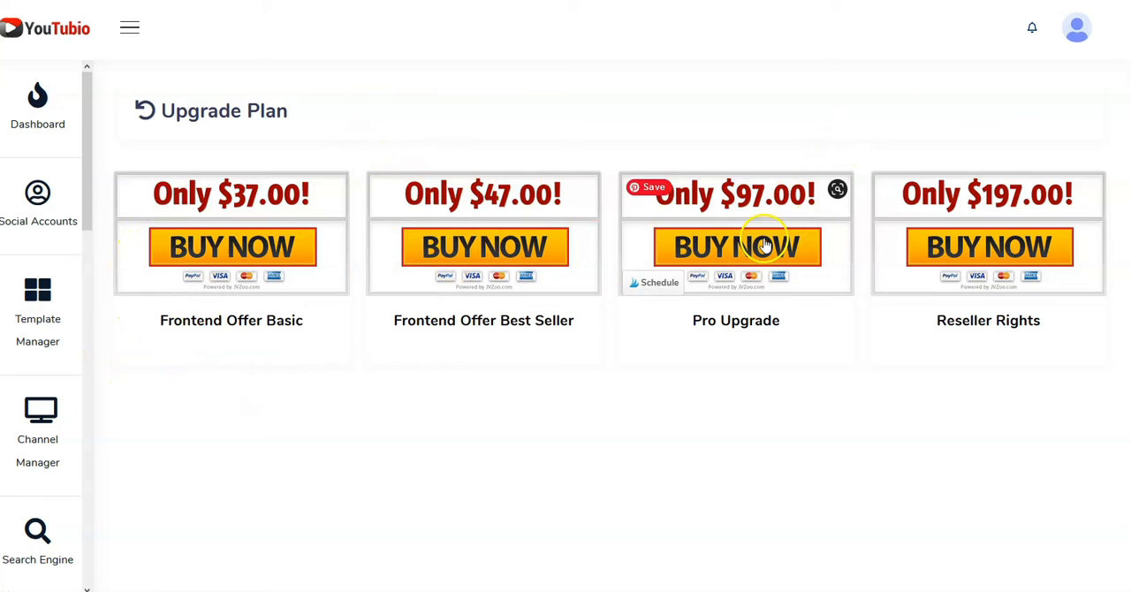
mouse_move(960, 293)
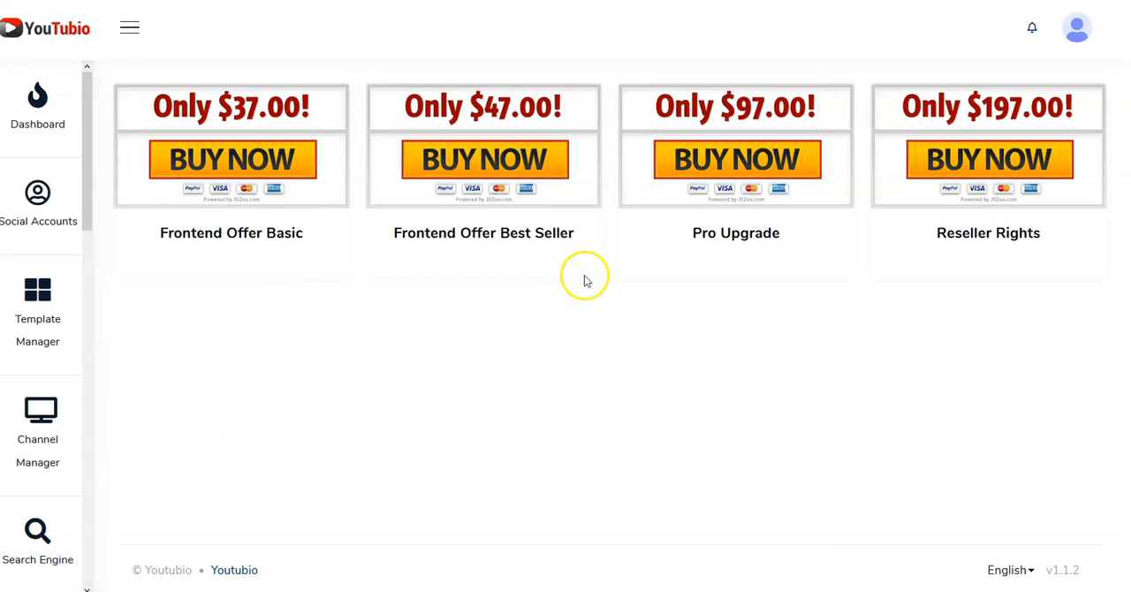
mouse_move(645, 250)
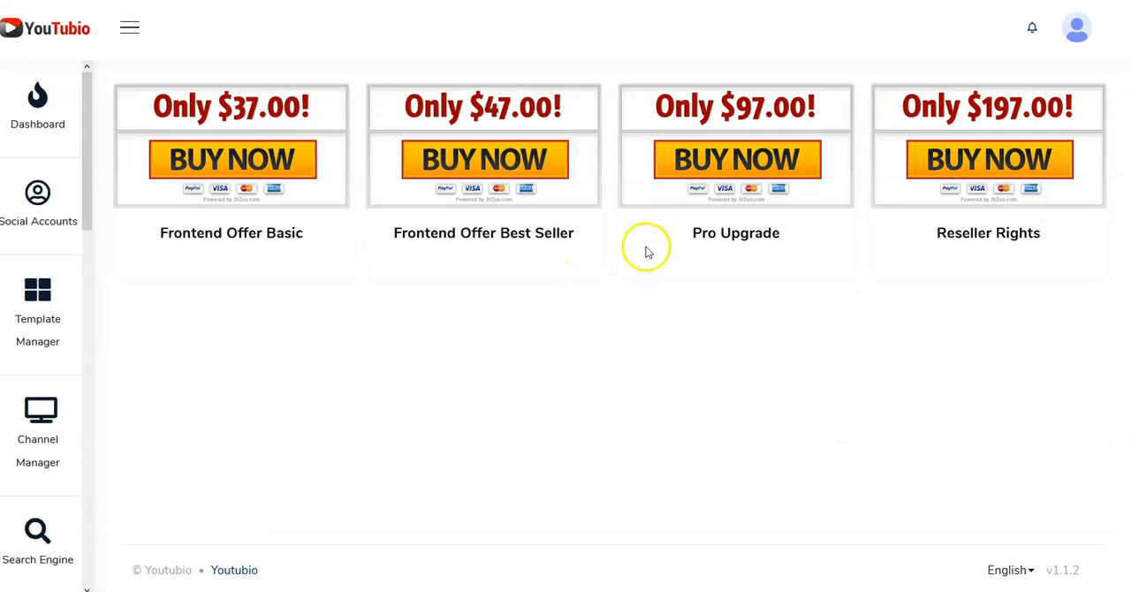
mouse_move(805, 212)
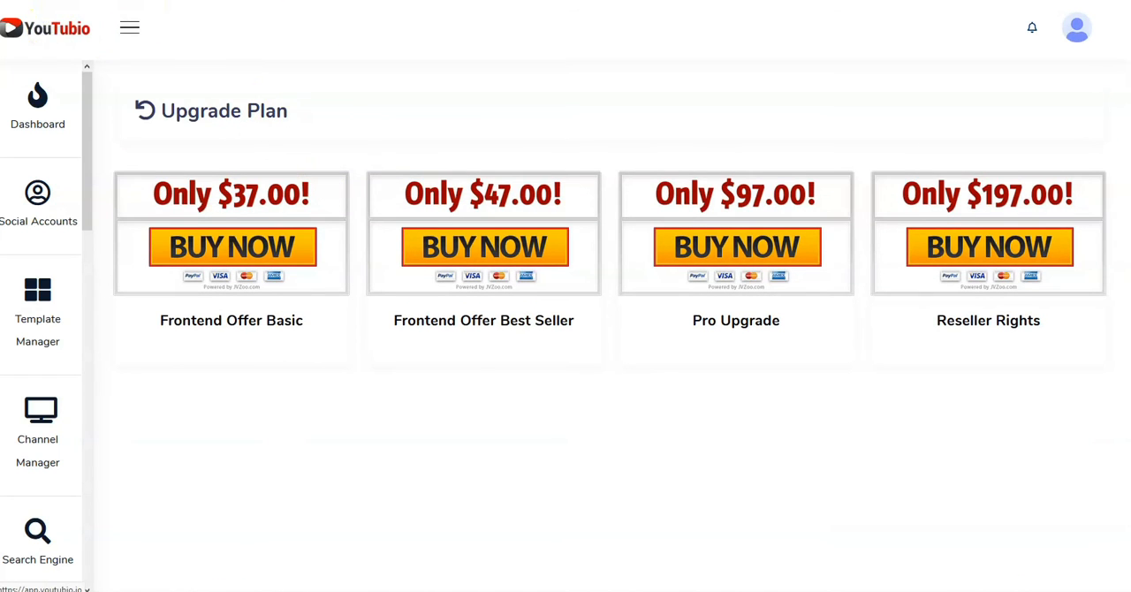
Step: Return from the Upgrade Plan offers to YouTubio's sales page showing the product mockup
click(37, 106)
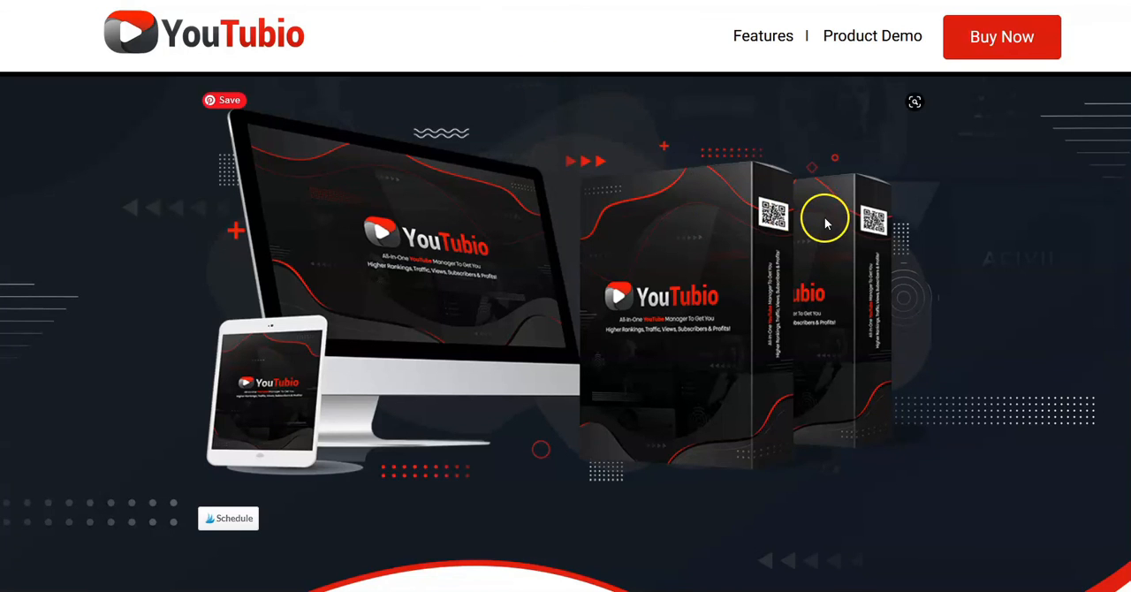
mouse_move(861, 309)
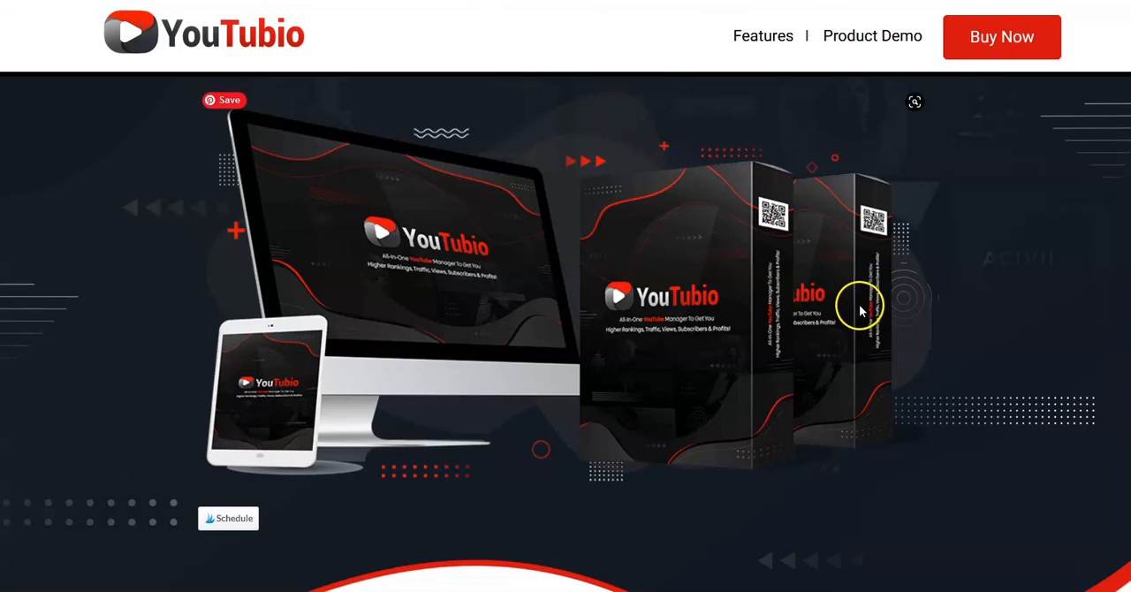
mouse_move(847, 308)
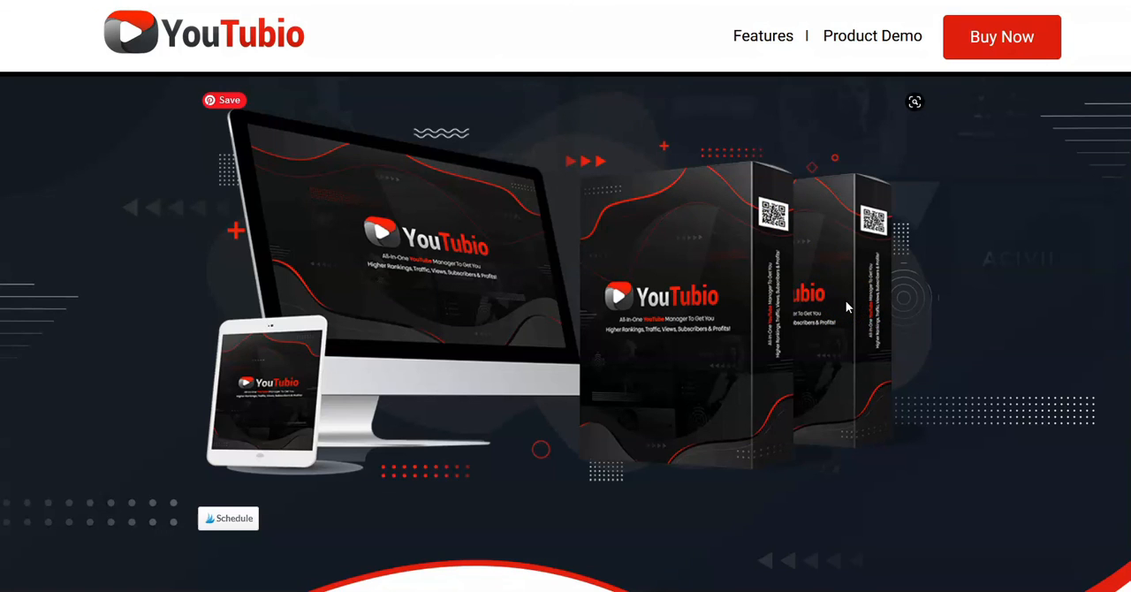
mouse_move(844, 309)
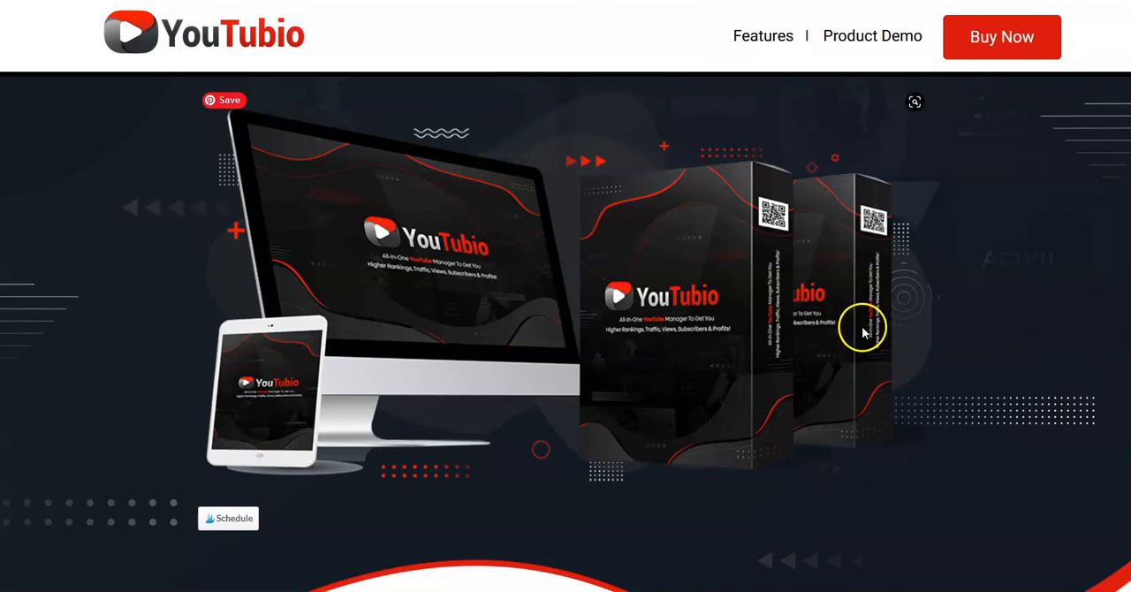
mouse_move(864, 338)
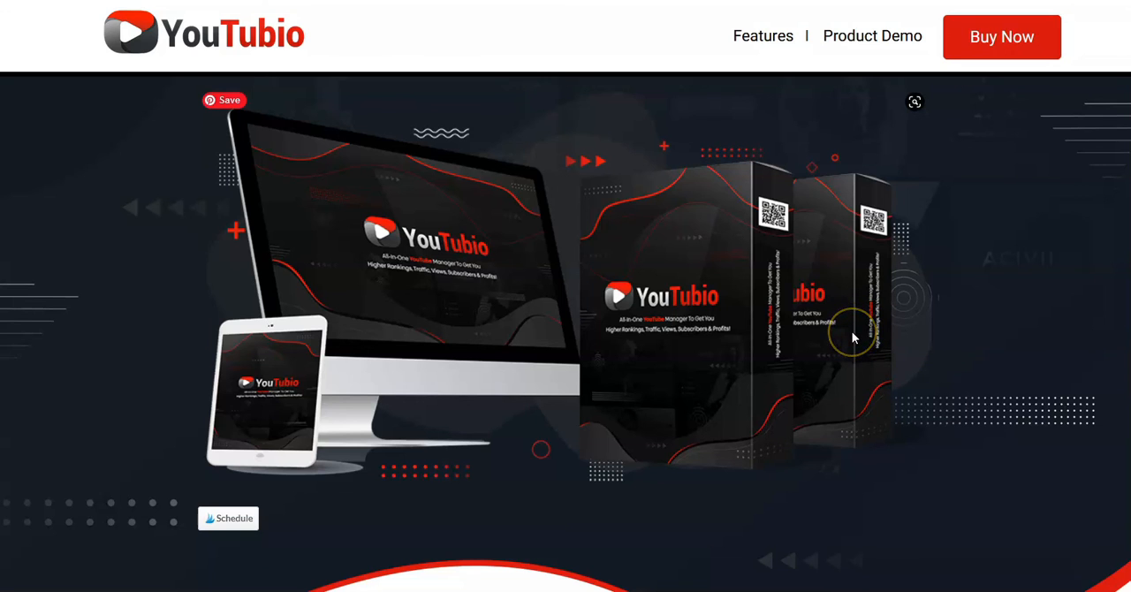
mouse_move(600, 152)
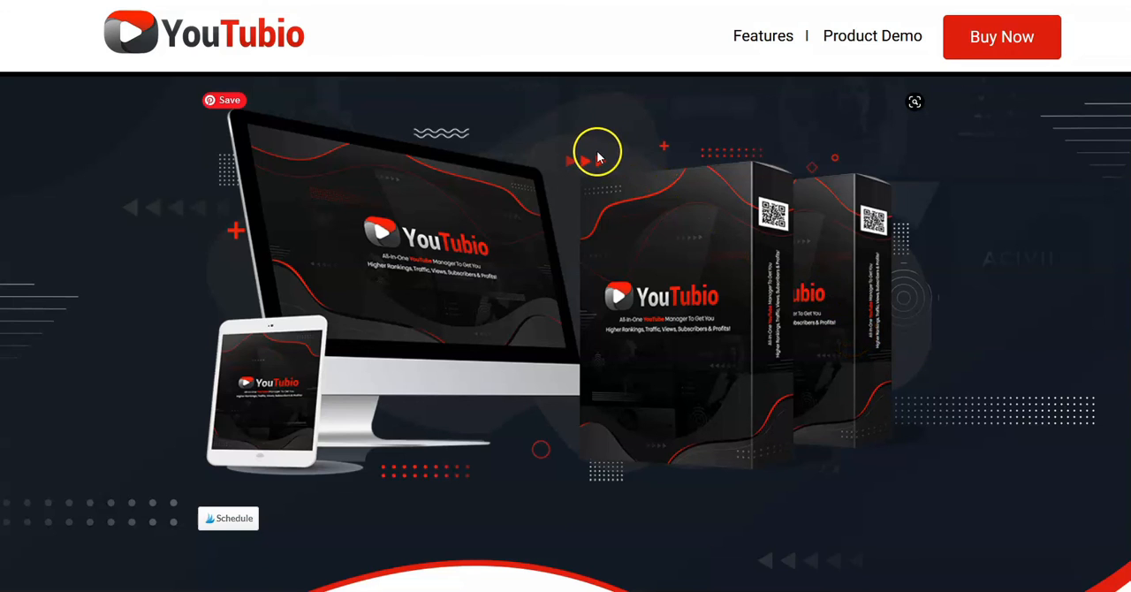